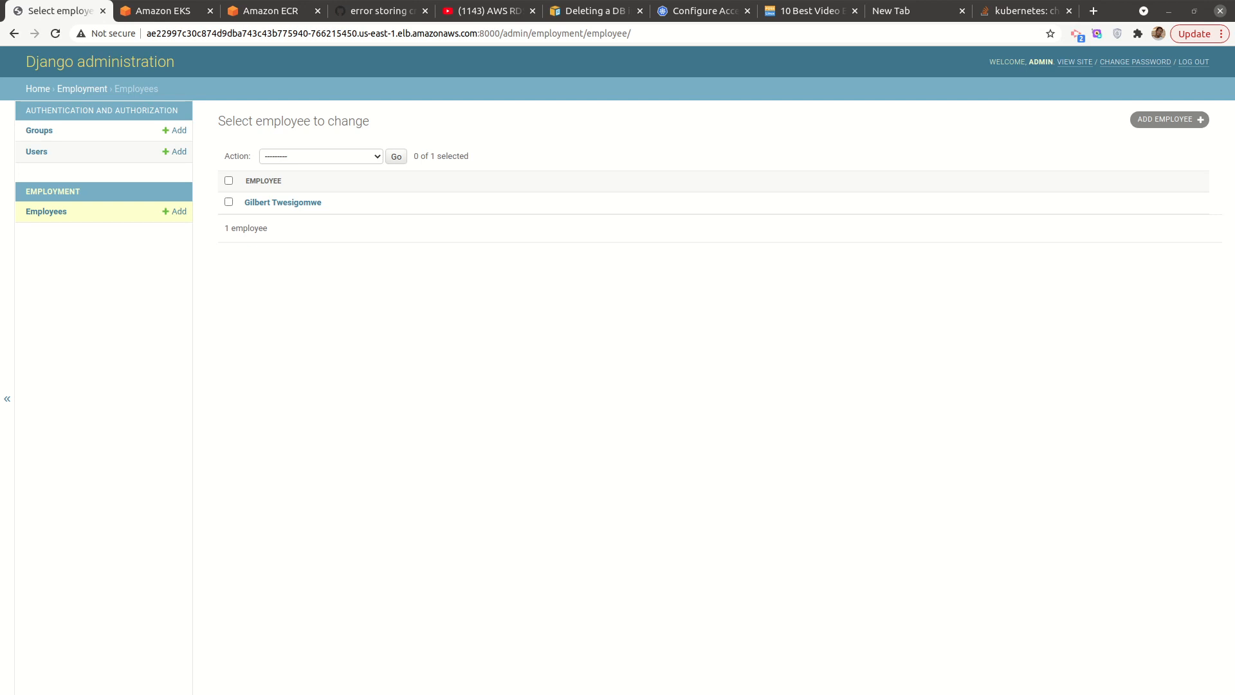
{"action": "mouse_move", "coordinate": [454, 50]}
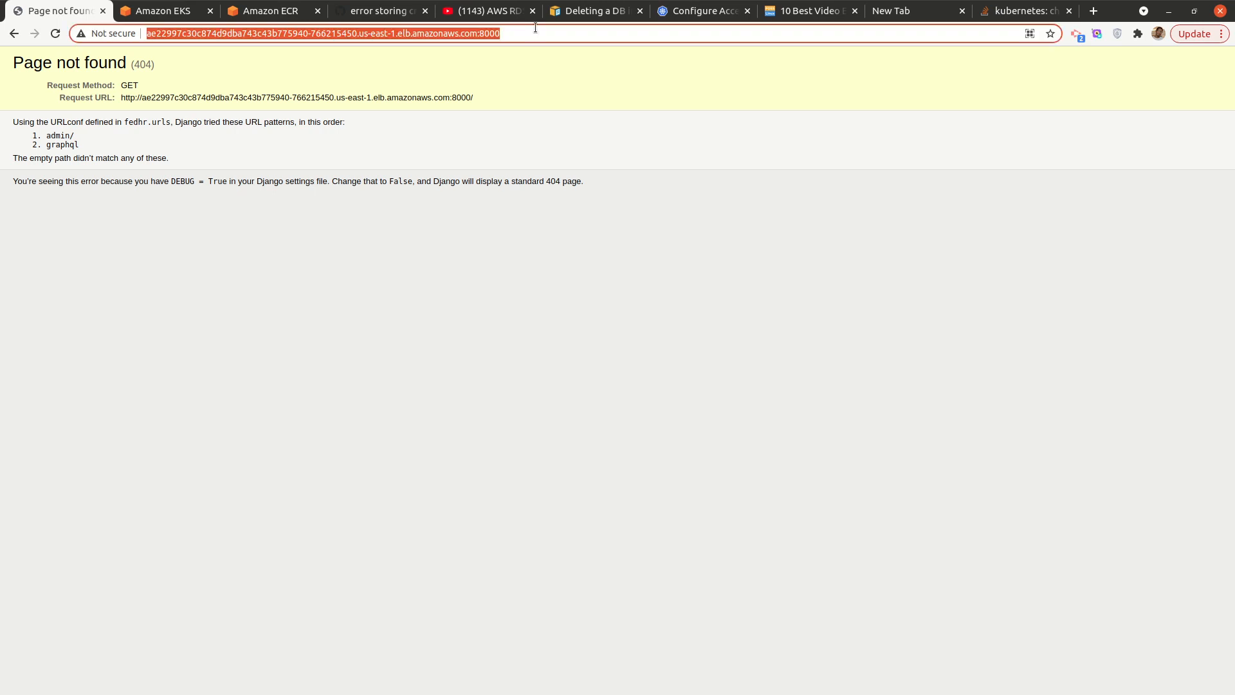
Go to the /admin site and bring up the Employees list.
{"action": "type", "text": "/admin"}
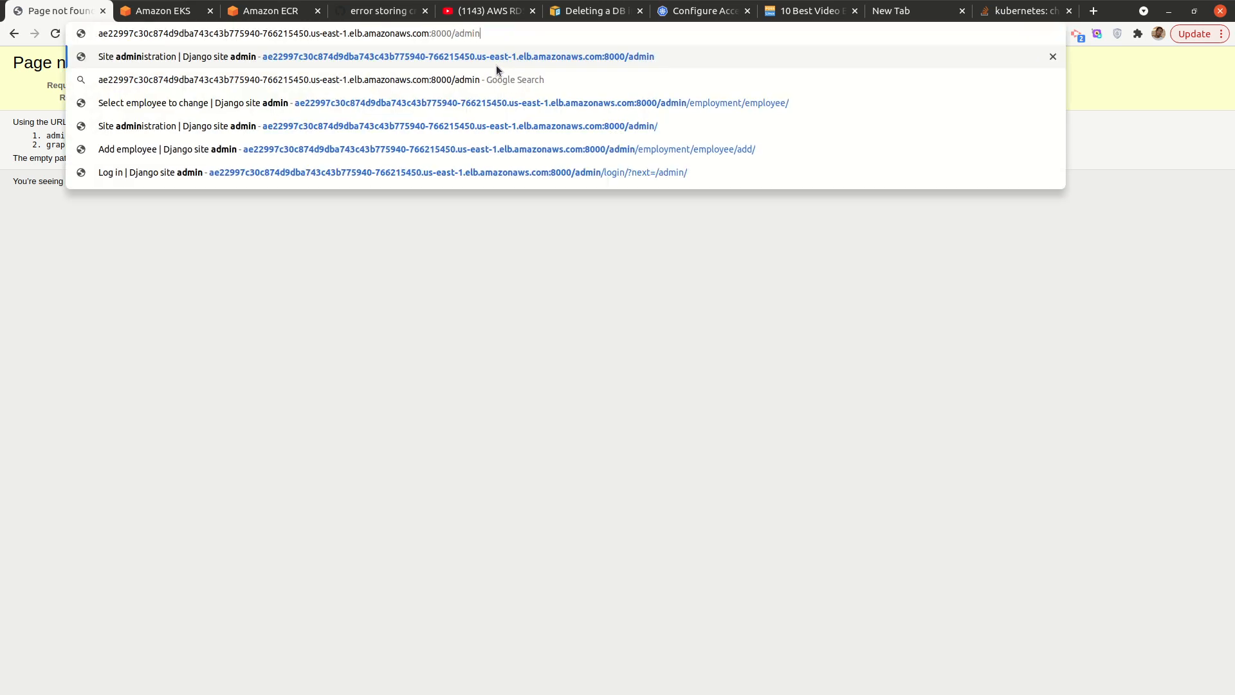
{"action": "key", "text": "Enter"}
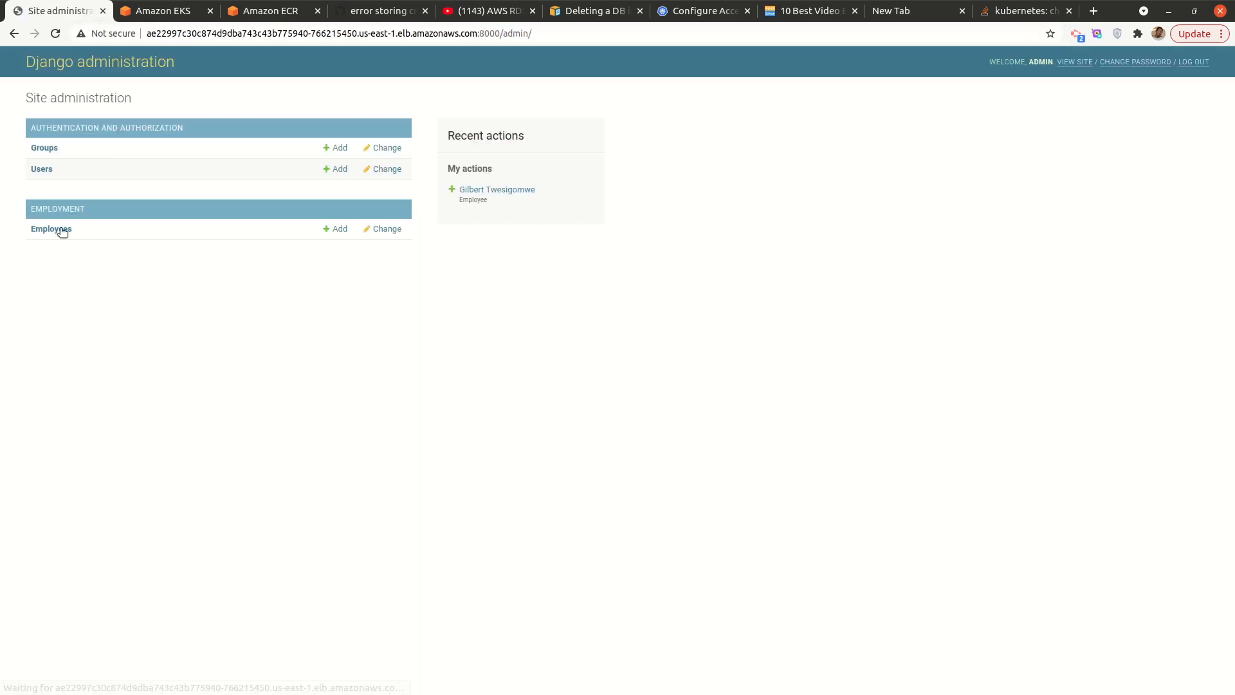
{"action": "left_click", "coordinate": [50, 229]}
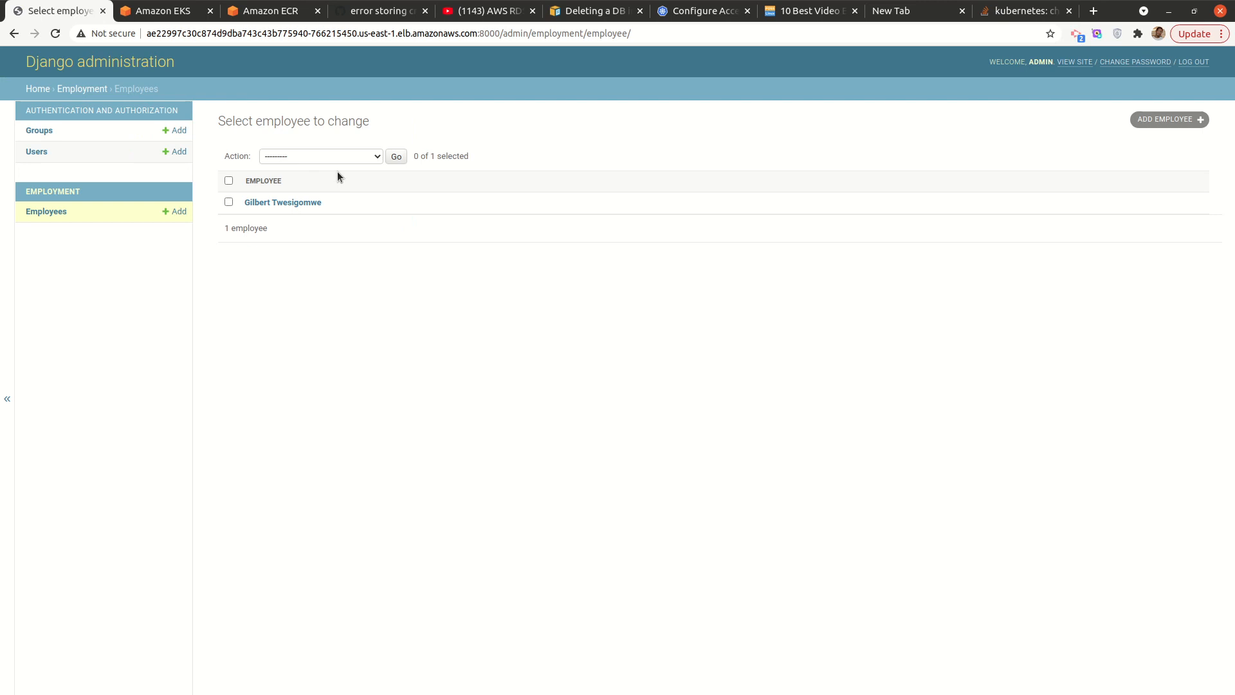
{"action": "mouse_move", "coordinate": [282, 202]}
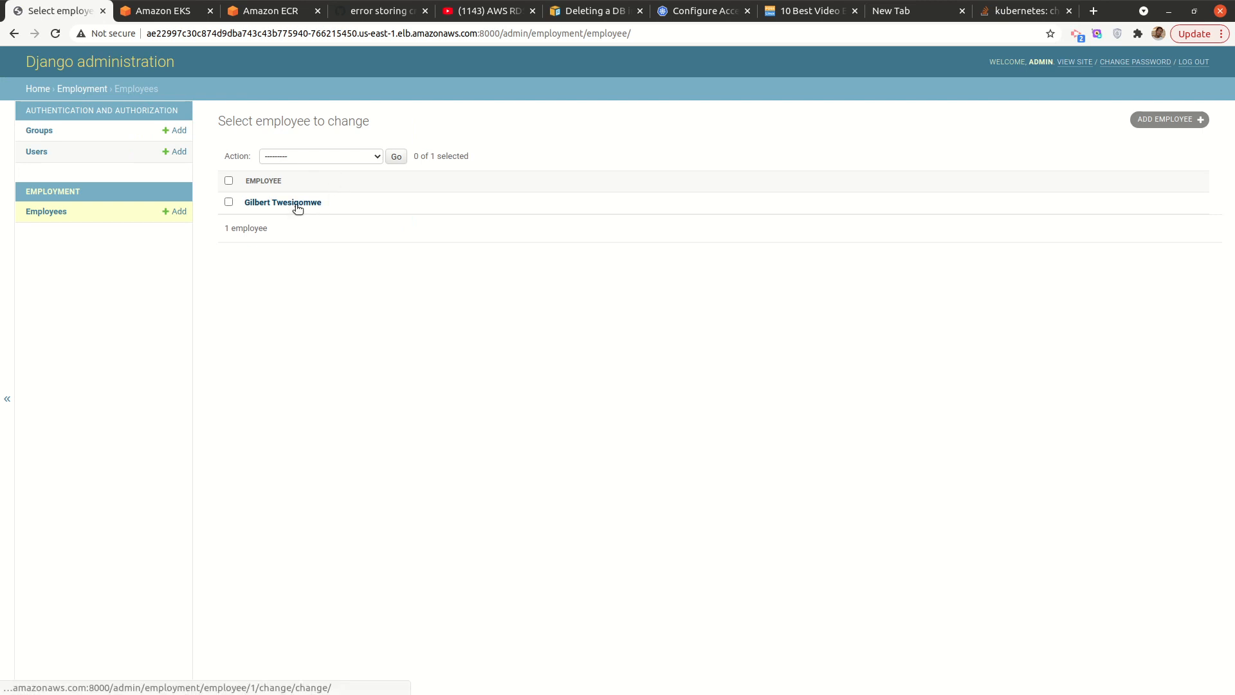
Add a new employee with first name 'test' and last name 'test last' and save it.
{"action": "left_click", "coordinate": [1169, 118]}
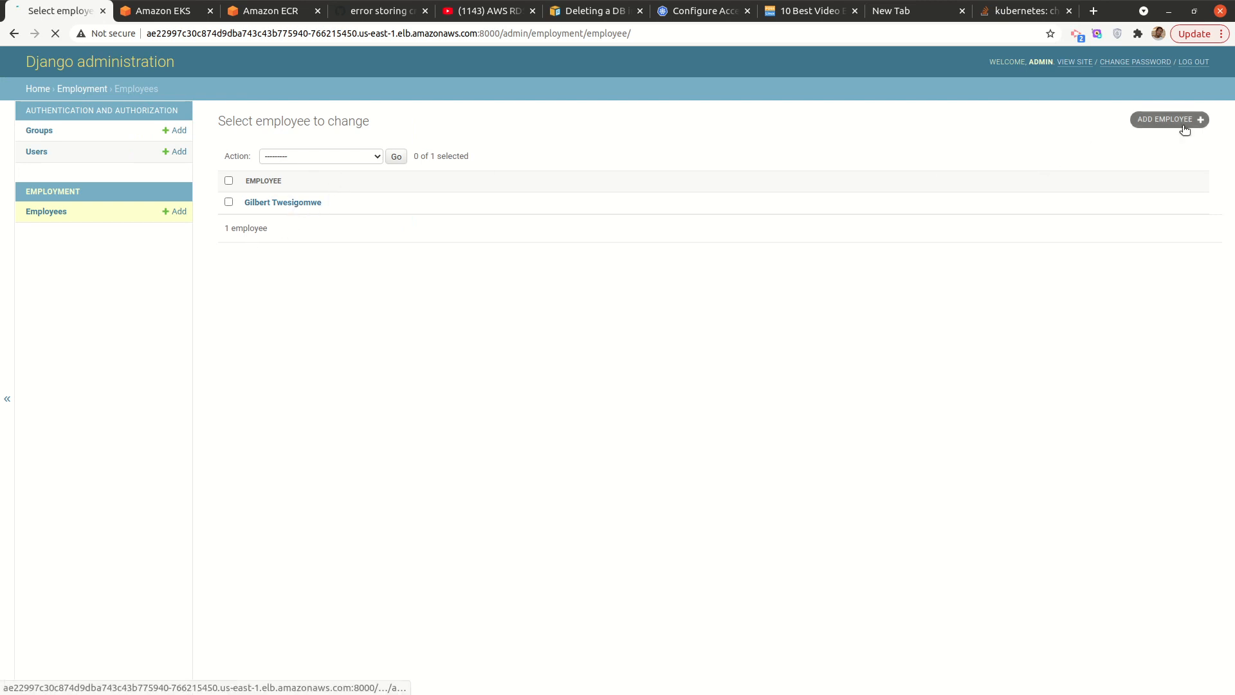
{"action": "left_click", "coordinate": [1170, 119]}
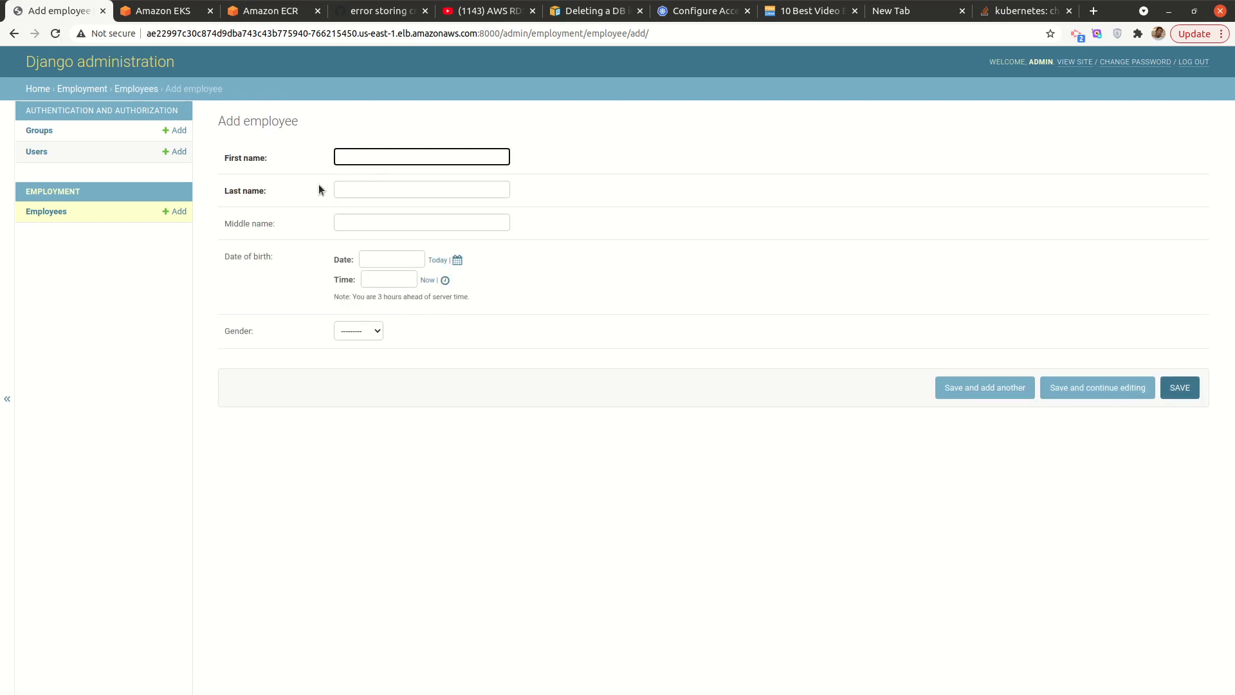
{"action": "type", "text": "test"}
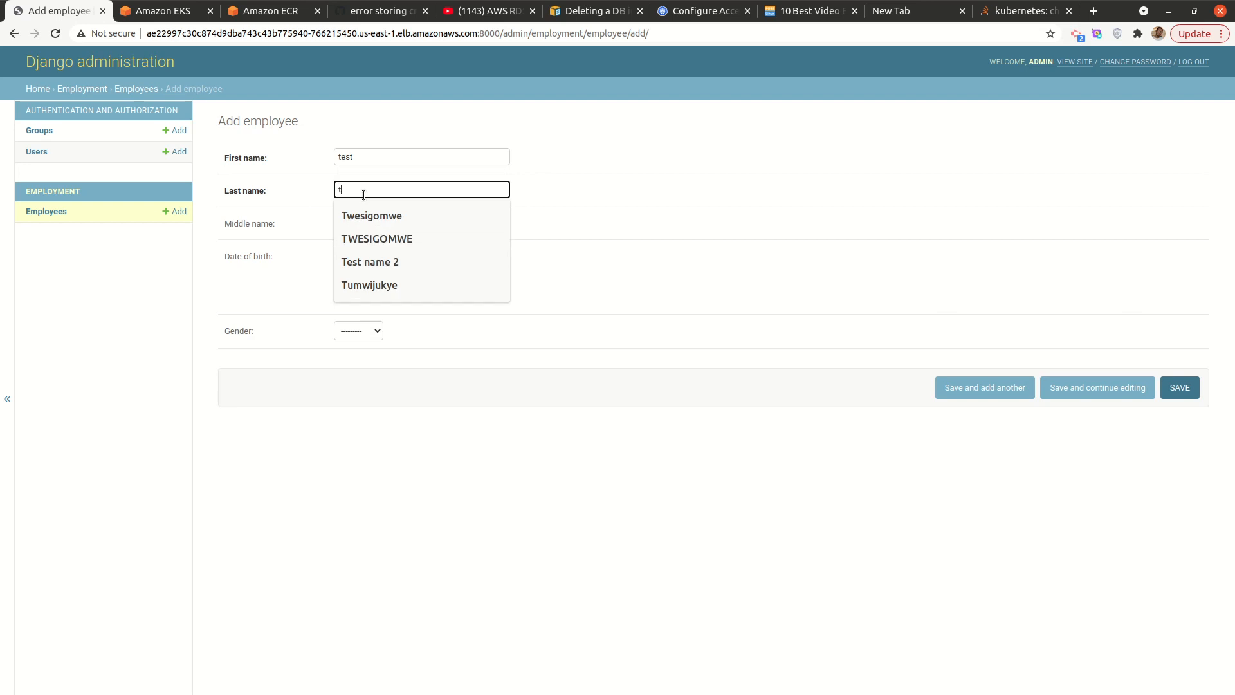
{"action": "type", "text": "test last"}
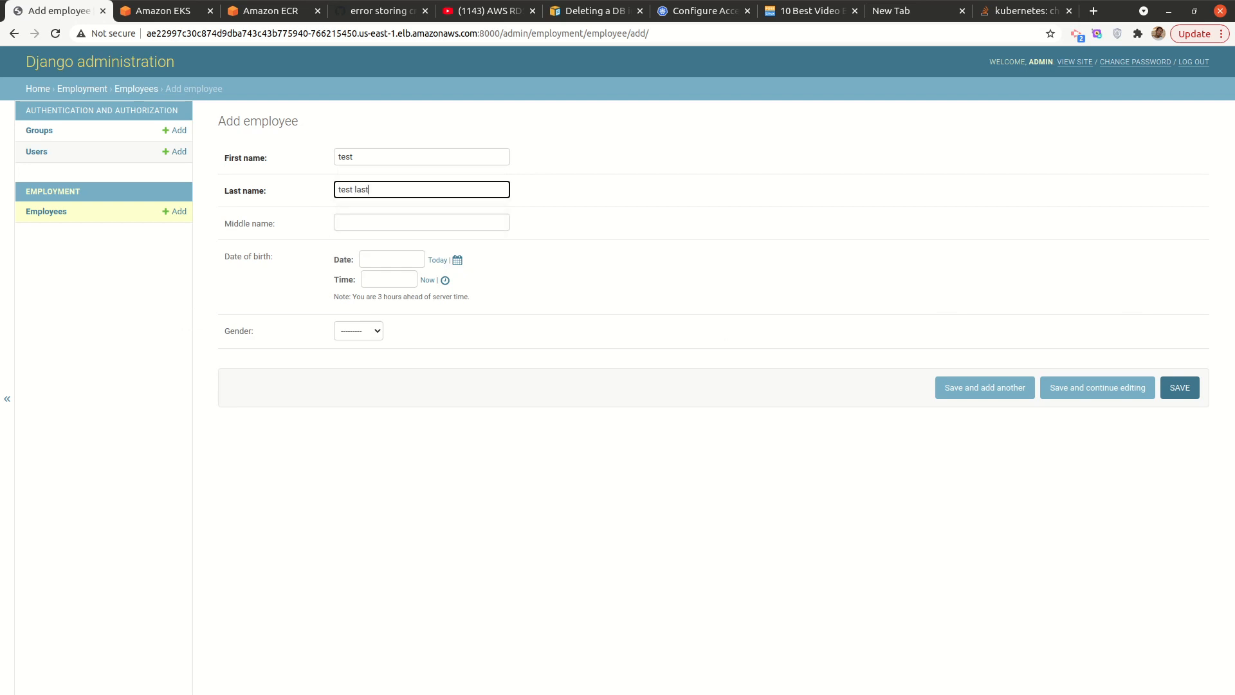
{"action": "left_click", "coordinate": [1178, 387]}
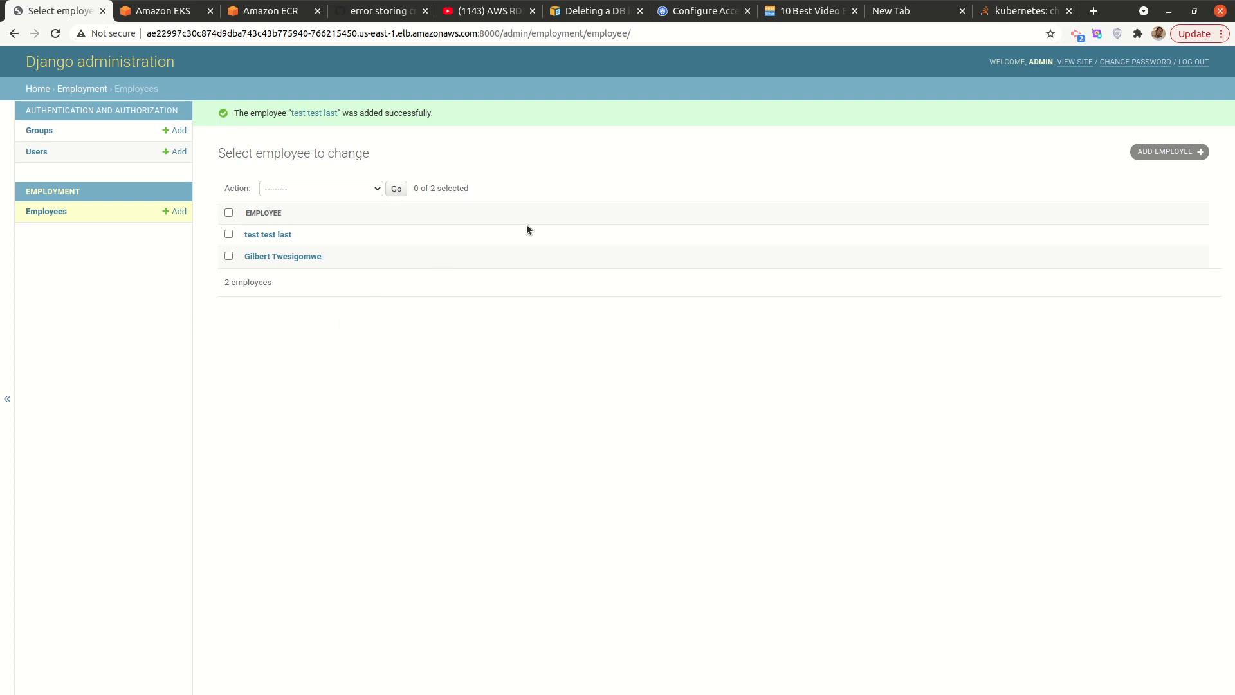
In the EKS console, view fedhr-cluster's resources and the fedhr-graphene-service details.
{"action": "left_click", "coordinate": [157, 10]}
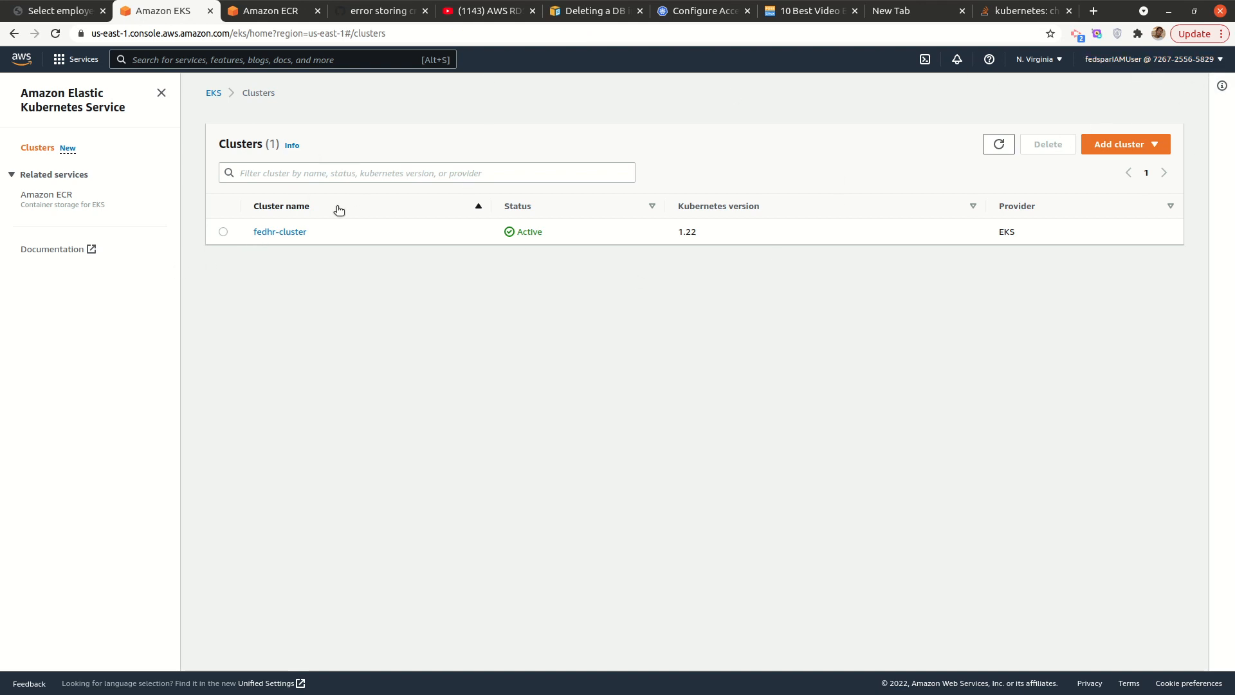
{"action": "left_click", "coordinate": [279, 230]}
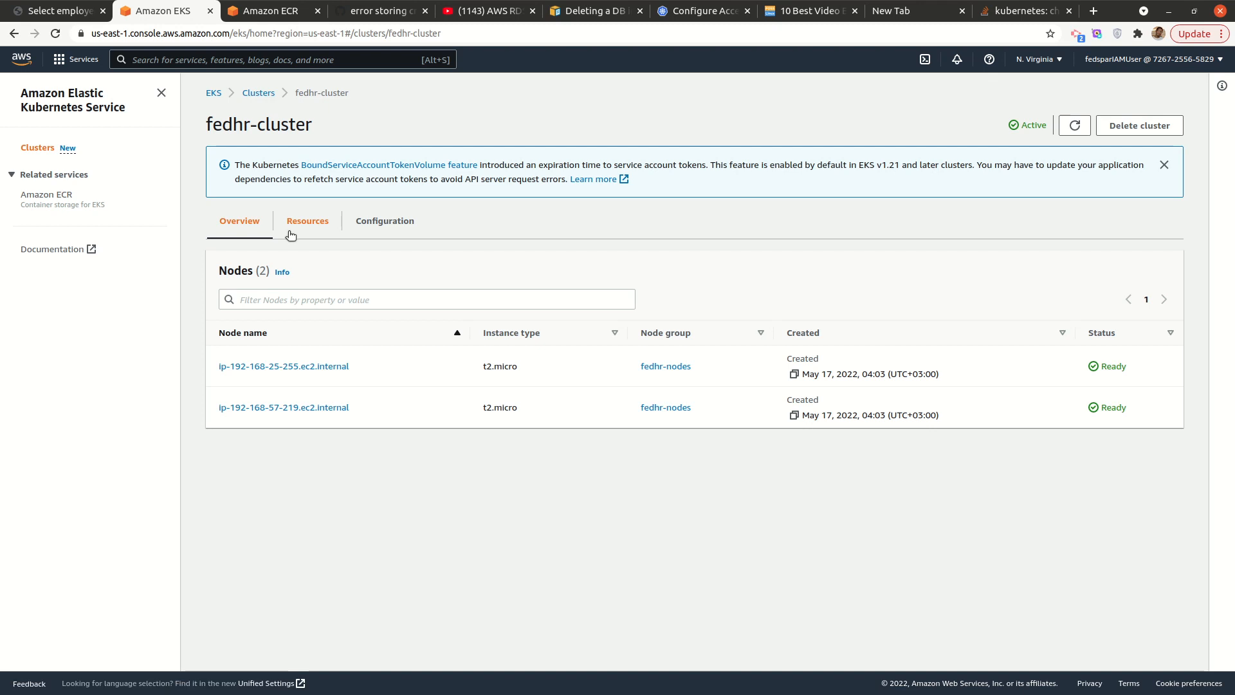
{"action": "left_click", "coordinate": [307, 220]}
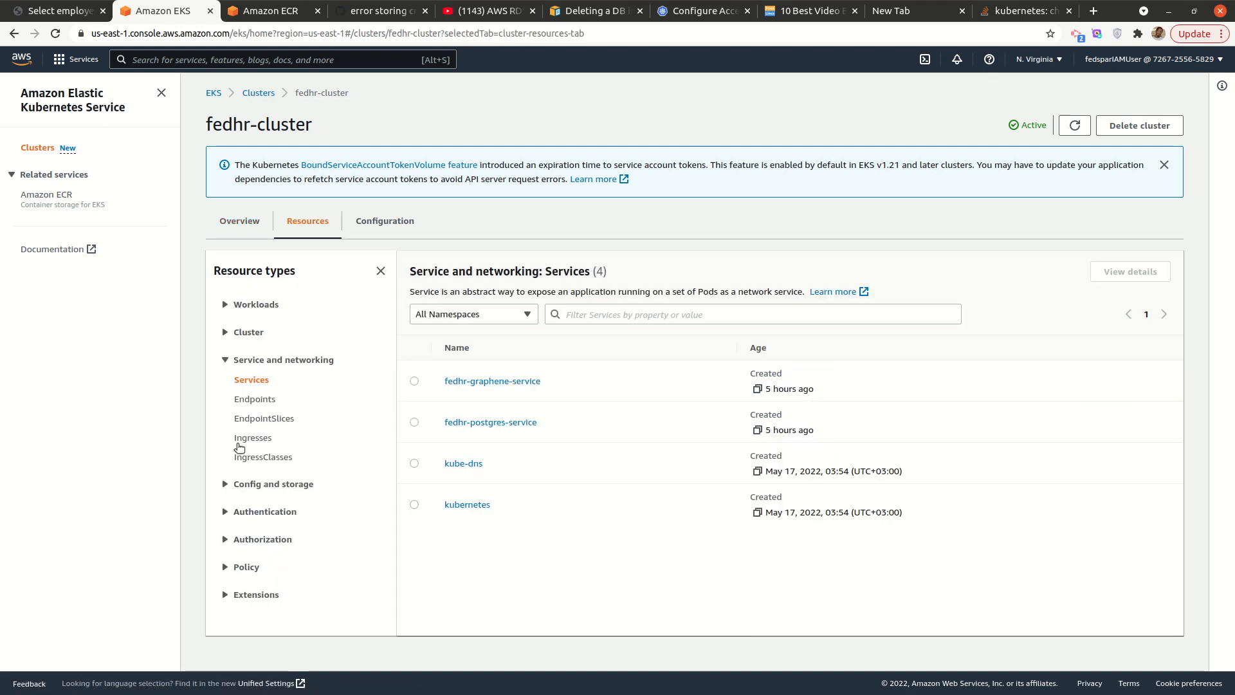
{"action": "left_click", "coordinate": [251, 380]}
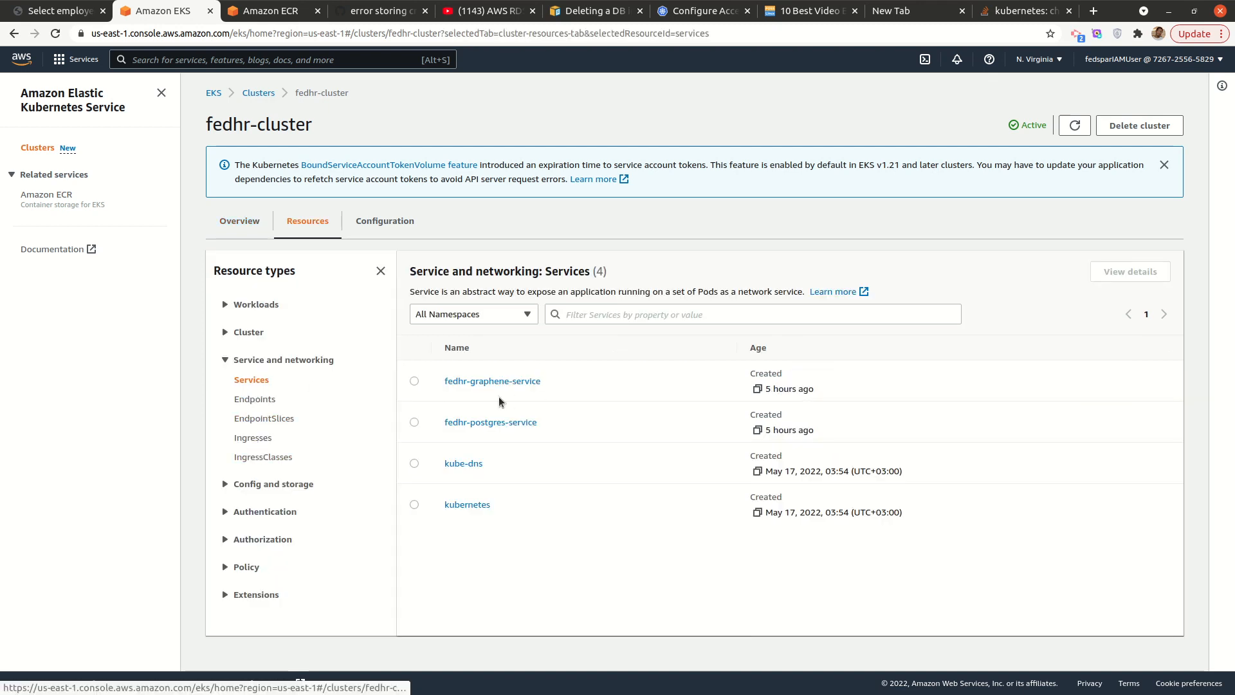
{"action": "left_click", "coordinate": [492, 380]}
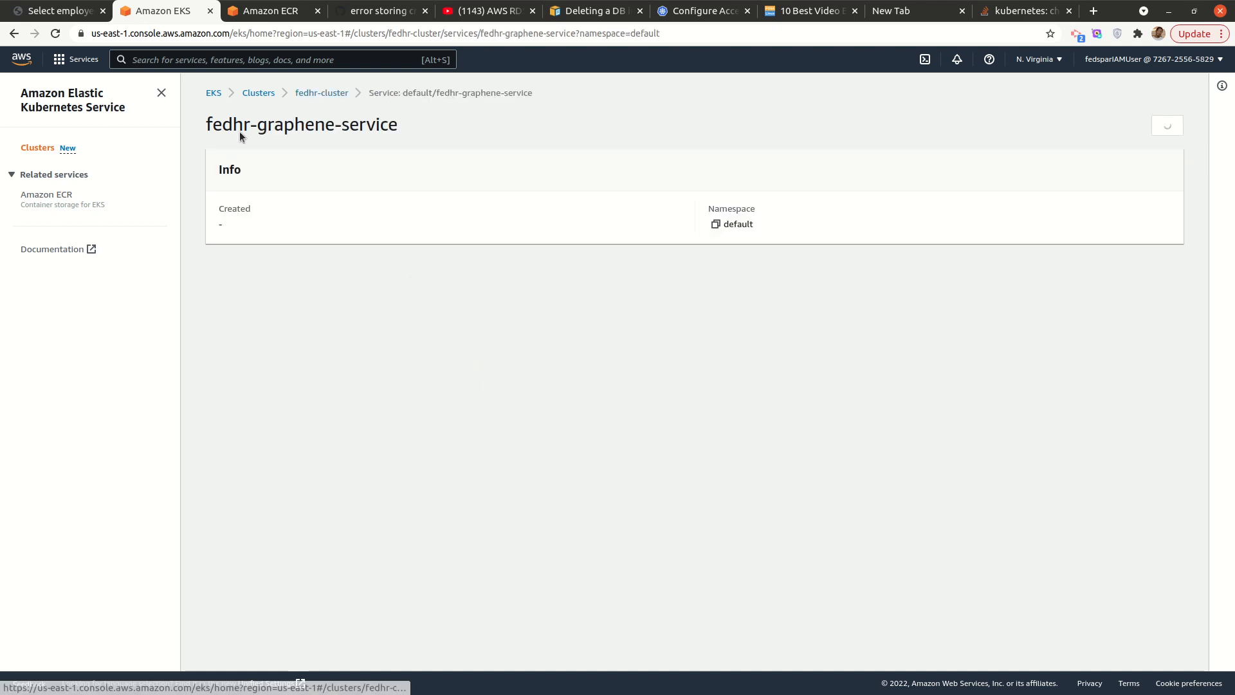
{"action": "left_click", "coordinate": [321, 92]}
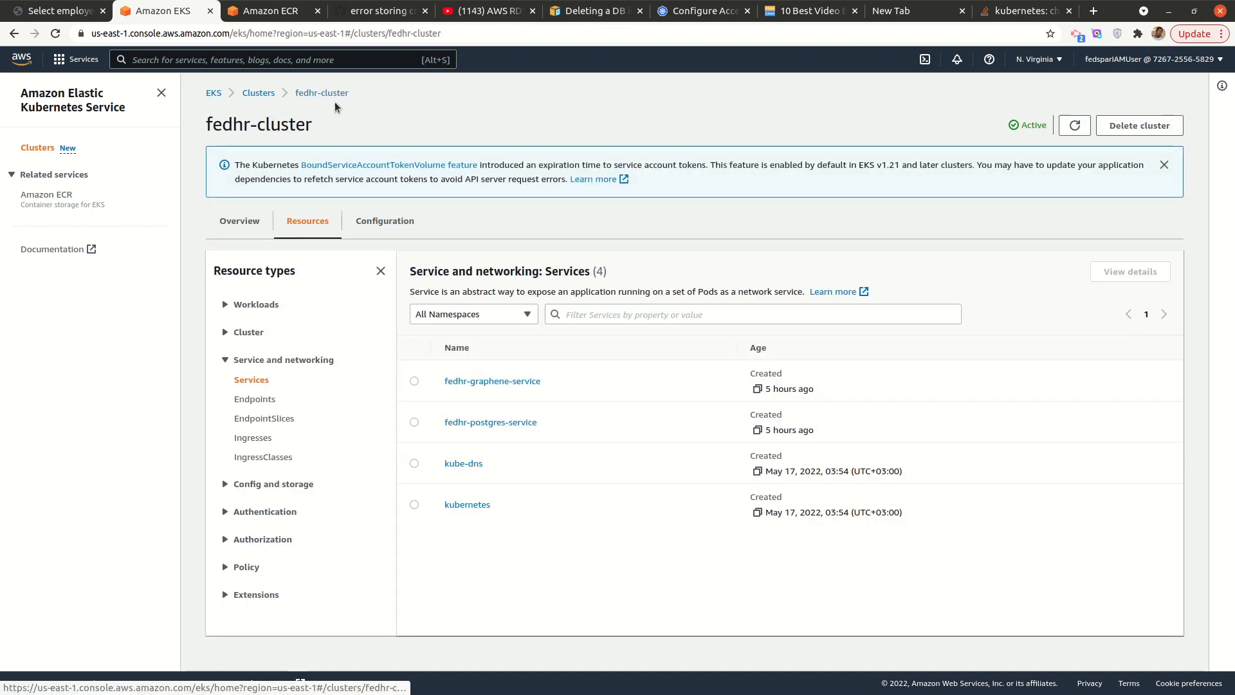
Under Workloads, list the cluster's pods and then its deployments.
{"action": "left_click", "coordinate": [255, 303]}
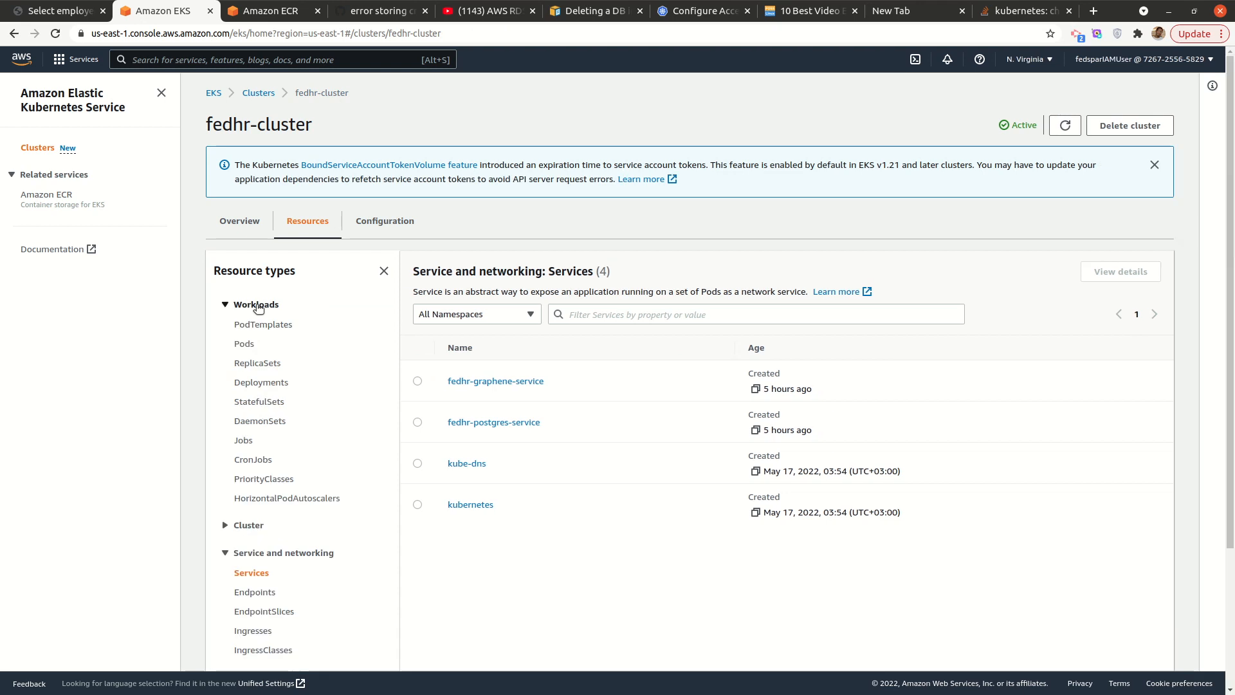
{"action": "left_click", "coordinate": [243, 343]}
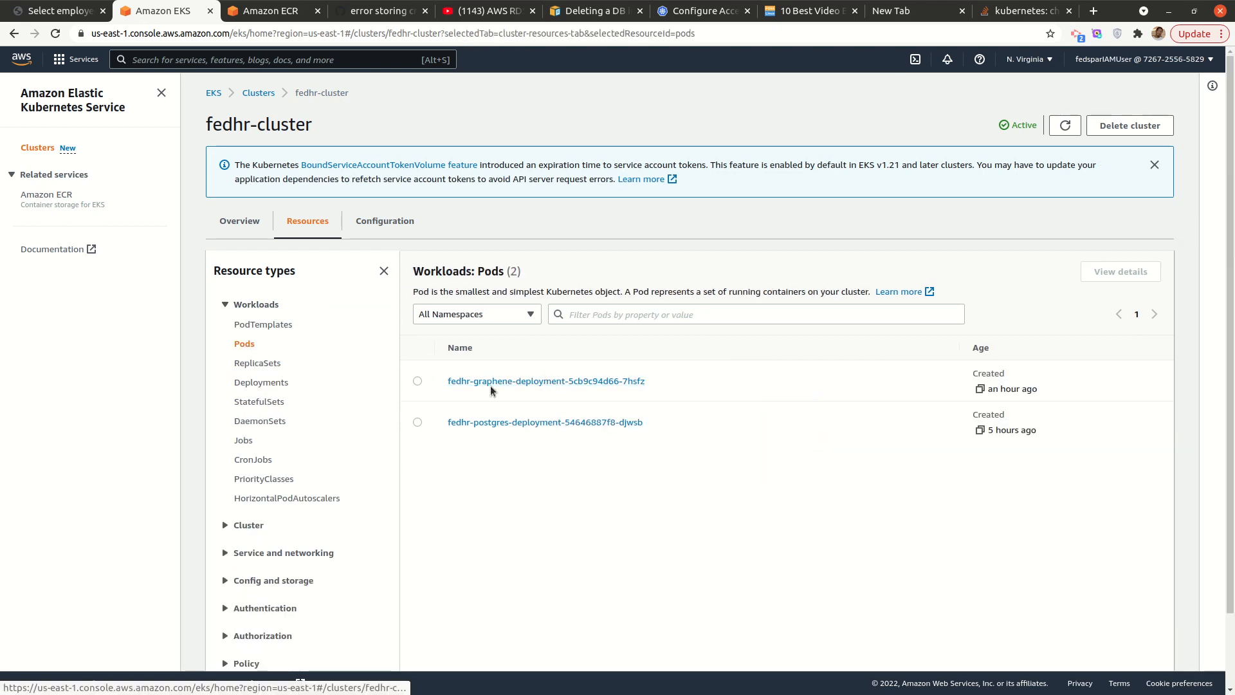
{"action": "left_click", "coordinate": [263, 382]}
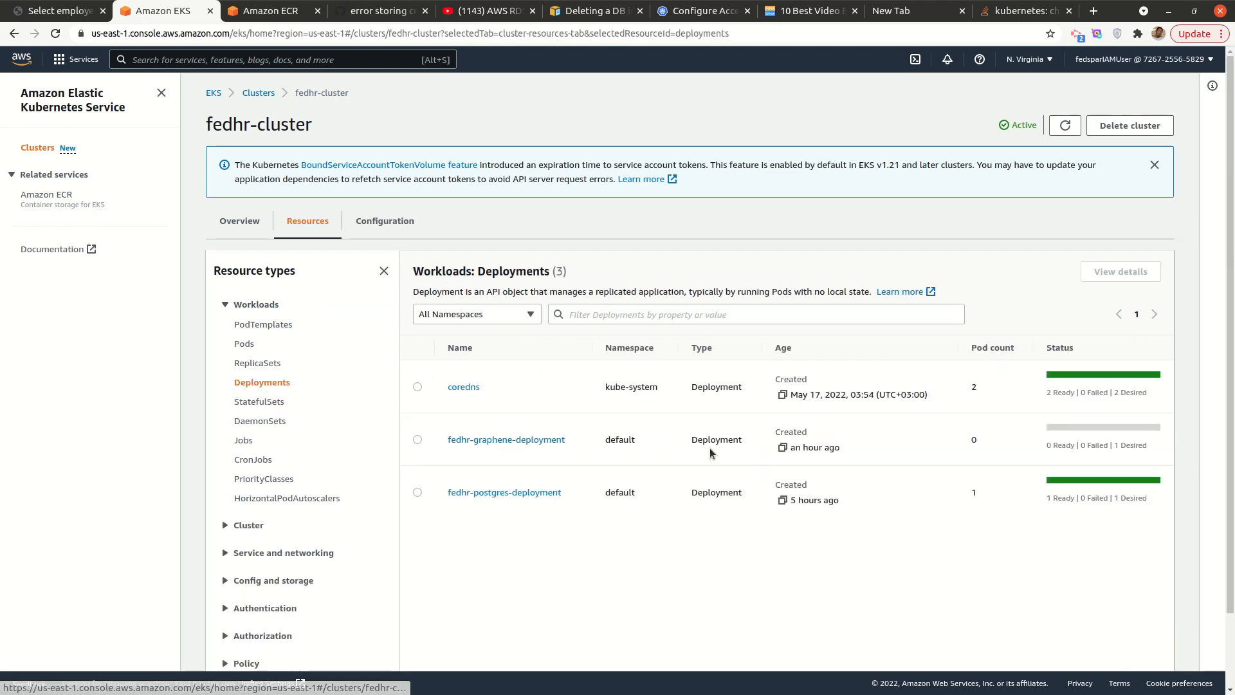
{"action": "scroll", "scroll_direction": "down", "scroll_amount": 3}
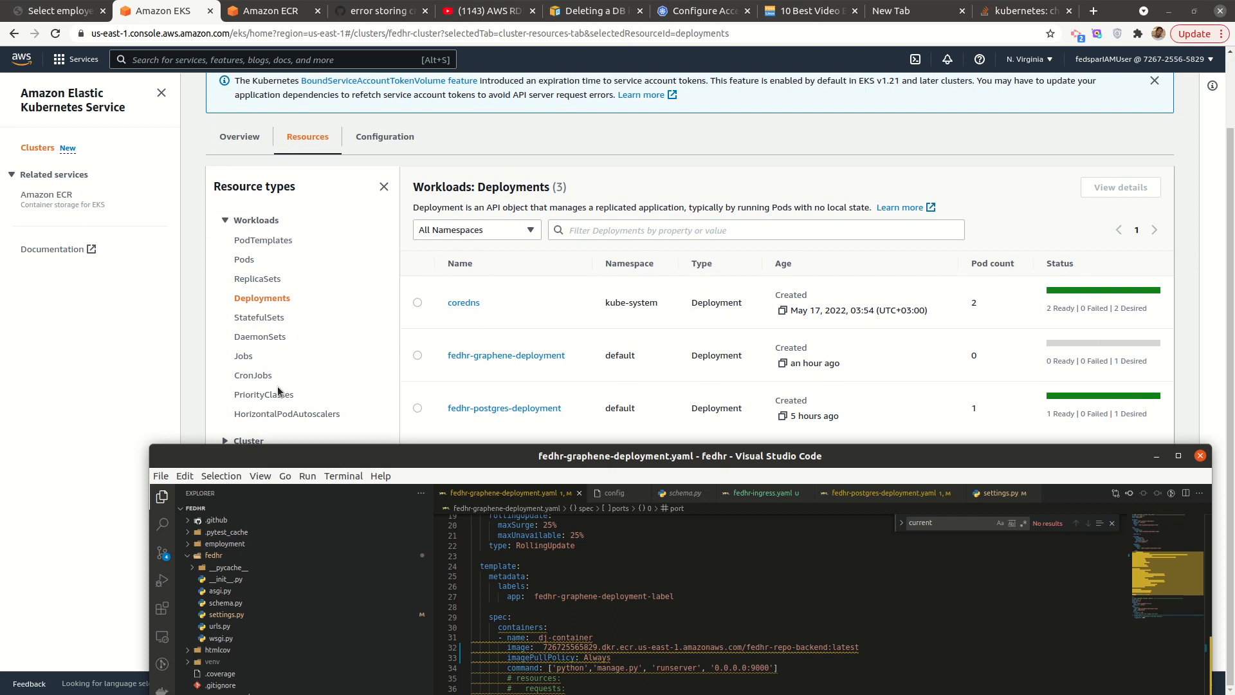
{"action": "mouse_move", "coordinate": [384, 461]}
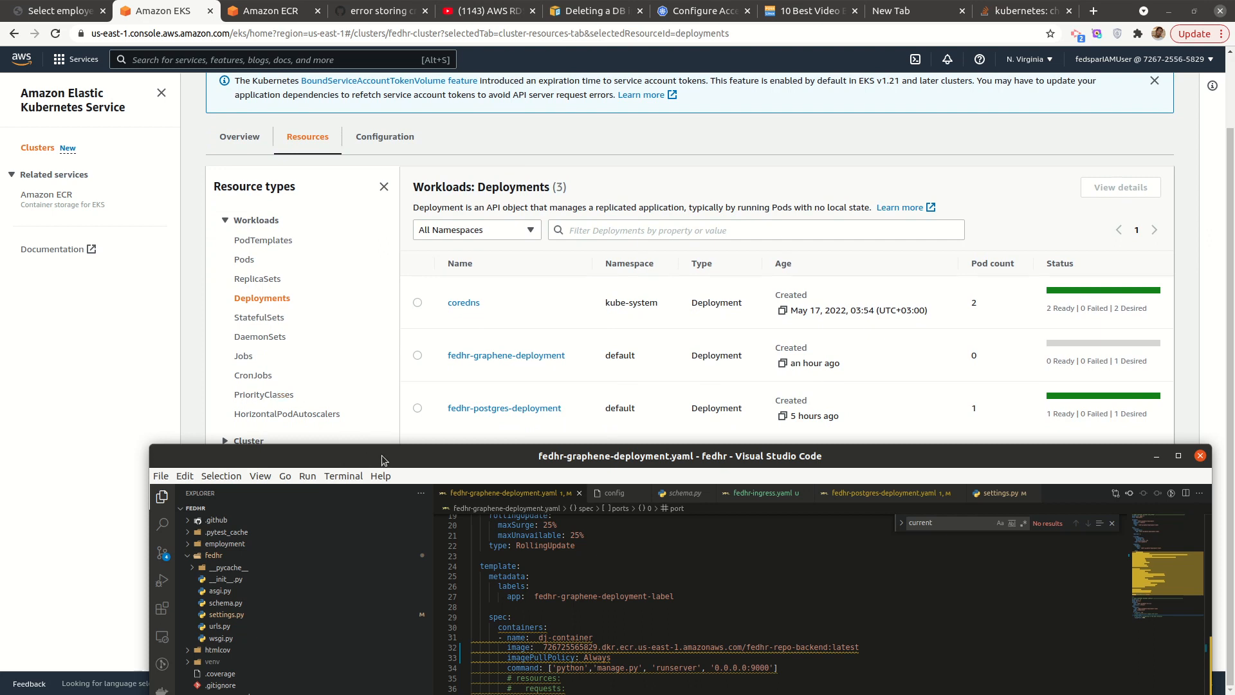
Select the fedhr-repo-backend image URI on line 32, glance at the Dockerfile, and return to the deployment file.
{"action": "left_click", "coordinate": [1177, 456]}
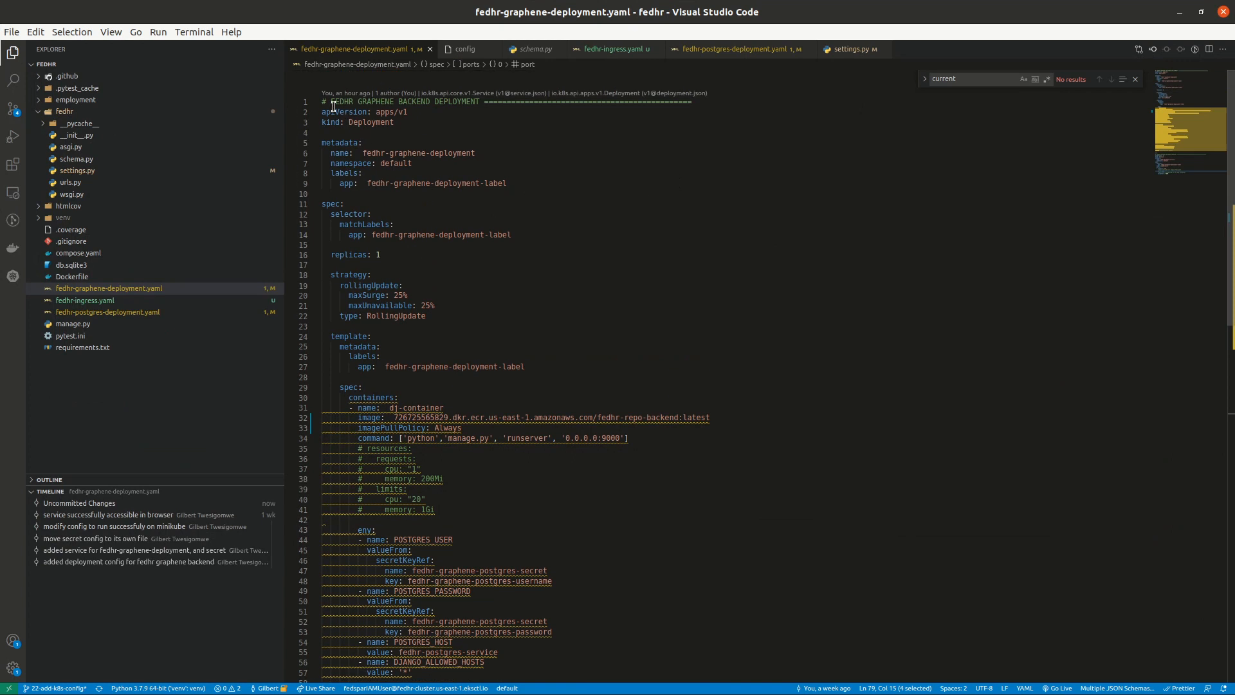
{"action": "left_click", "coordinate": [395, 122]}
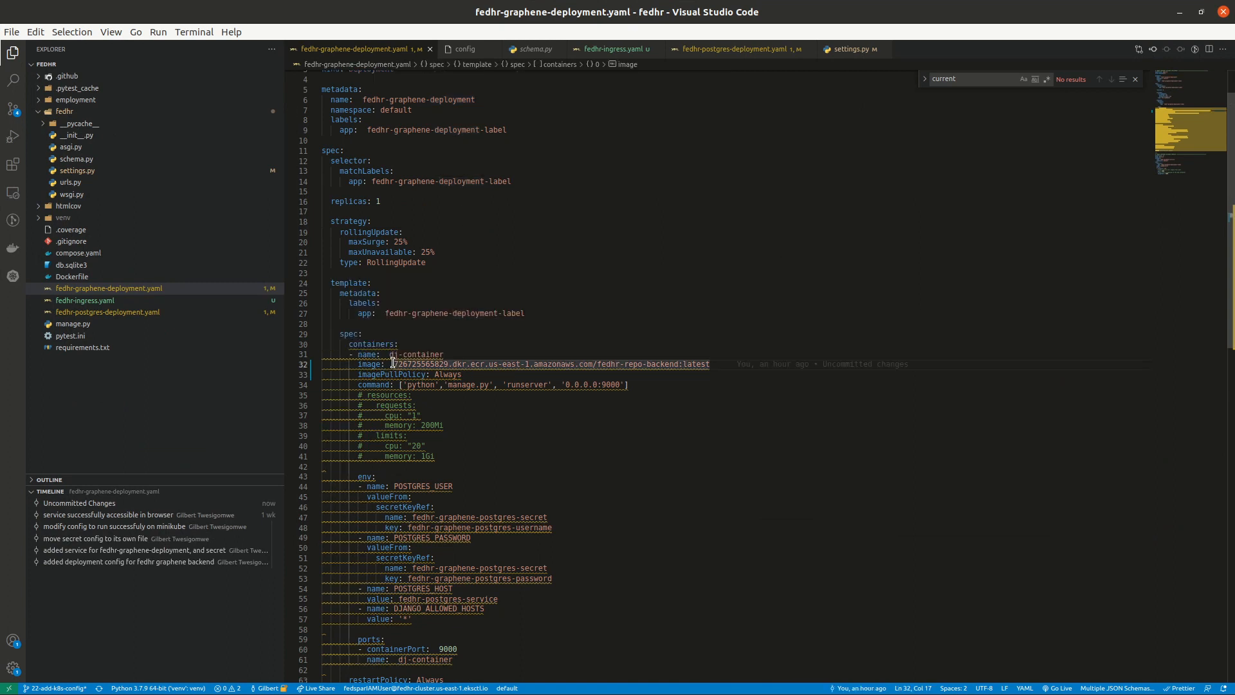
{"action": "left_click_drag", "start_coordinate": [398, 365], "coordinate": [710, 364]}
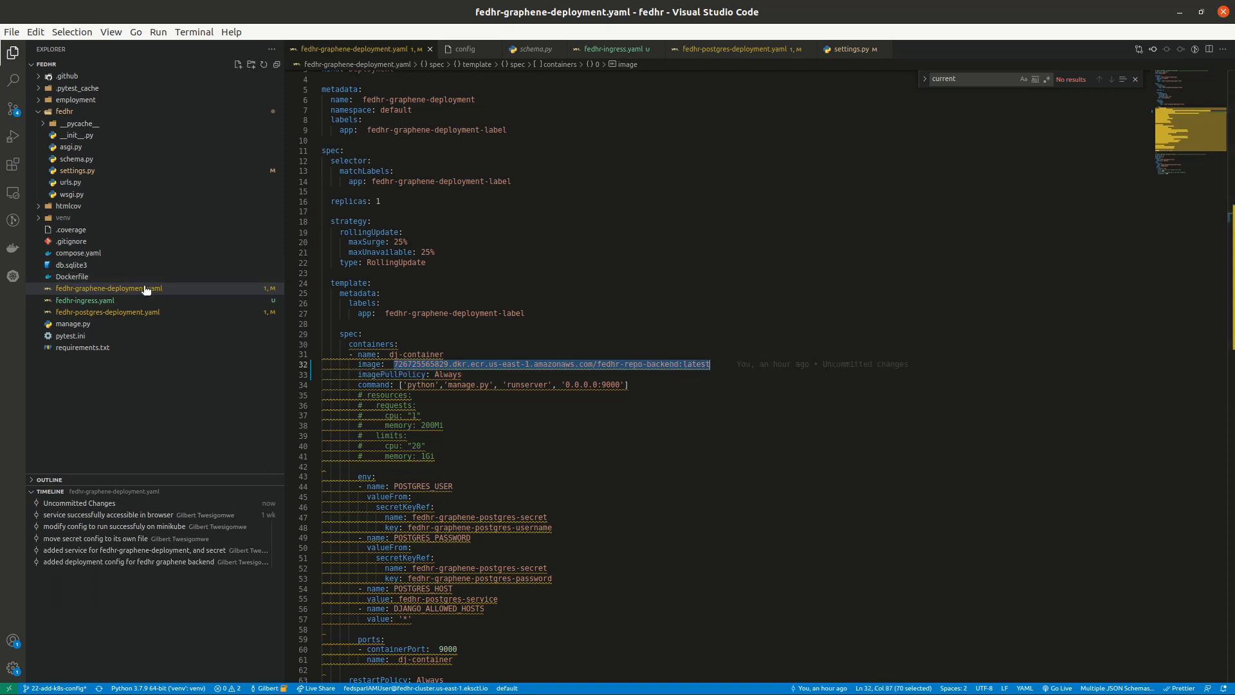
{"action": "left_click", "coordinate": [72, 277]}
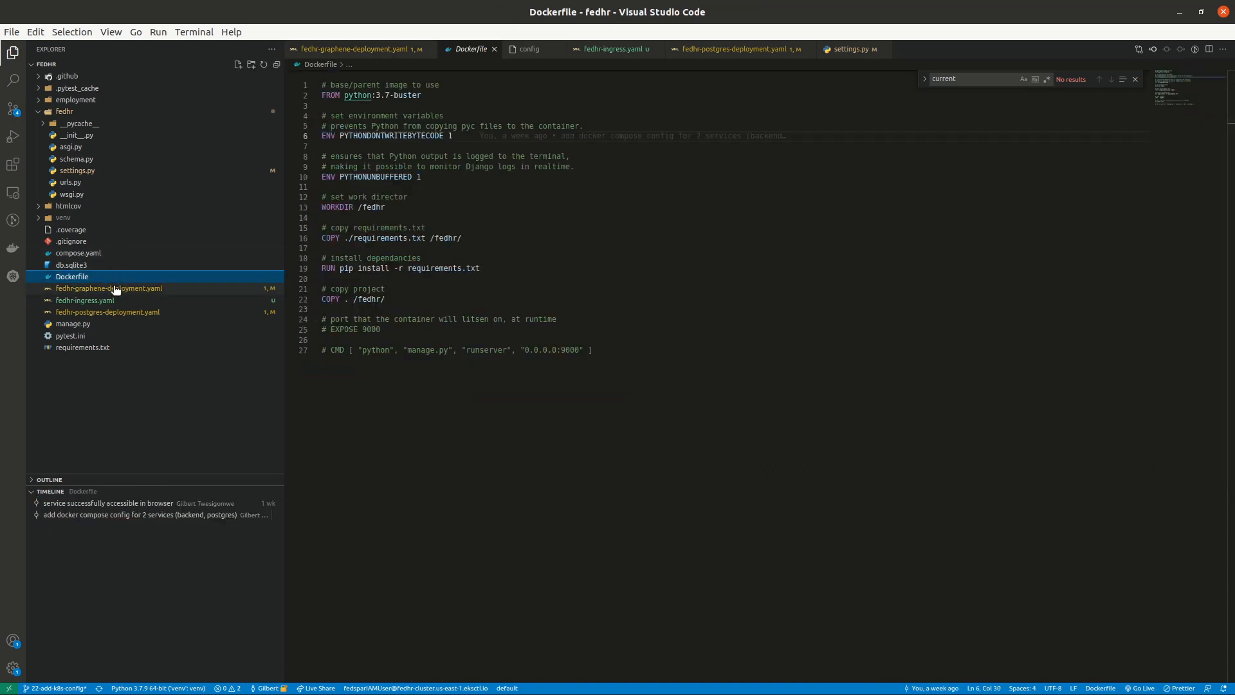
{"action": "left_click", "coordinate": [359, 49]}
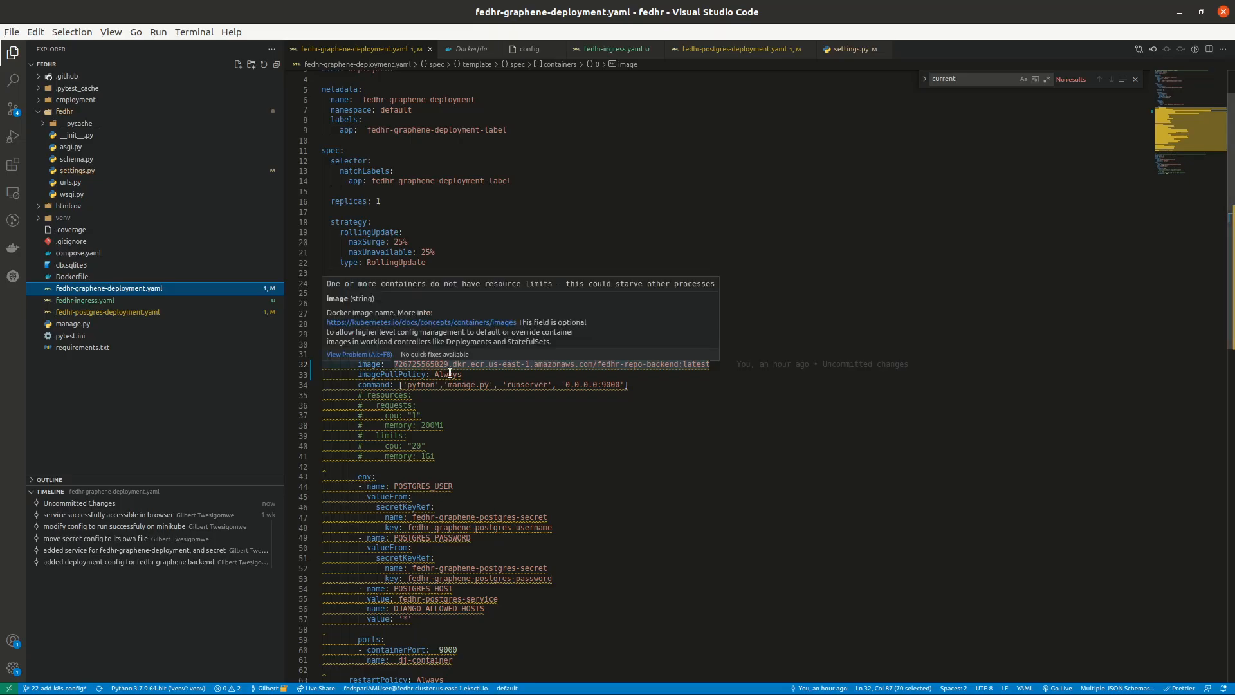
{"action": "mouse_move", "coordinate": [563, 314]}
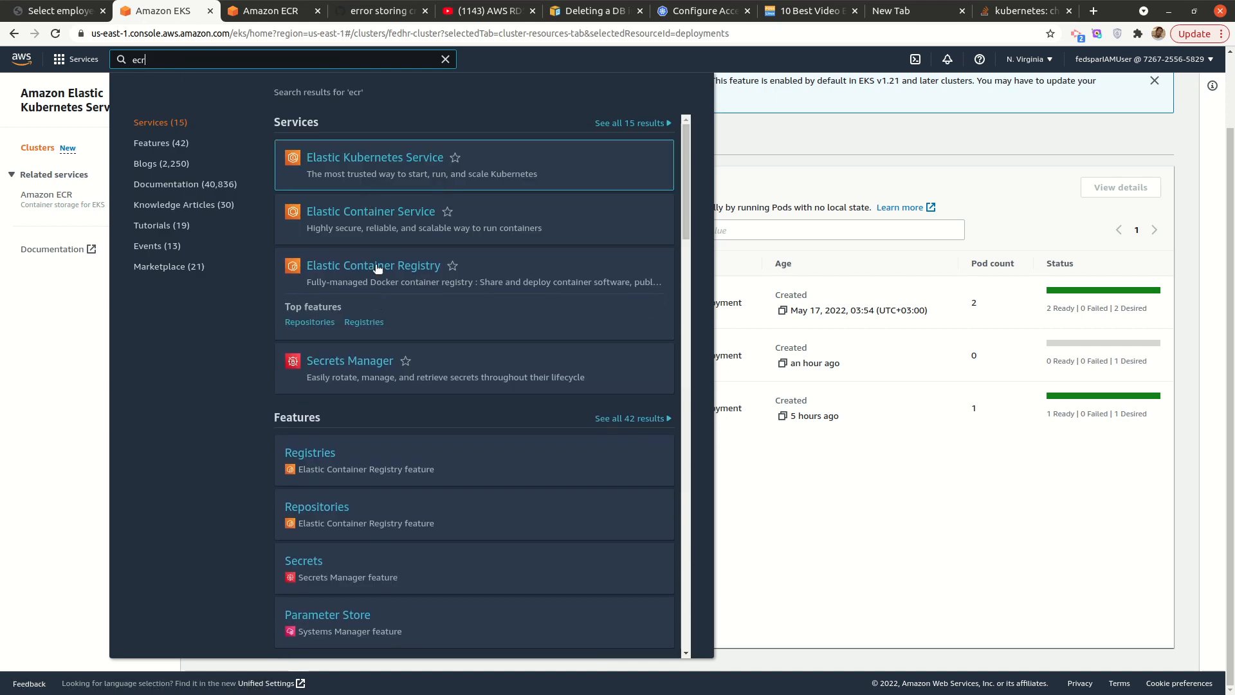
In ECR, view fedhr-repo-backend's latest image, then return to the private repositories list.
{"action": "left_click", "coordinate": [373, 265]}
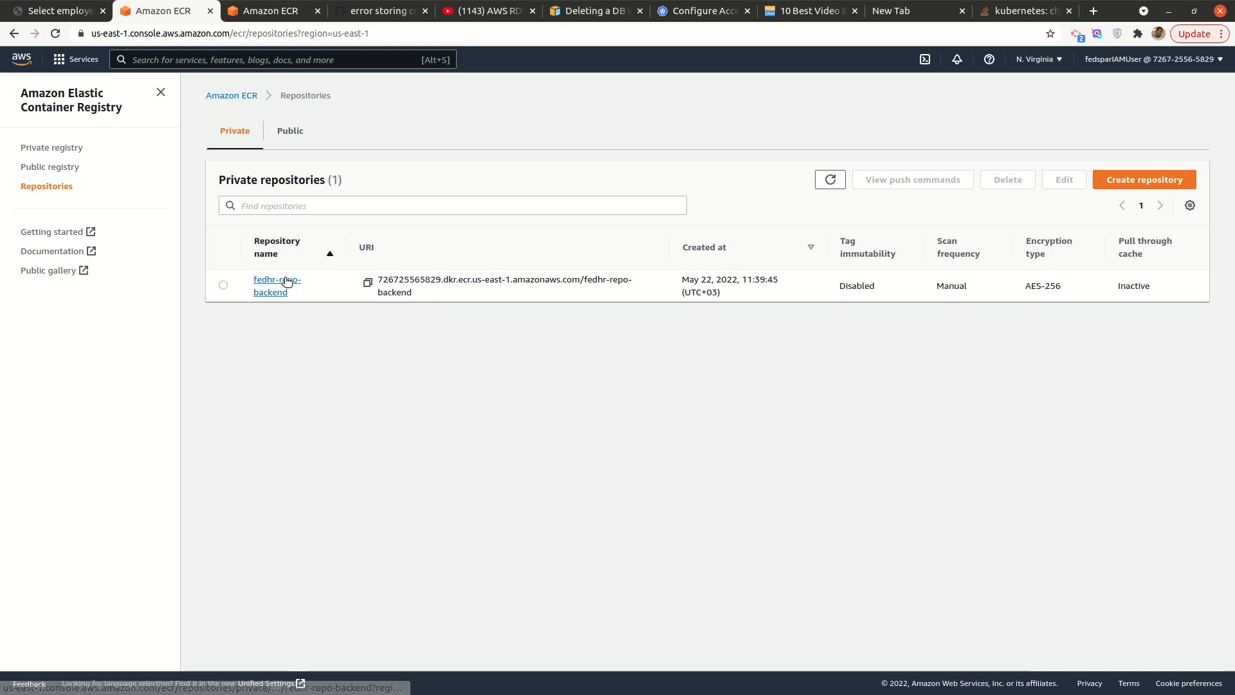
{"action": "left_click", "coordinate": [277, 286]}
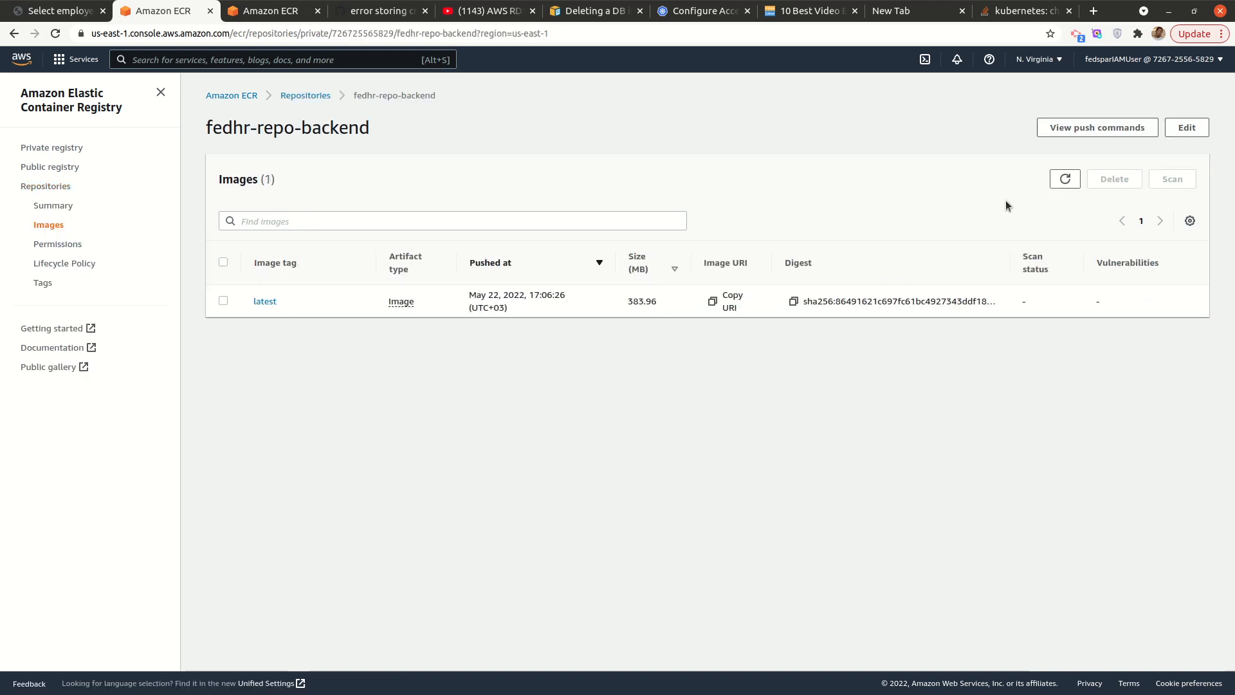
{"action": "mouse_move", "coordinate": [187, 215]}
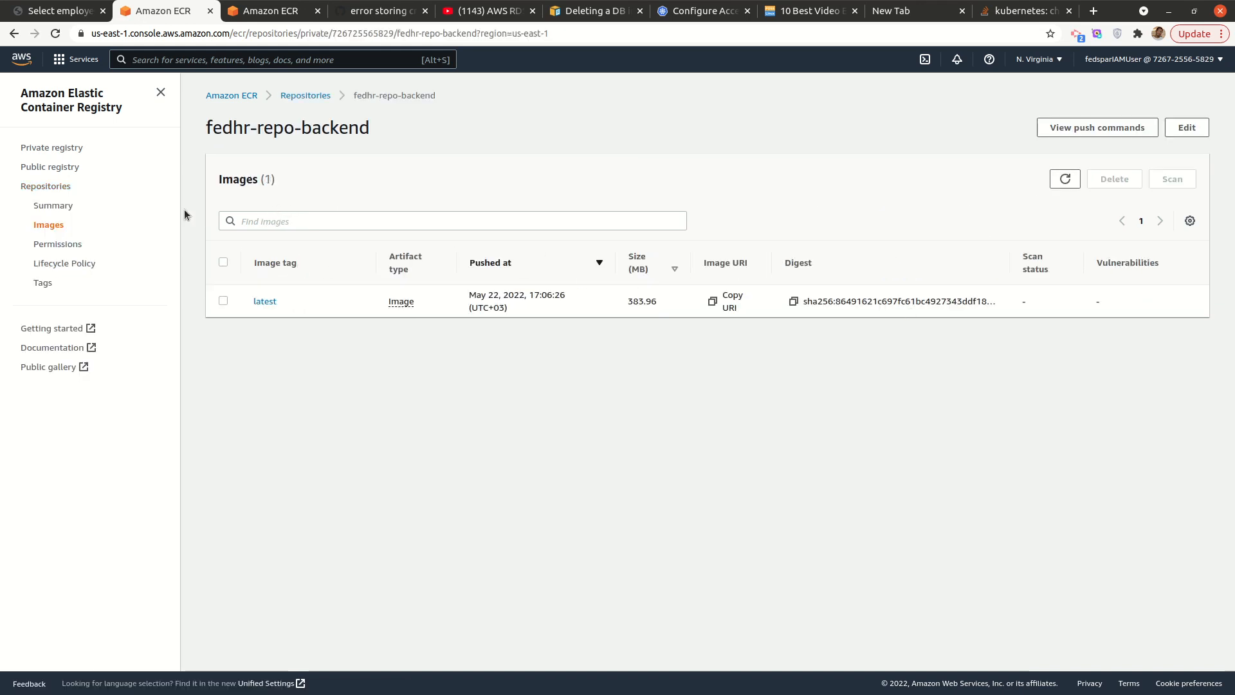
{"action": "left_click", "coordinate": [1097, 128]}
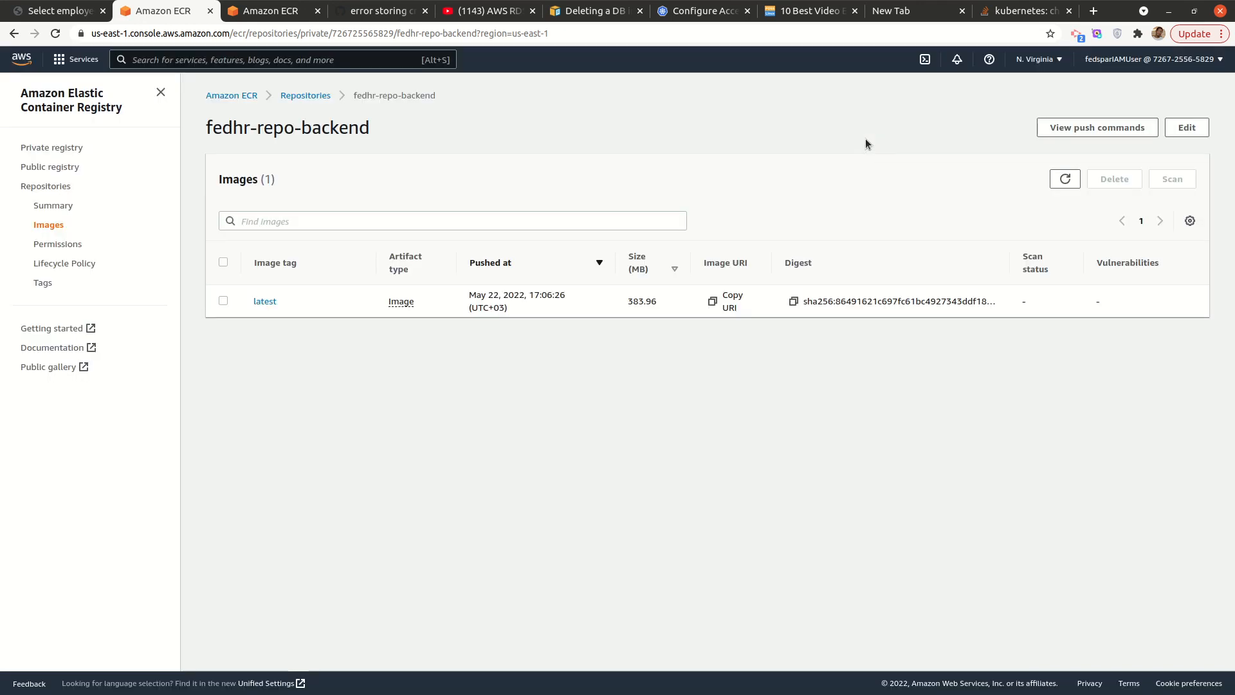
{"action": "mouse_move", "coordinate": [138, 123]}
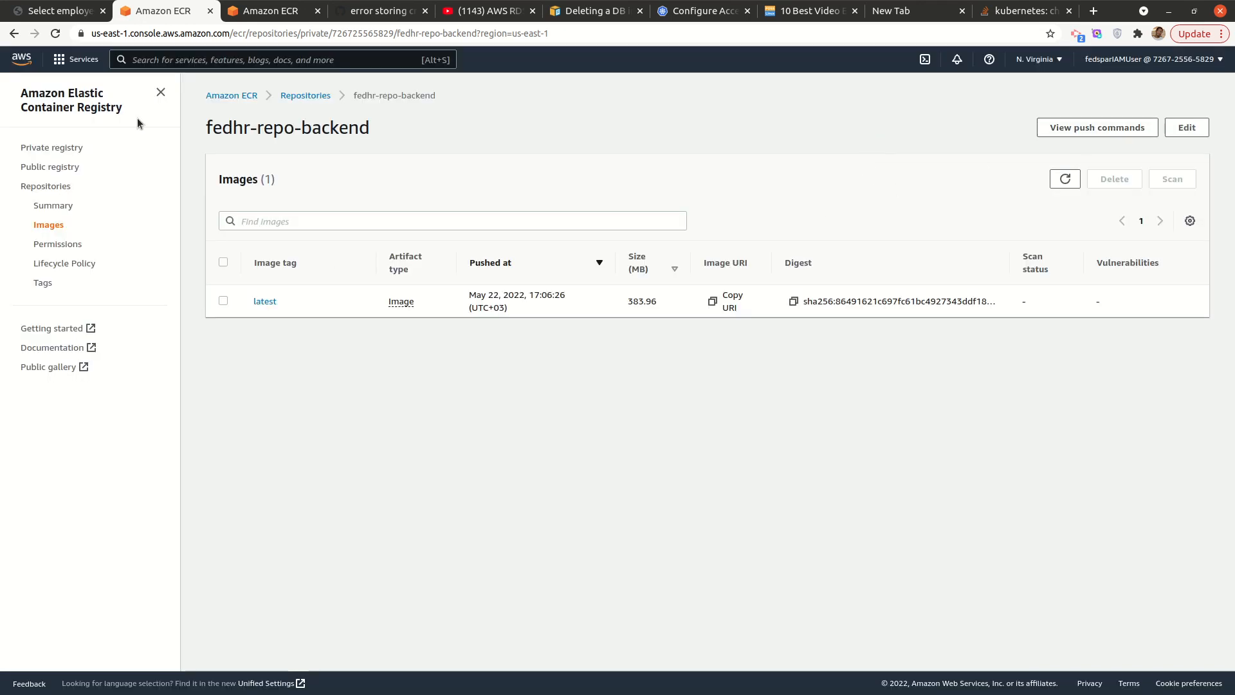
{"action": "left_click", "coordinate": [305, 96]}
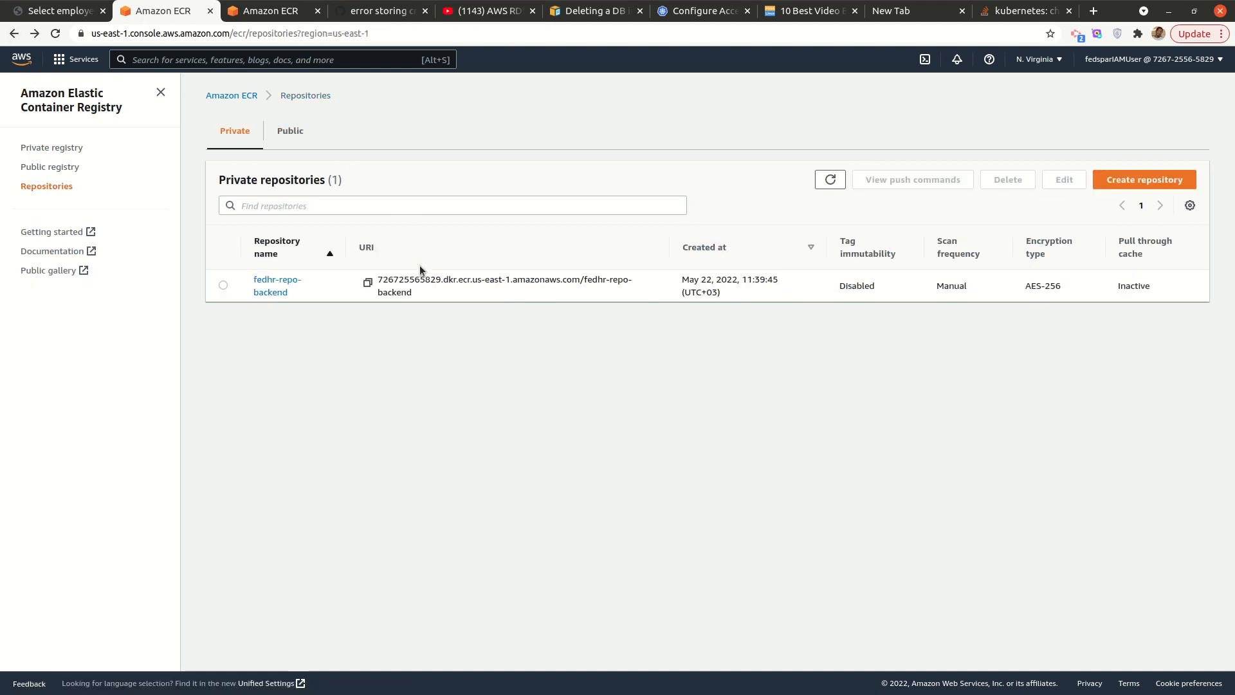
{"action": "mouse_move", "coordinate": [385, 290]}
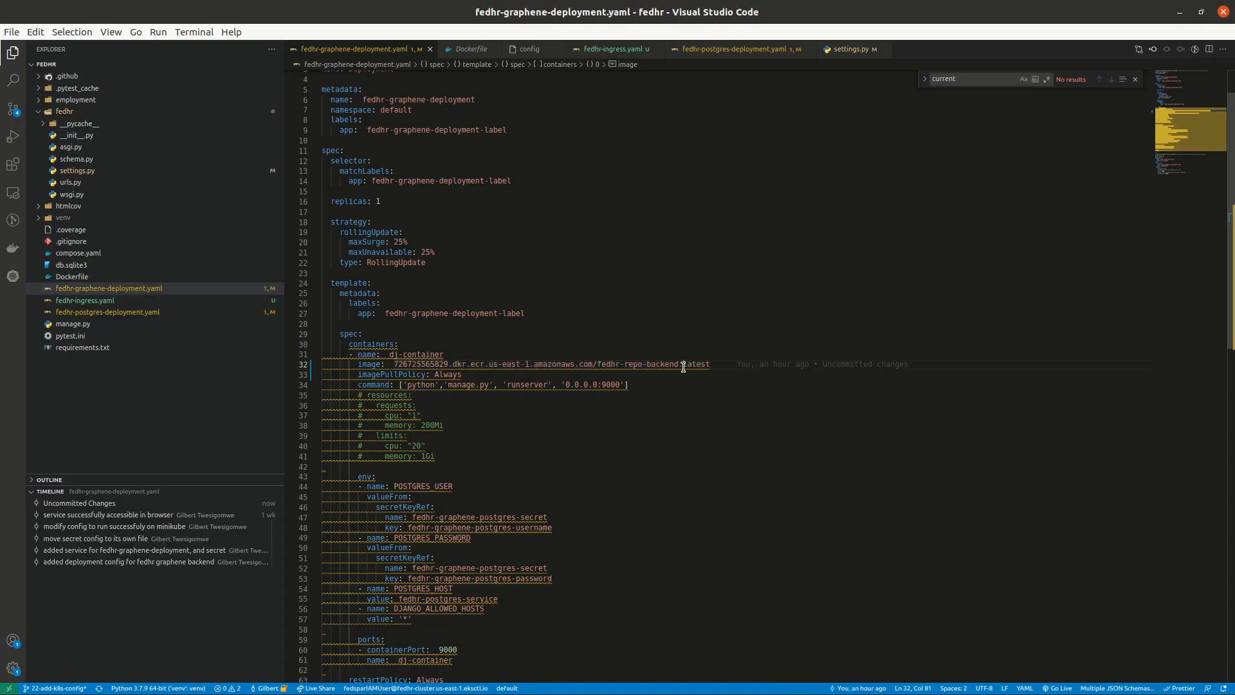
Scroll to the backend service section and select its LoadBalancer type.
{"action": "scroll", "scroll_direction": "down", "scroll_amount": 3}
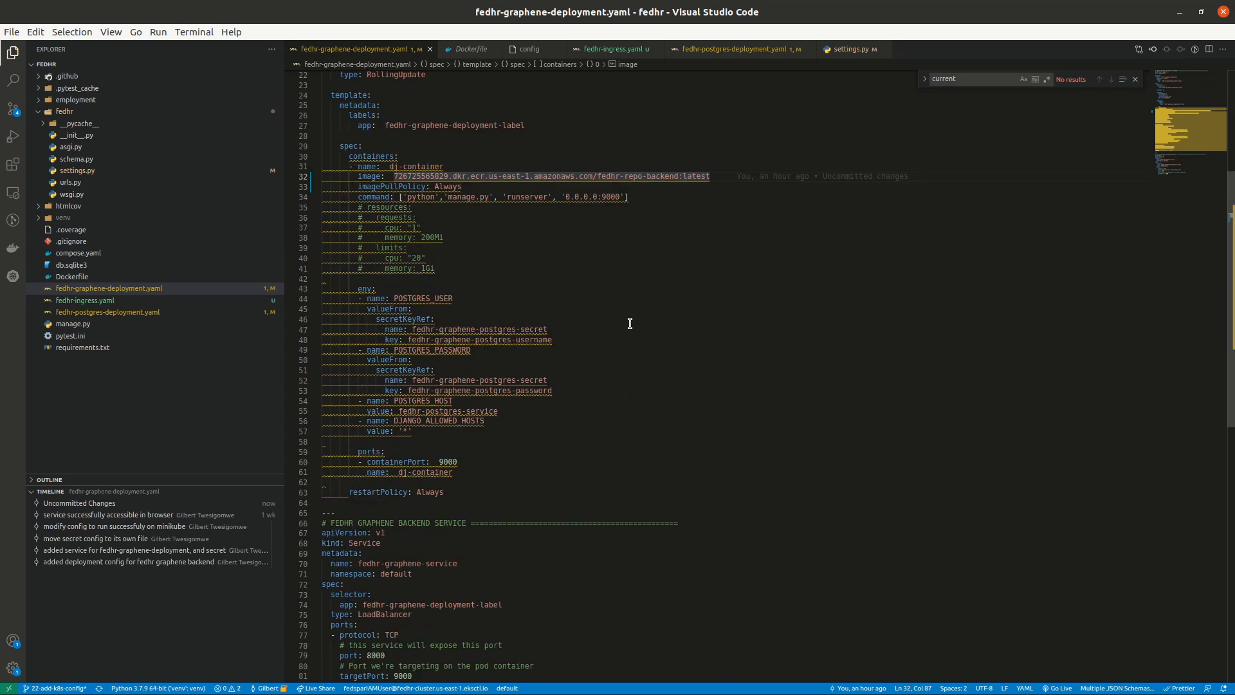
{"action": "scroll", "scroll_direction": "down", "scroll_amount": 3}
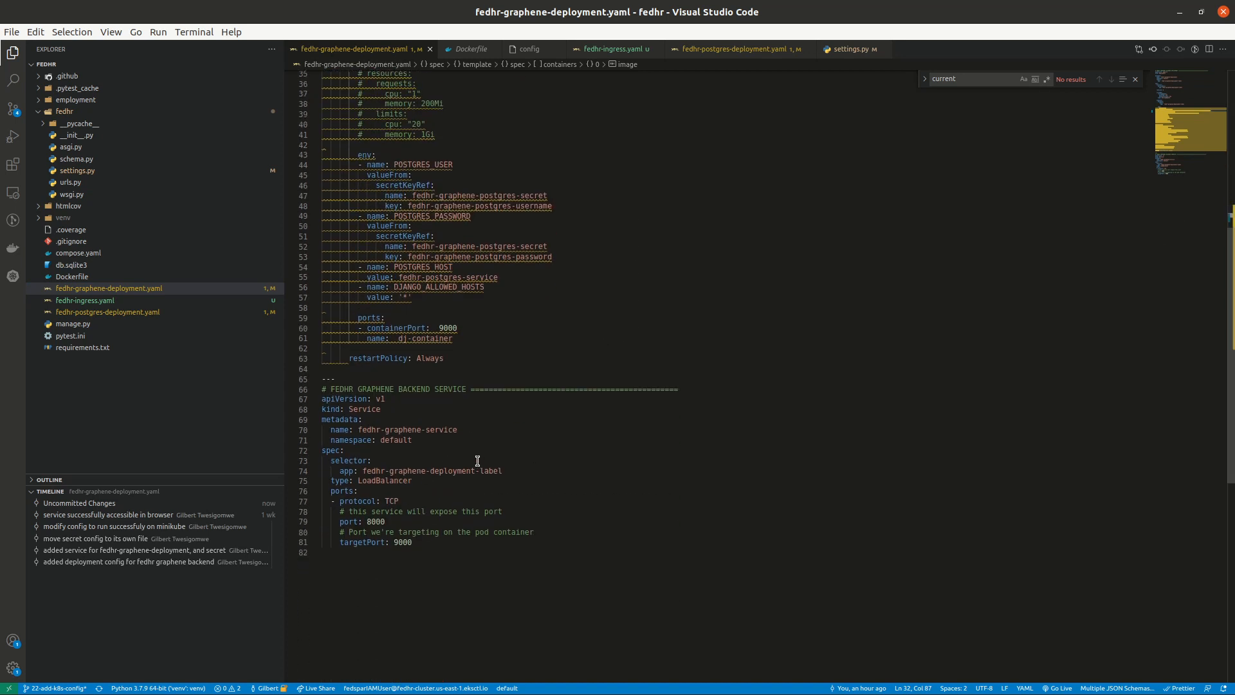
{"action": "double_click", "coordinate": [386, 480]}
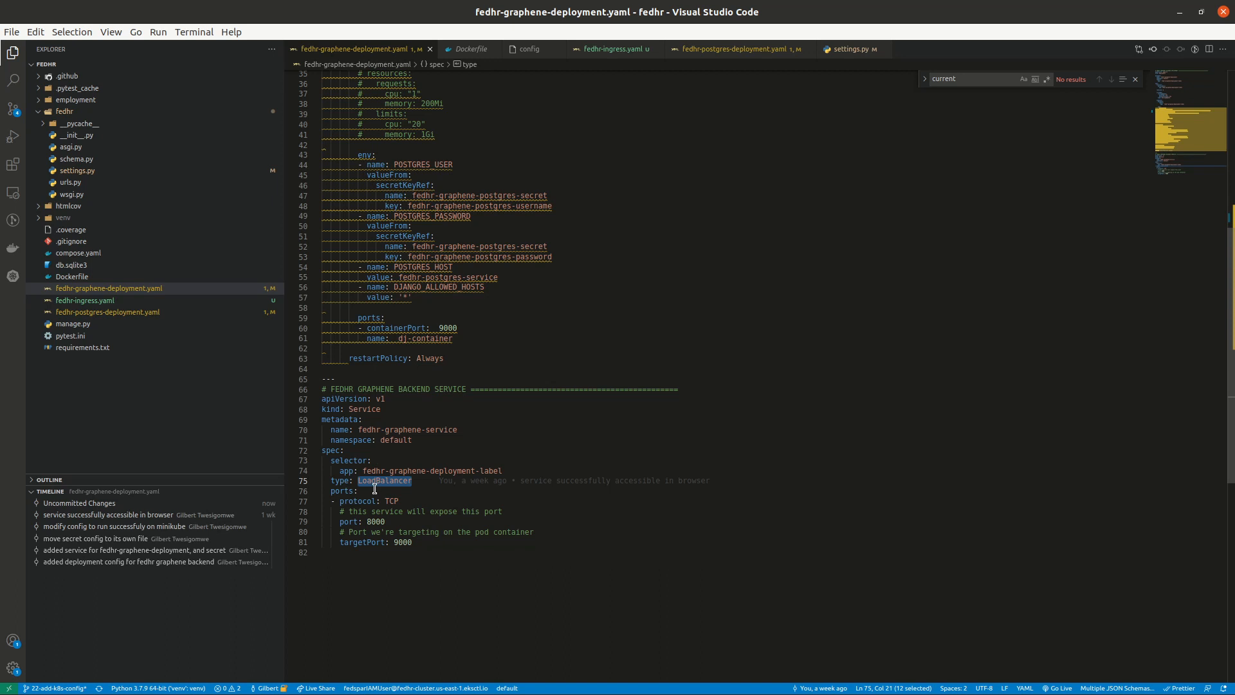
{"action": "mouse_move", "coordinate": [415, 675]}
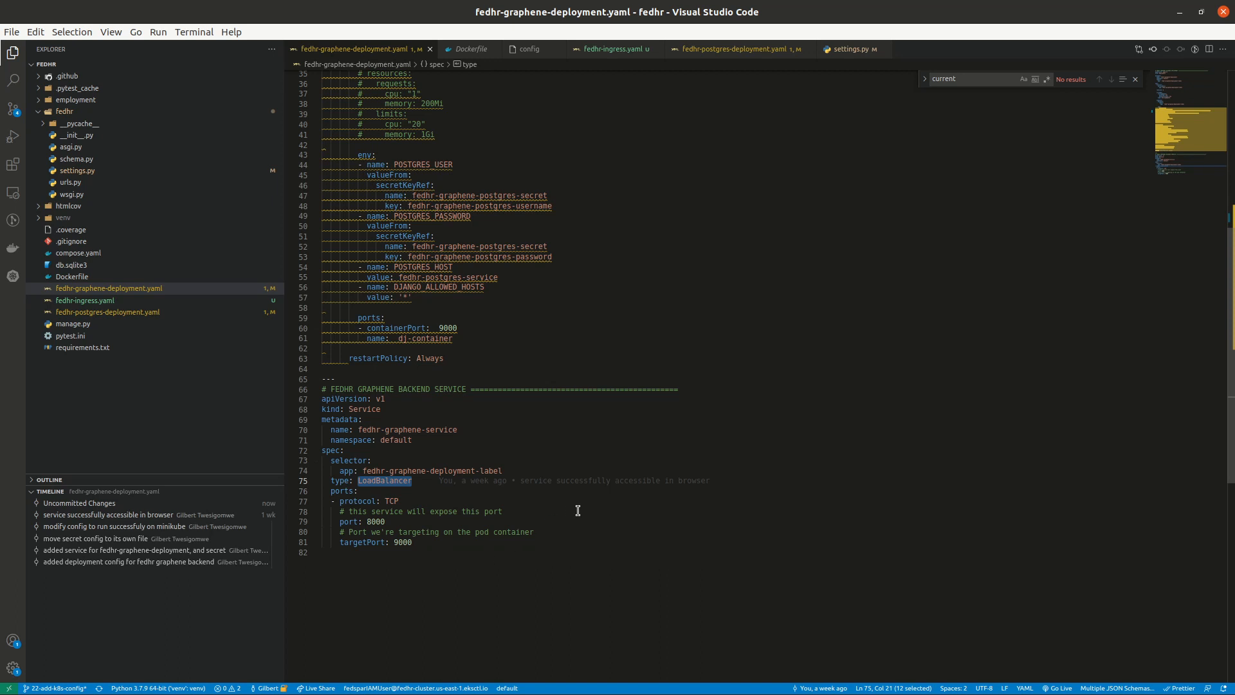
{"action": "mouse_move", "coordinate": [91, 312]}
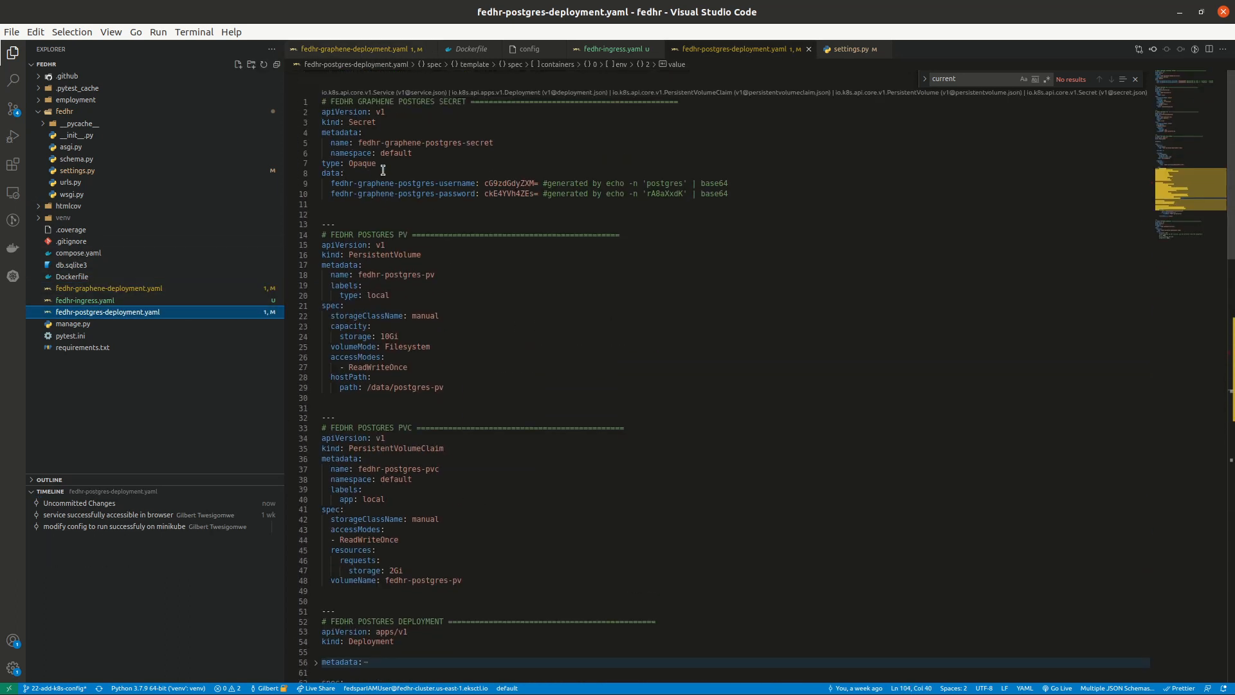
Read through the postgres deployment from the Secret kind down, then switch to fedhr-ingress.yaml.
{"action": "double_click", "coordinate": [363, 124]}
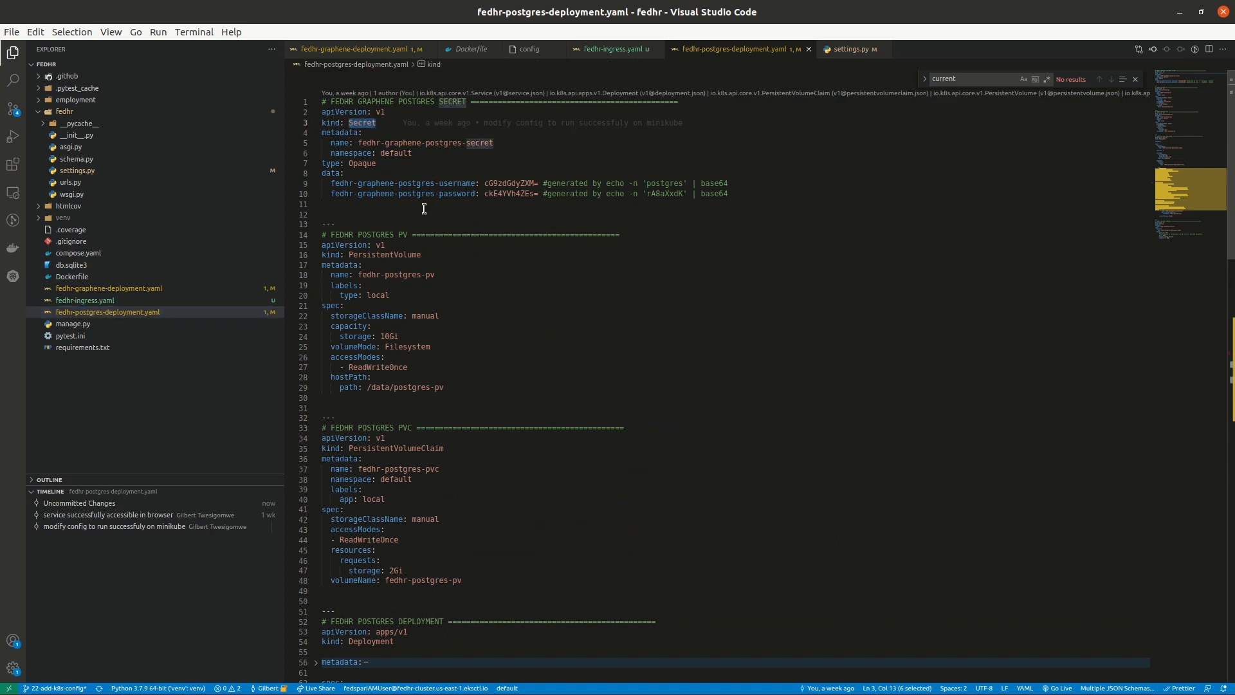
{"action": "scroll", "scroll_direction": "down", "scroll_amount": 3}
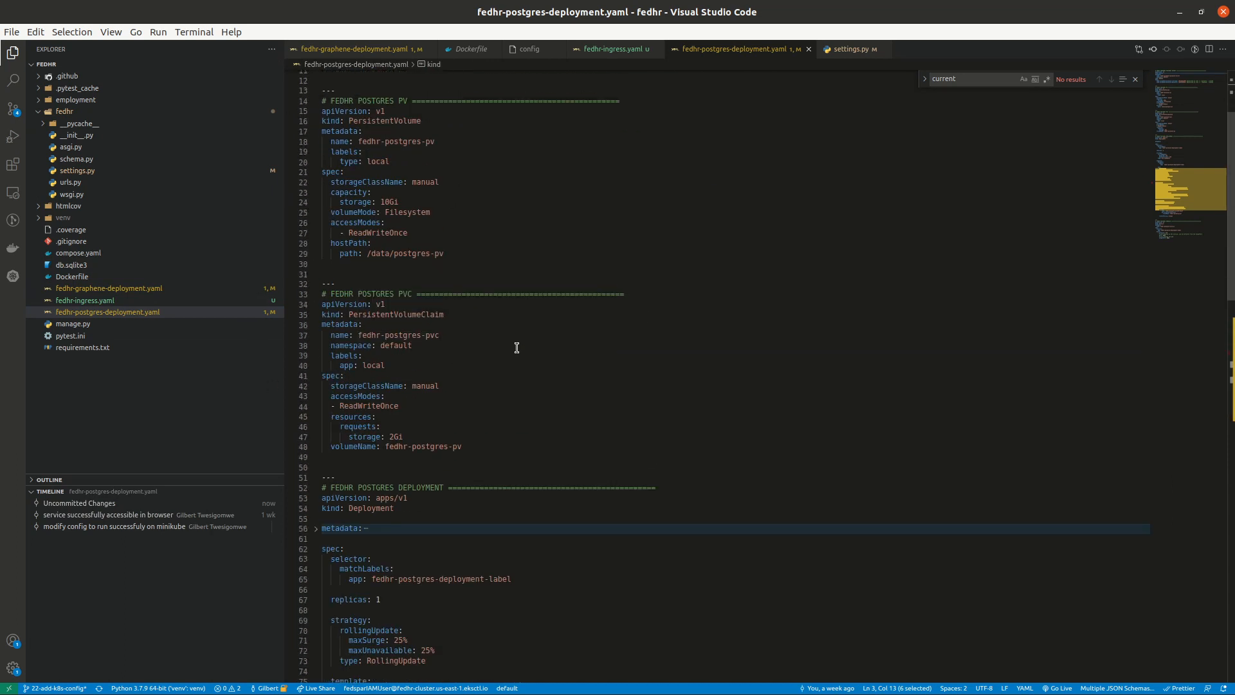
{"action": "scroll", "scroll_direction": "down", "scroll_amount": 3}
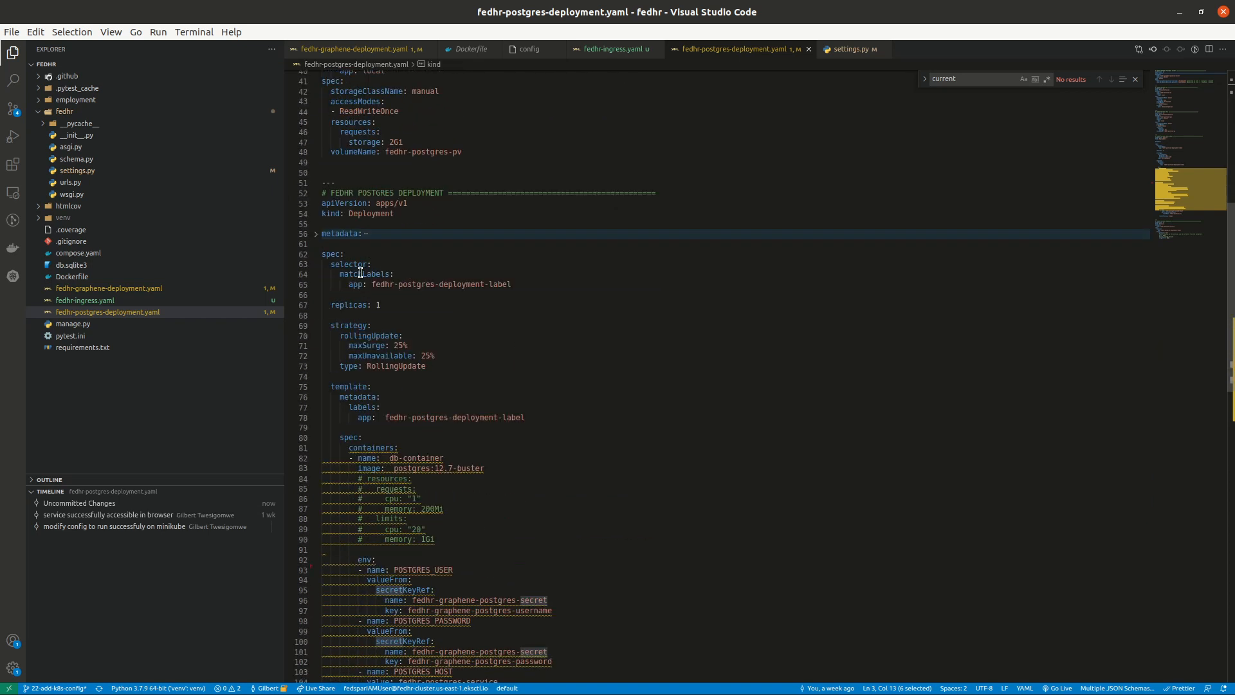
{"action": "scroll", "scroll_direction": "down", "scroll_amount": 3}
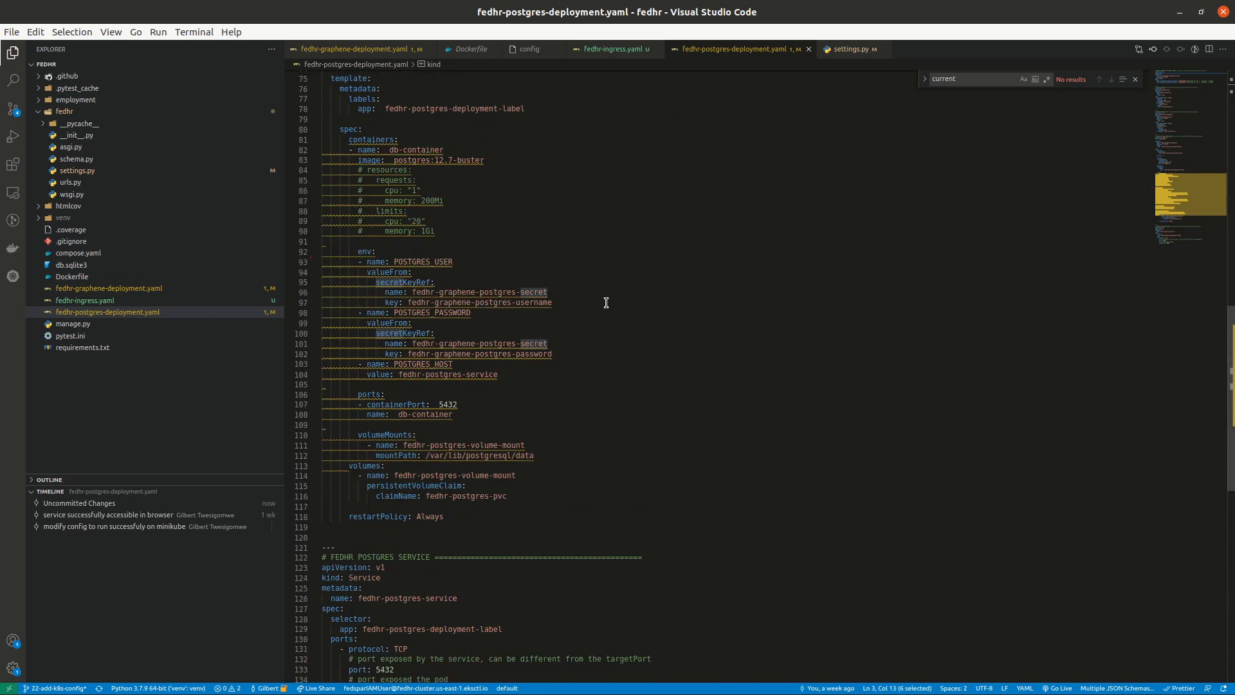
{"action": "scroll", "scroll_direction": "down", "scroll_amount": 3}
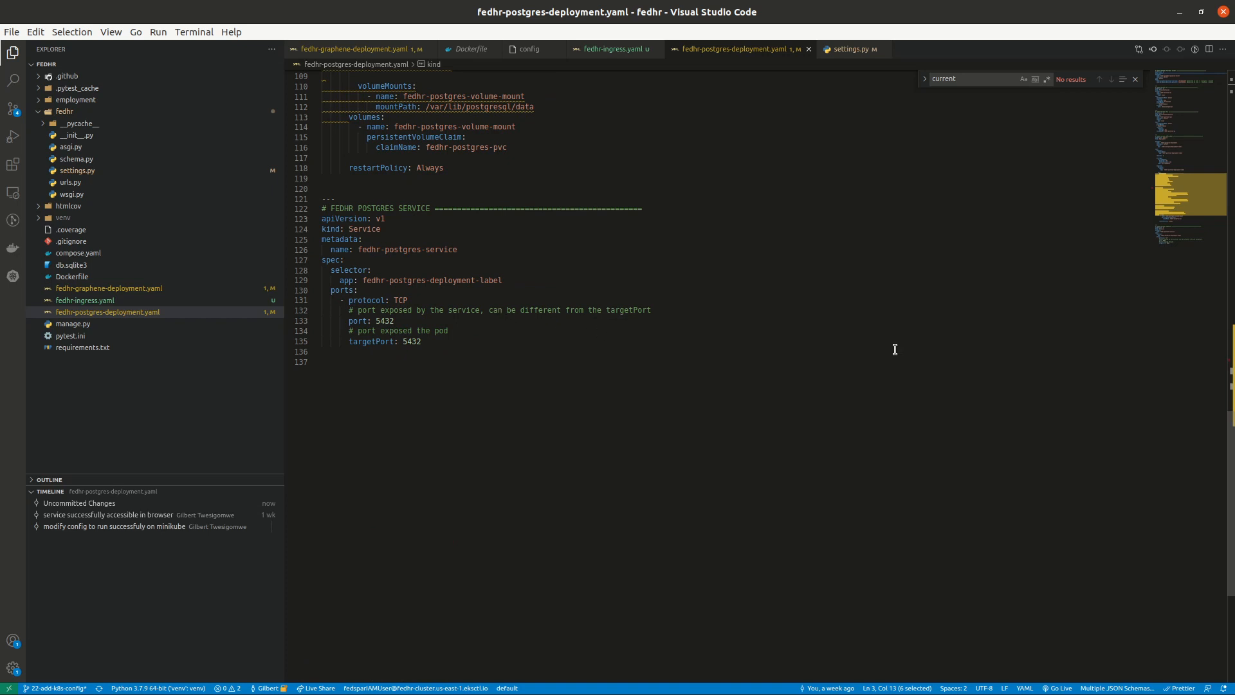
{"action": "left_click", "coordinate": [84, 300]}
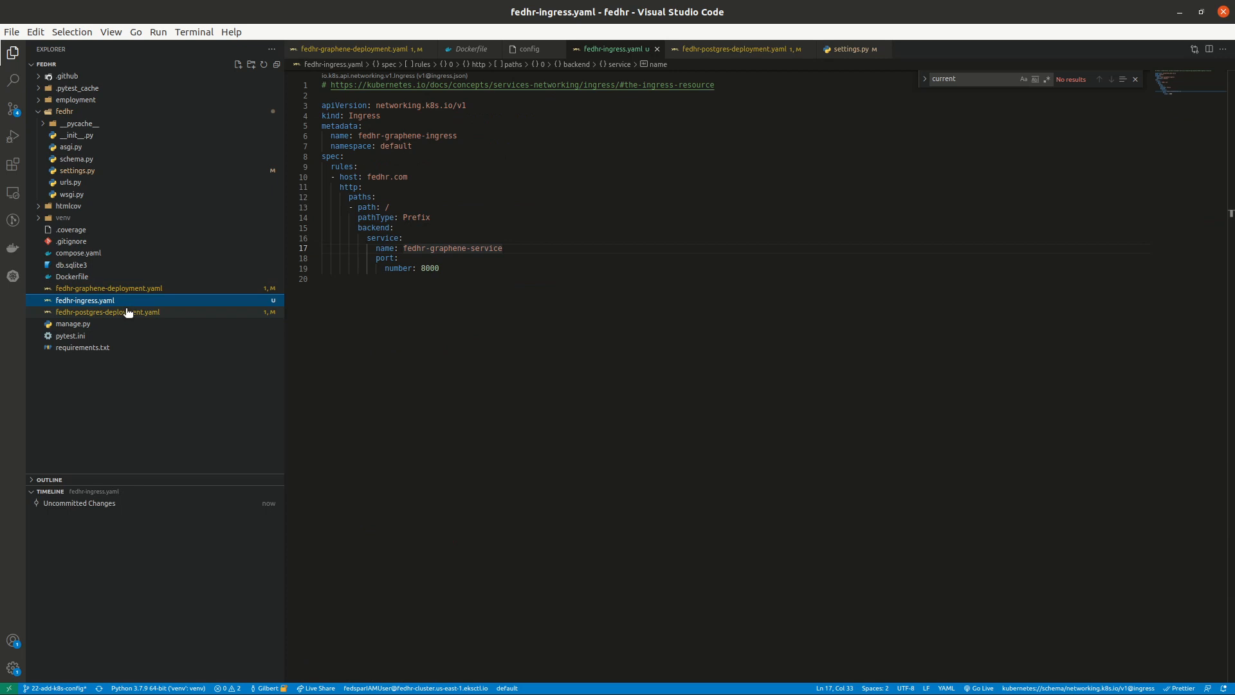
In settings.py, confirm the database HOST is fedhr-postgres-service, then return to the browser's ECR tab.
{"action": "left_click", "coordinate": [108, 312]}
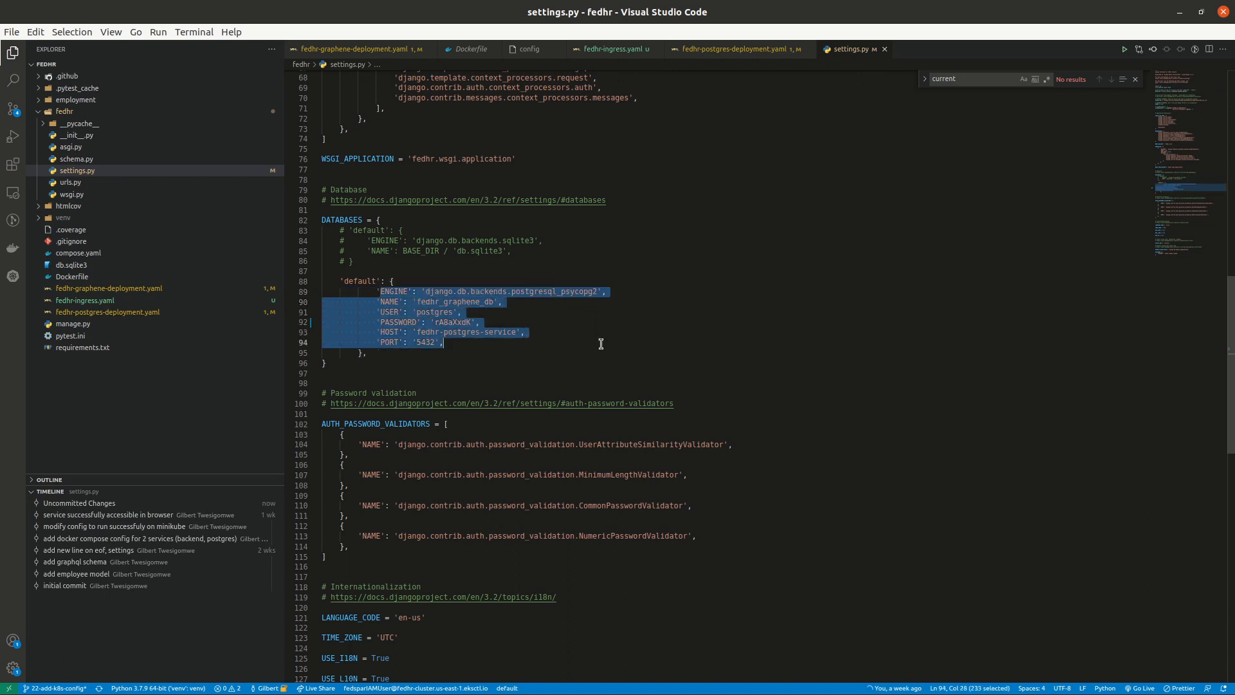
{"action": "double_click", "coordinate": [455, 301]}
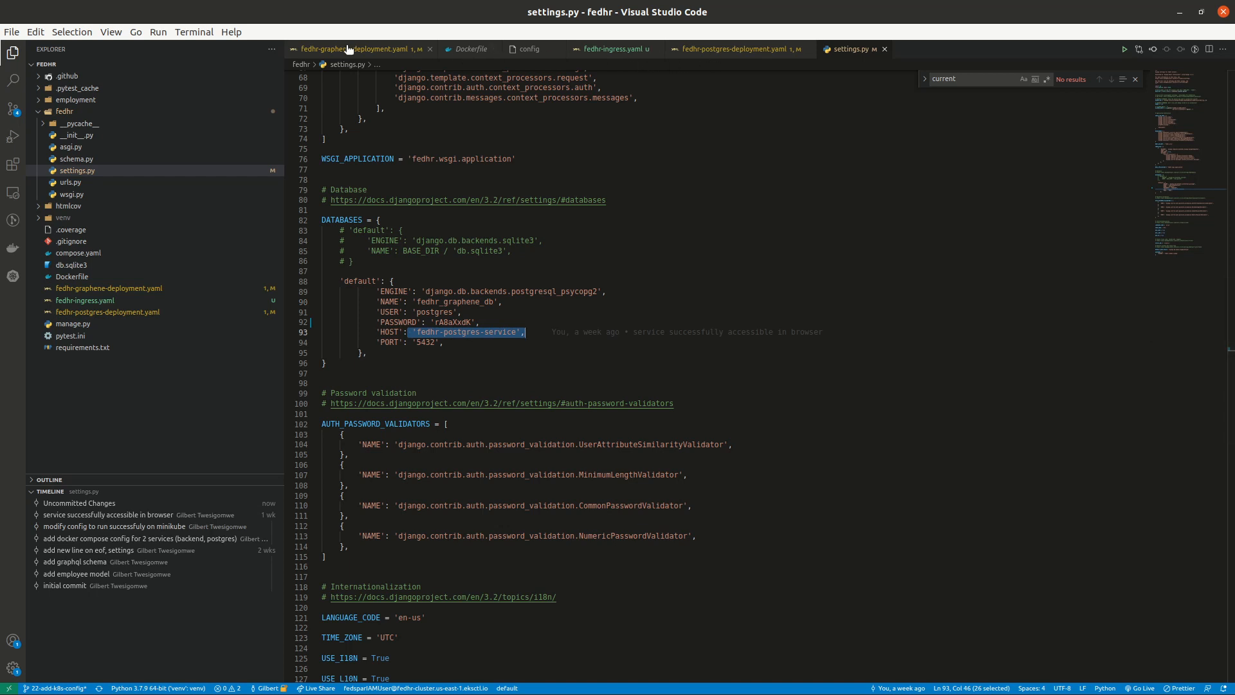
{"action": "left_click", "coordinate": [359, 49]}
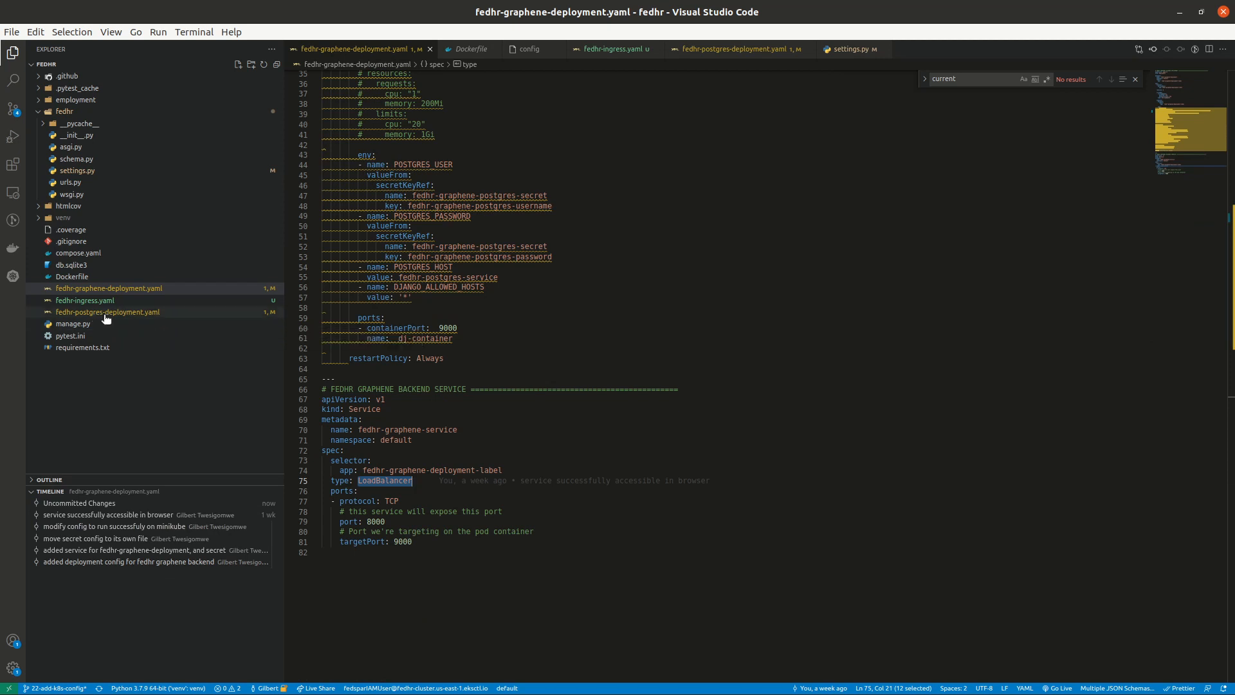
{"action": "left_click", "coordinate": [732, 49]}
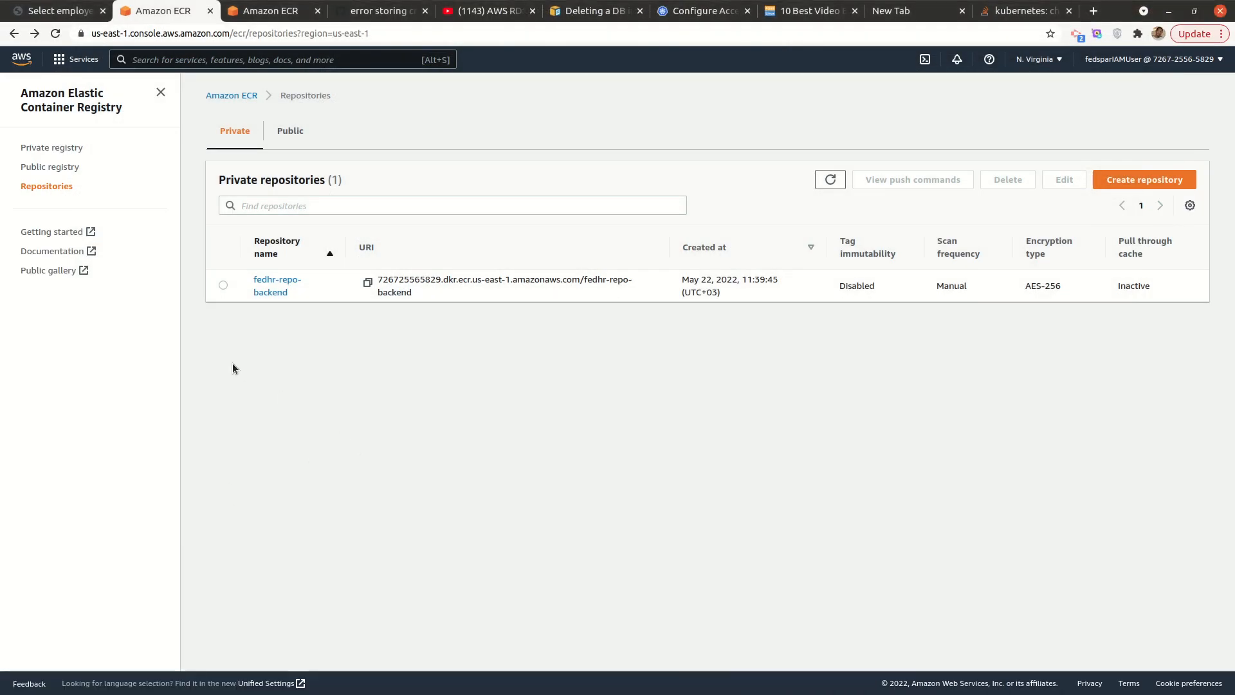
{"action": "mouse_move", "coordinate": [276, 159]}
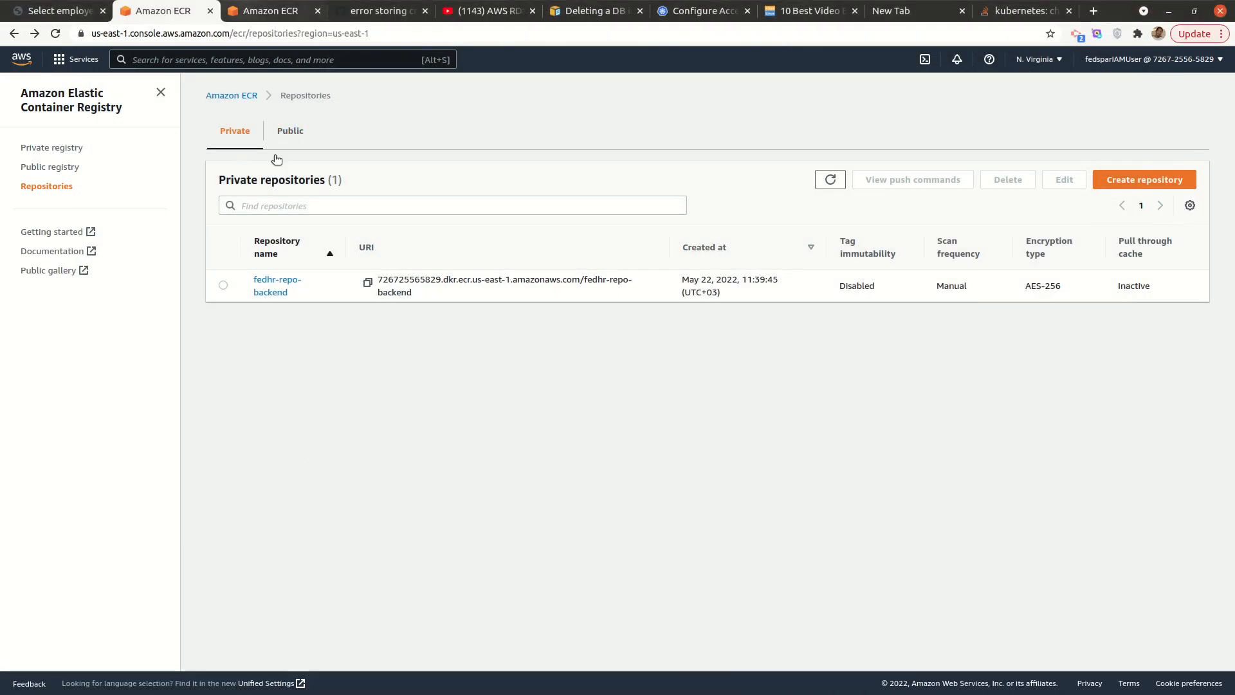
Search 'eks' in the AWS search bar and go to the Elastic Kubernetes Service console.
{"action": "left_click", "coordinate": [277, 286]}
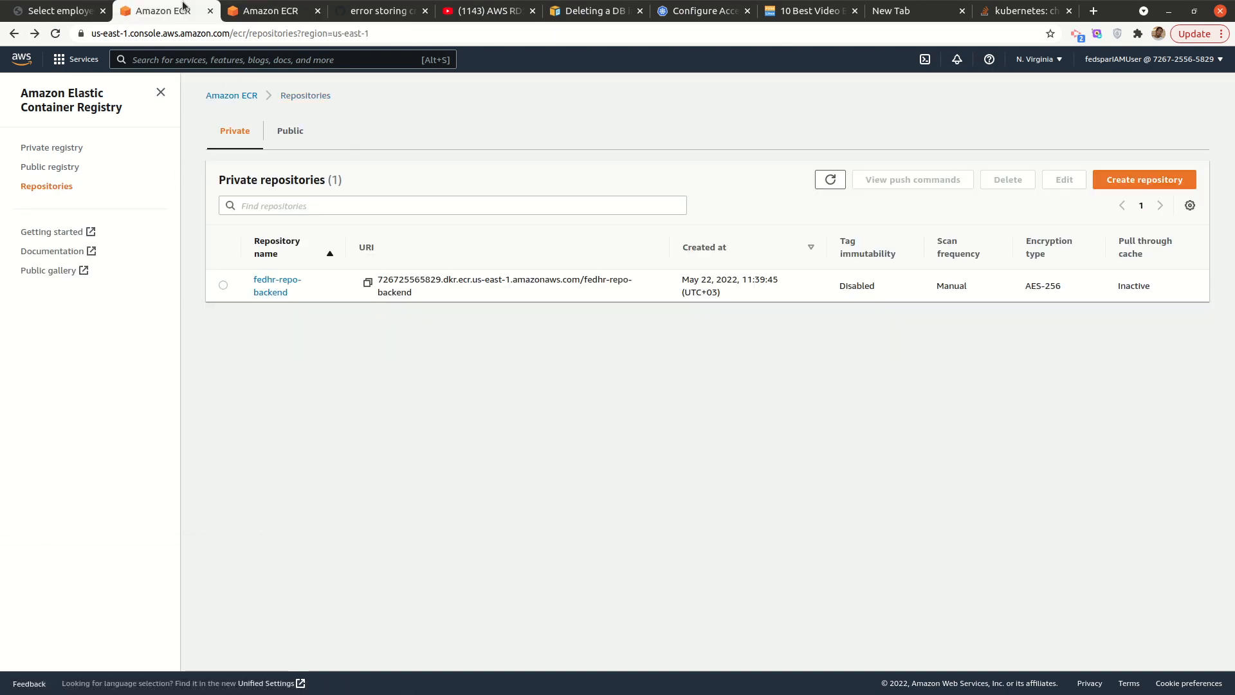
{"action": "type", "text": "eks"}
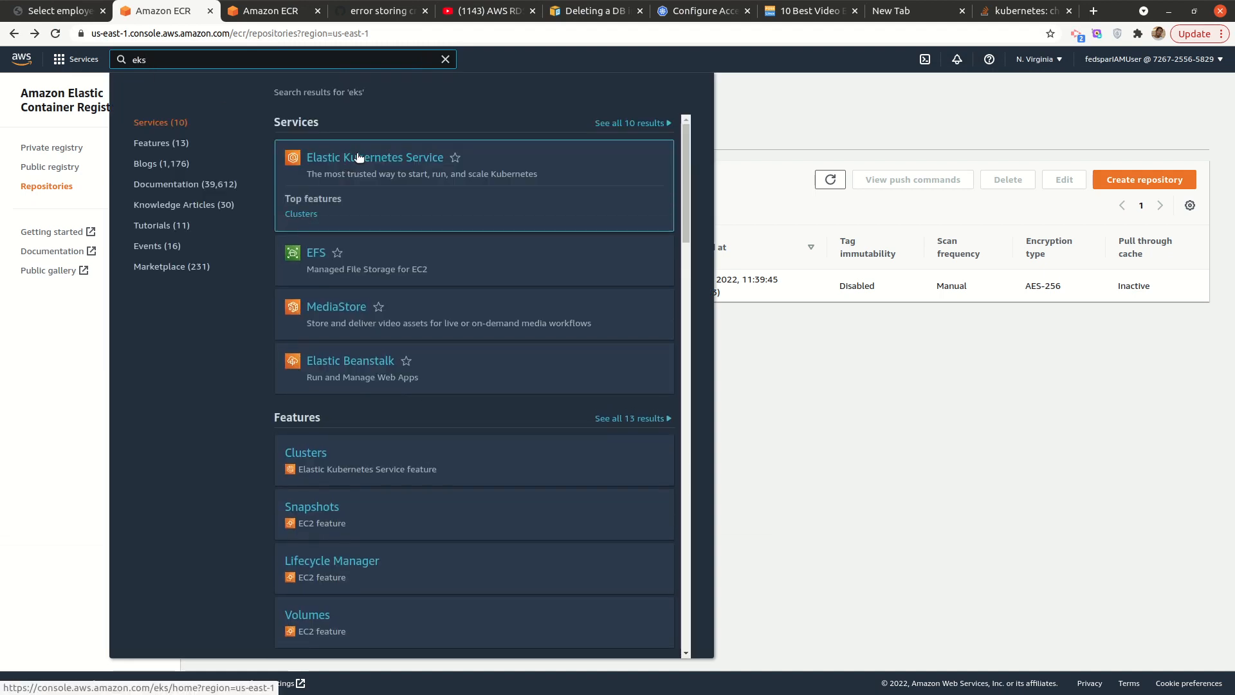
{"action": "left_click", "coordinate": [374, 157]}
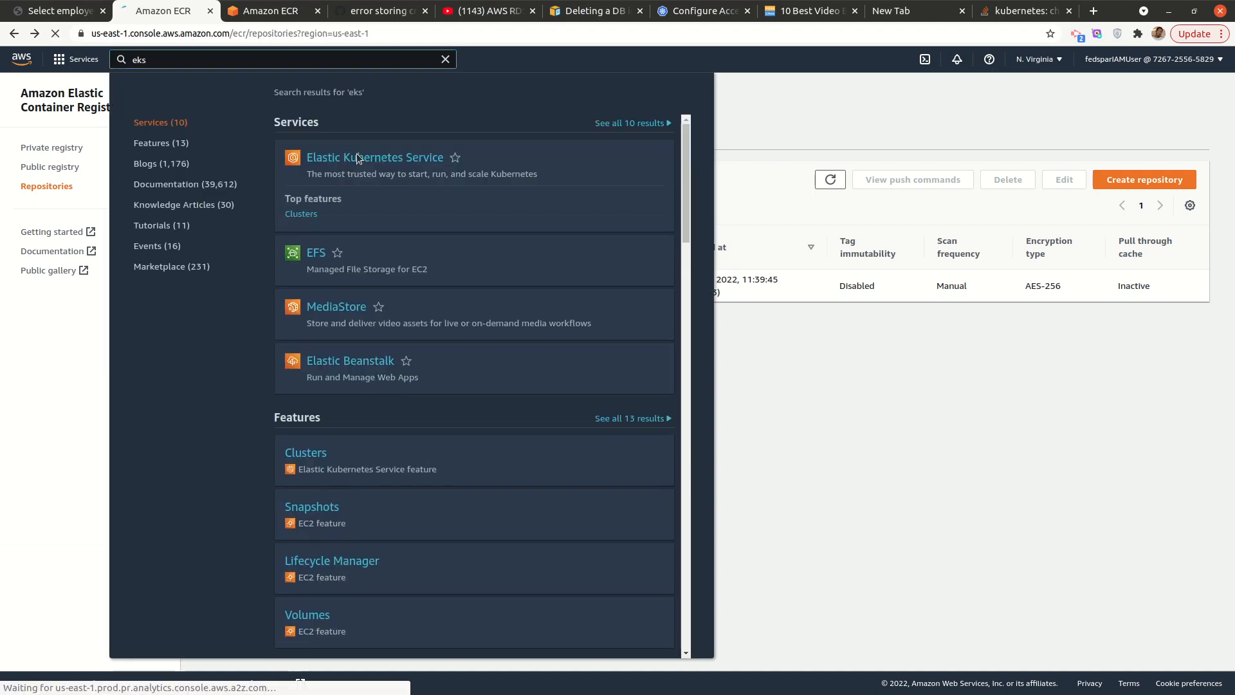
{"action": "left_click", "coordinate": [374, 157]}
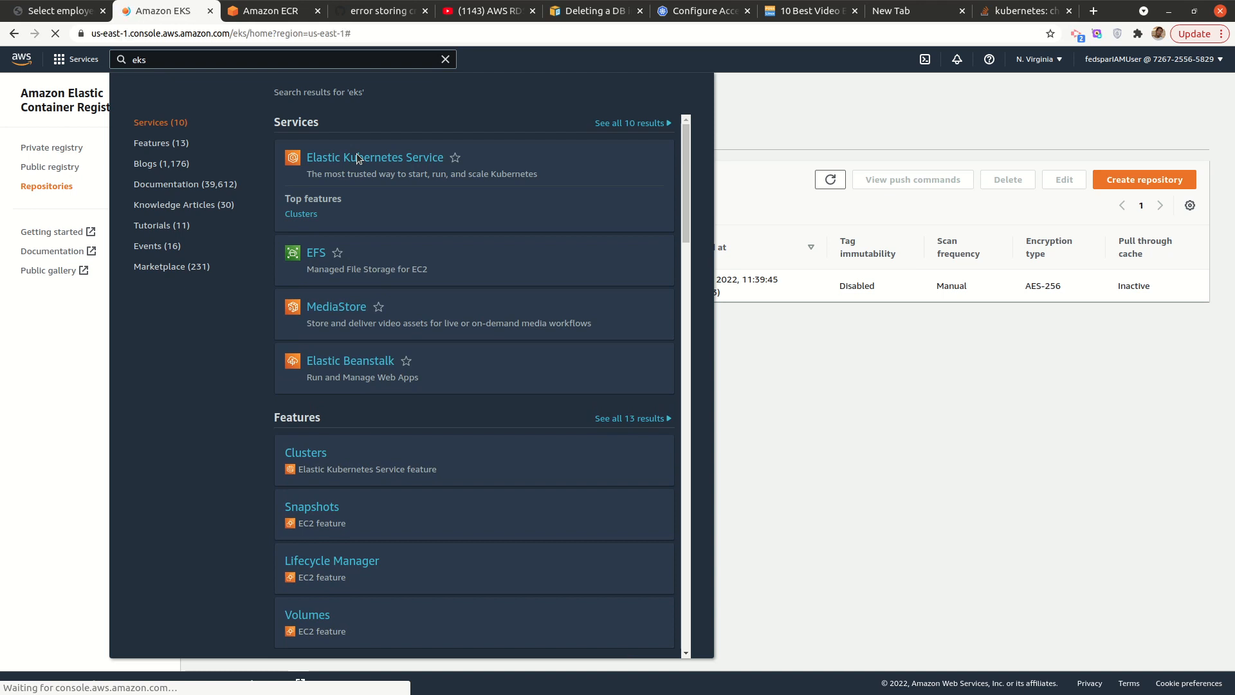
{"action": "left_click", "coordinate": [375, 157]}
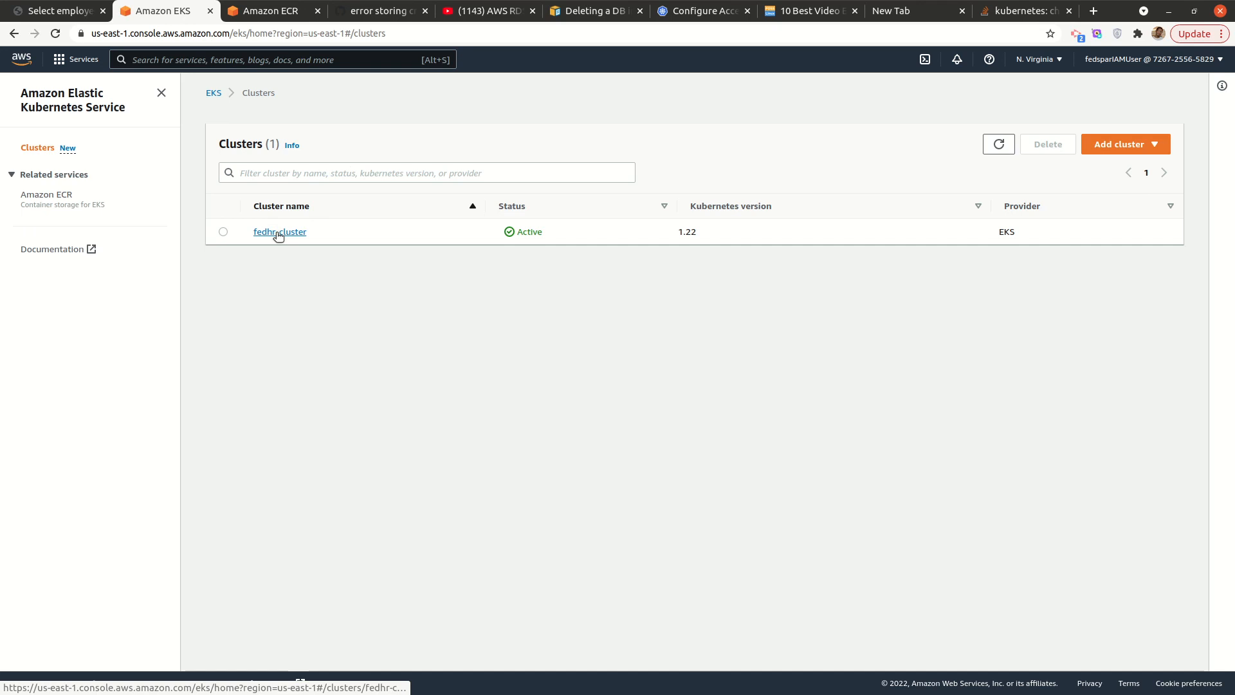
In fedhr-cluster's Resources, list the deployments.
{"action": "left_click", "coordinate": [280, 231]}
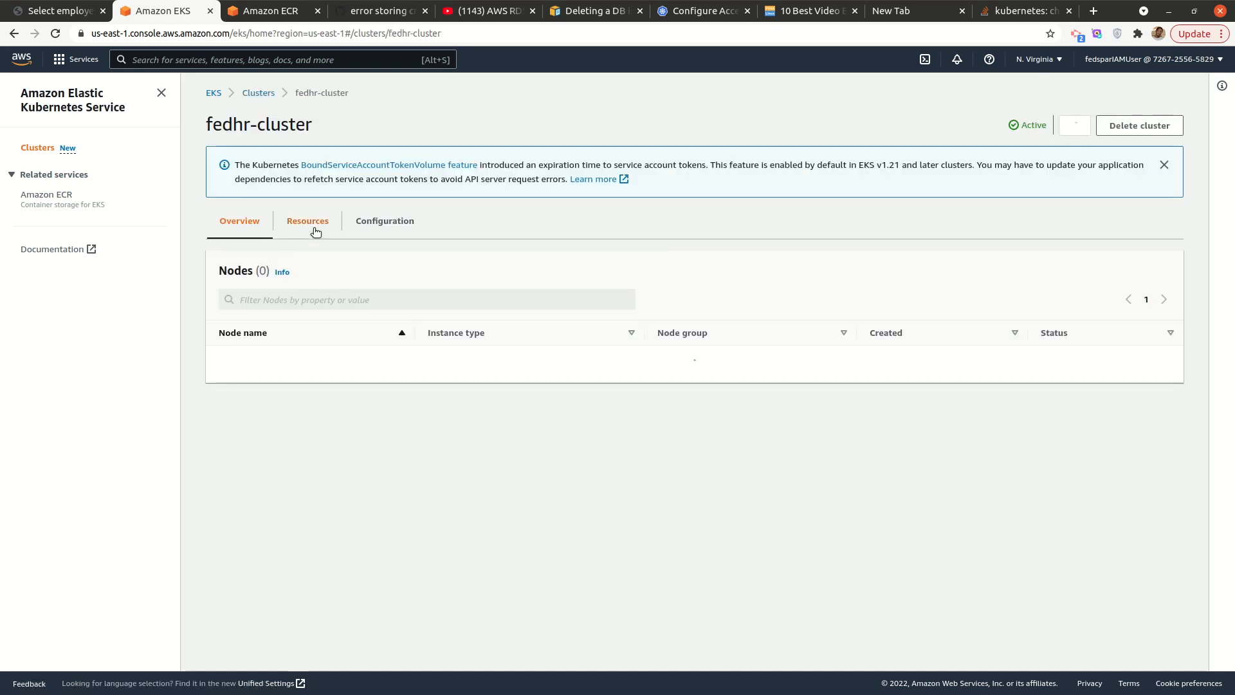
{"action": "left_click", "coordinate": [308, 220]}
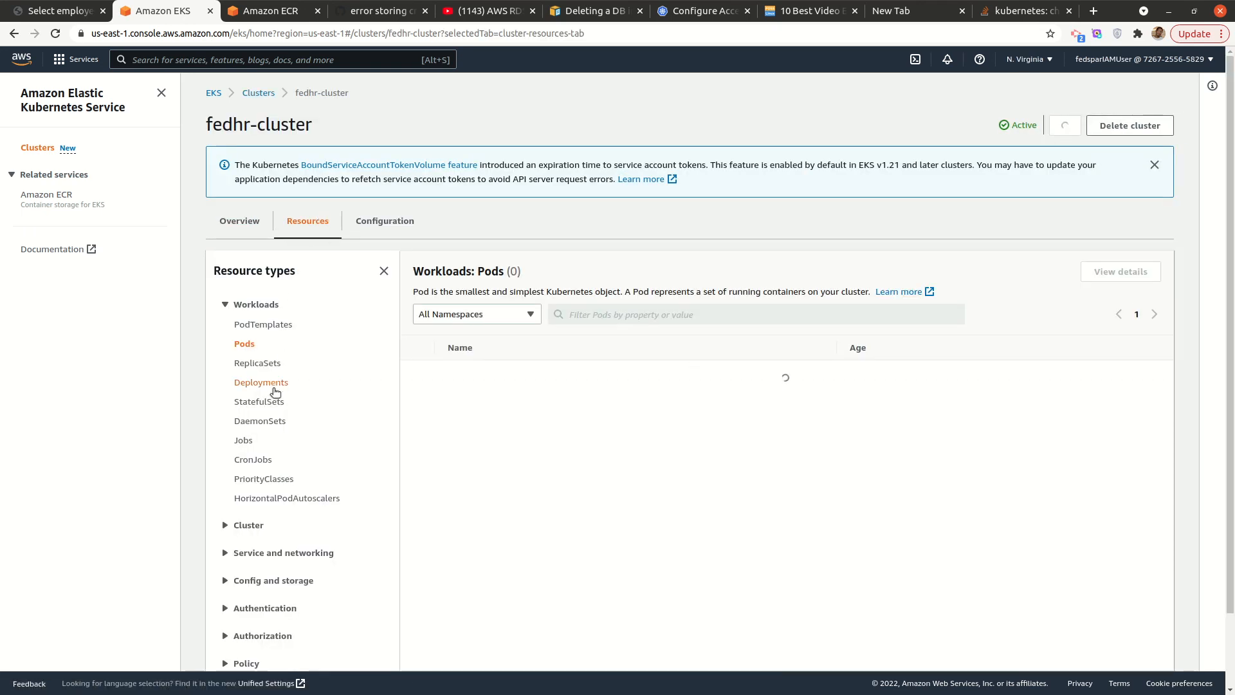
{"action": "left_click", "coordinate": [261, 382]}
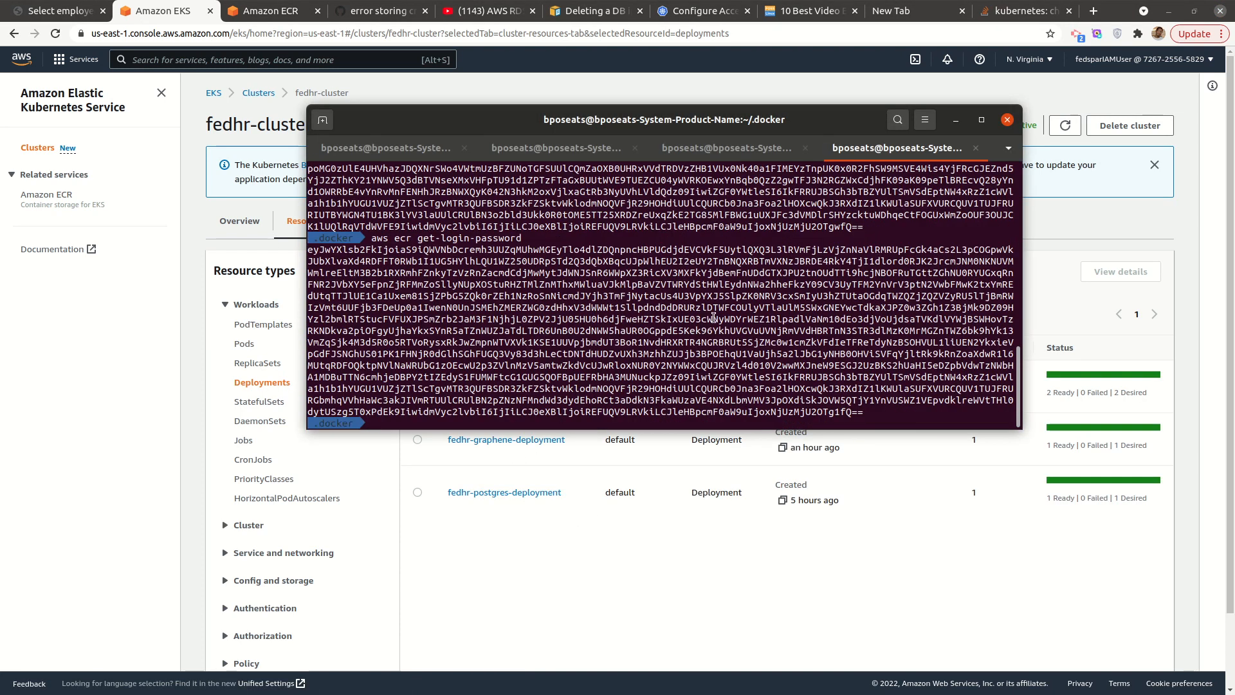
Exit the login tab and run kubectl get deployment, showing both deployments 1/1 ready.
{"action": "type", "text": "exit"}
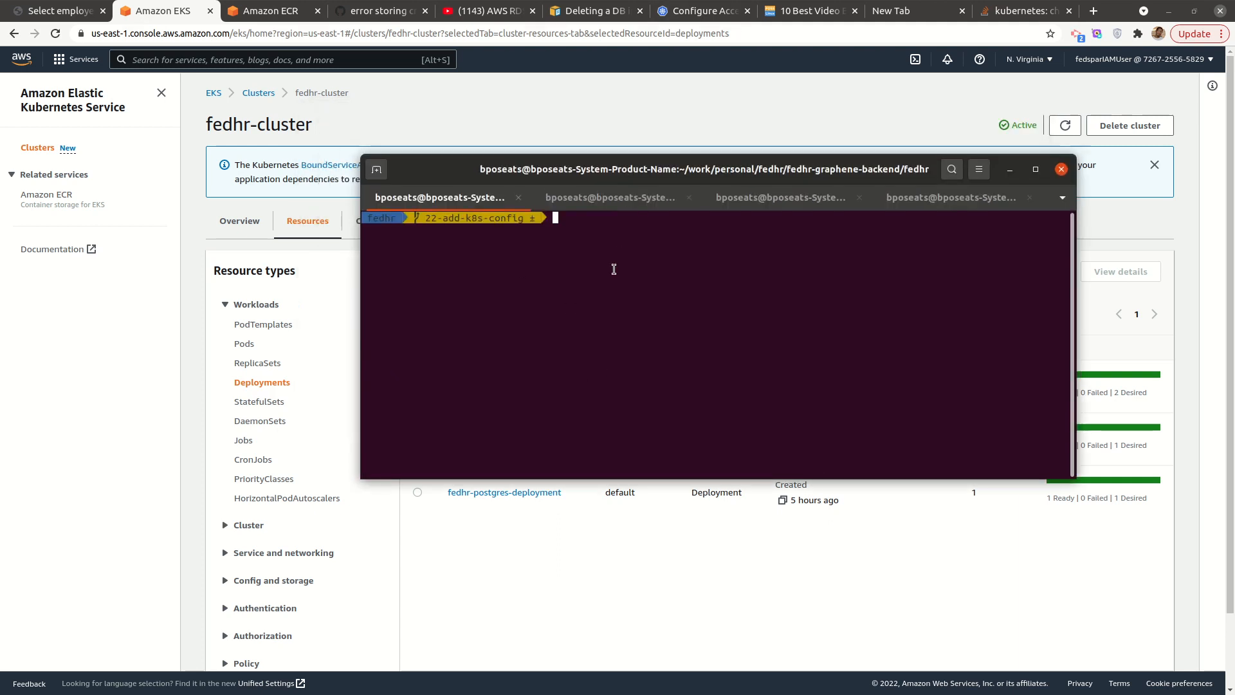
{"action": "type", "text": "kubectl get depl"}
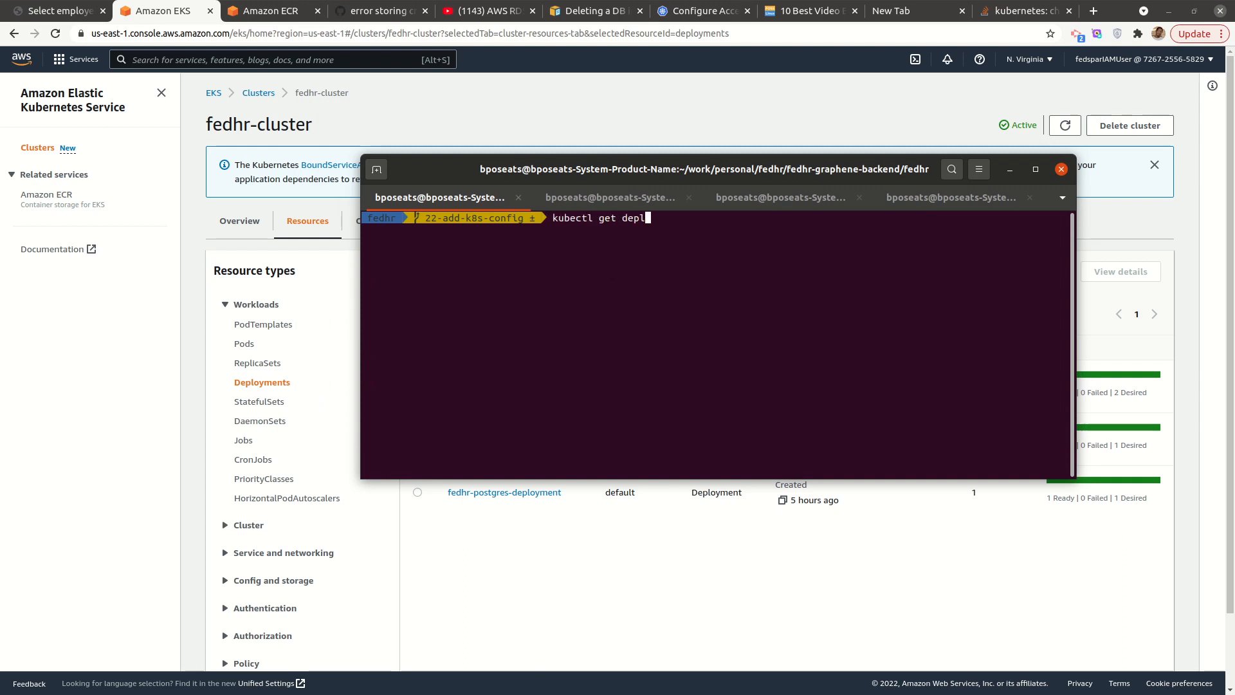
{"action": "type", "text": "oyment"}
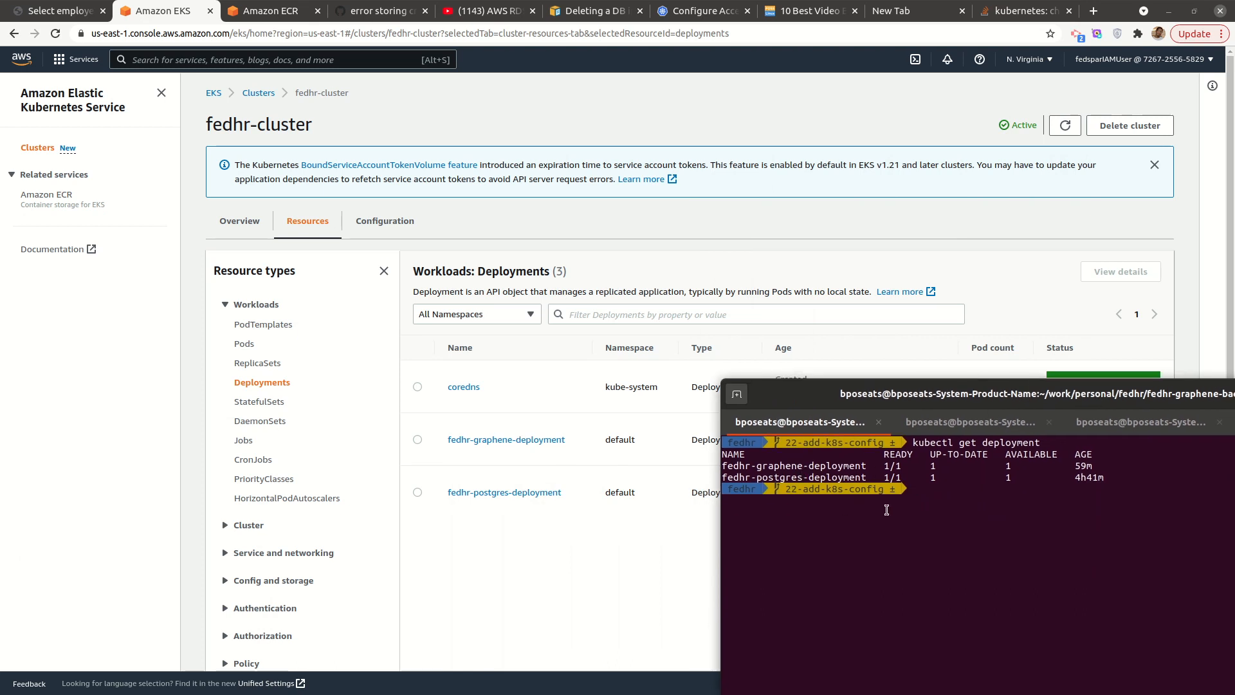
{"action": "type", "text": "kubec"}
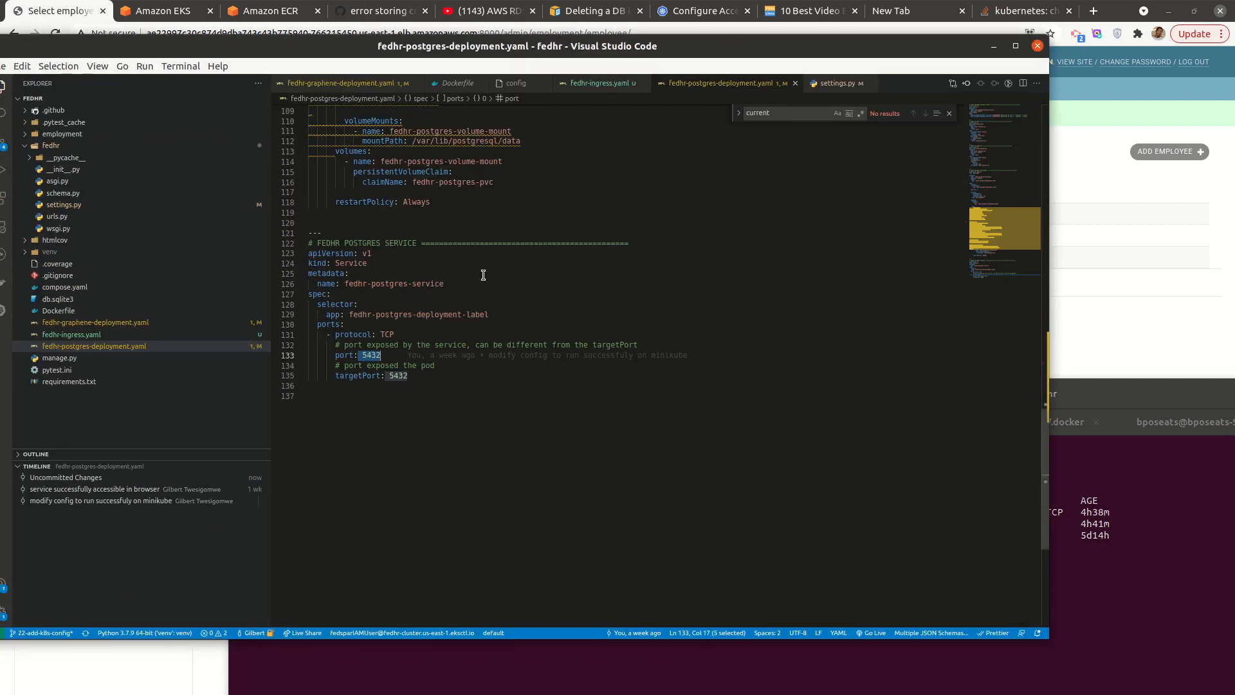
Move VS Code aside and drag the terminal up over the browser so the kubectl output is visible.
{"action": "left_click", "coordinate": [342, 83]}
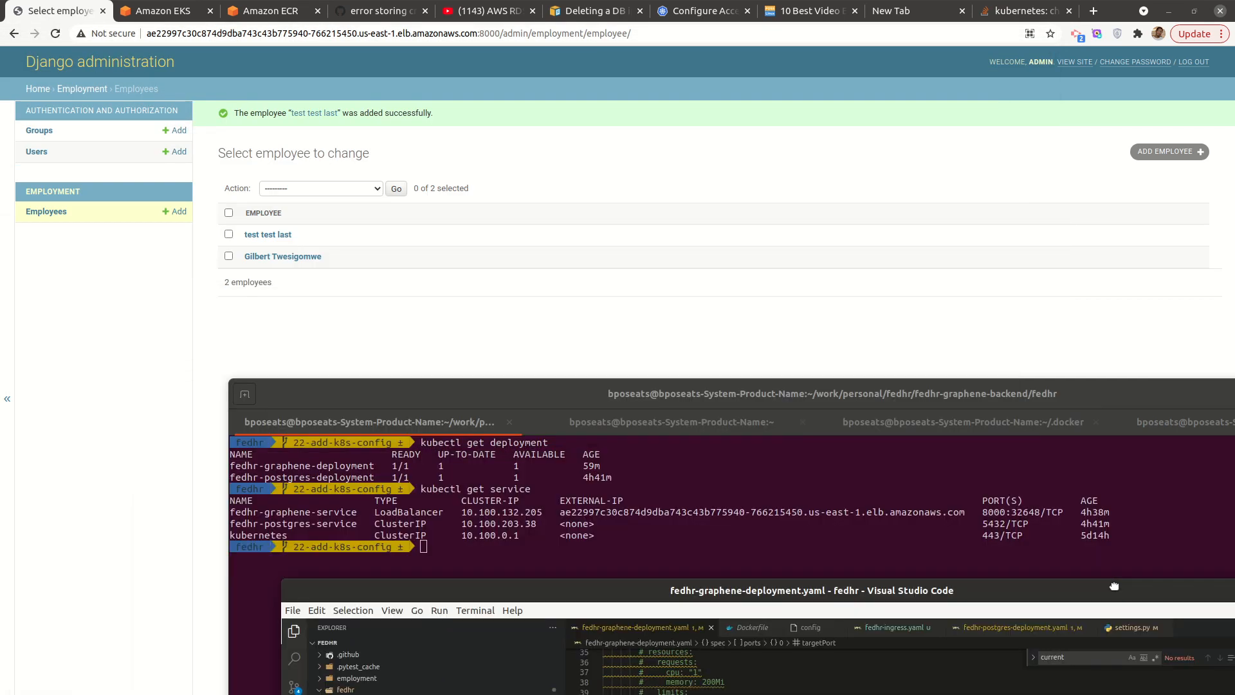
{"action": "left_click_drag", "start_coordinate": [1114, 586], "coordinate": [939, 549]}
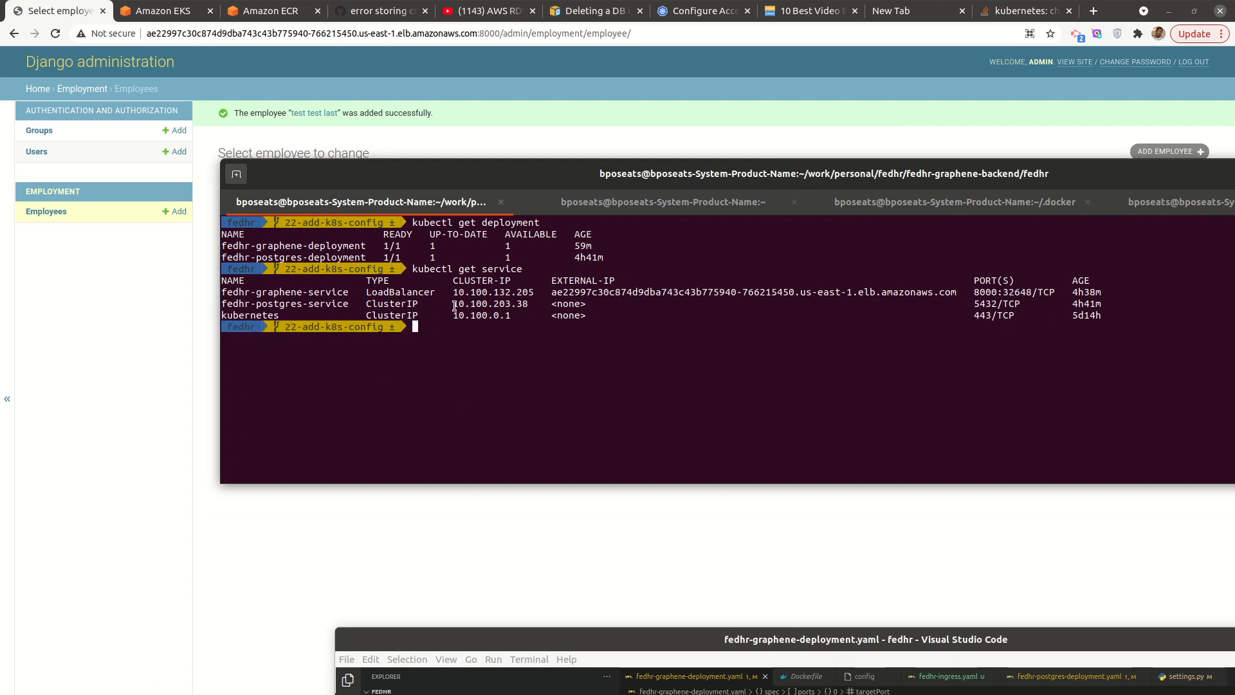
{"action": "mouse_move", "coordinate": [449, 331]}
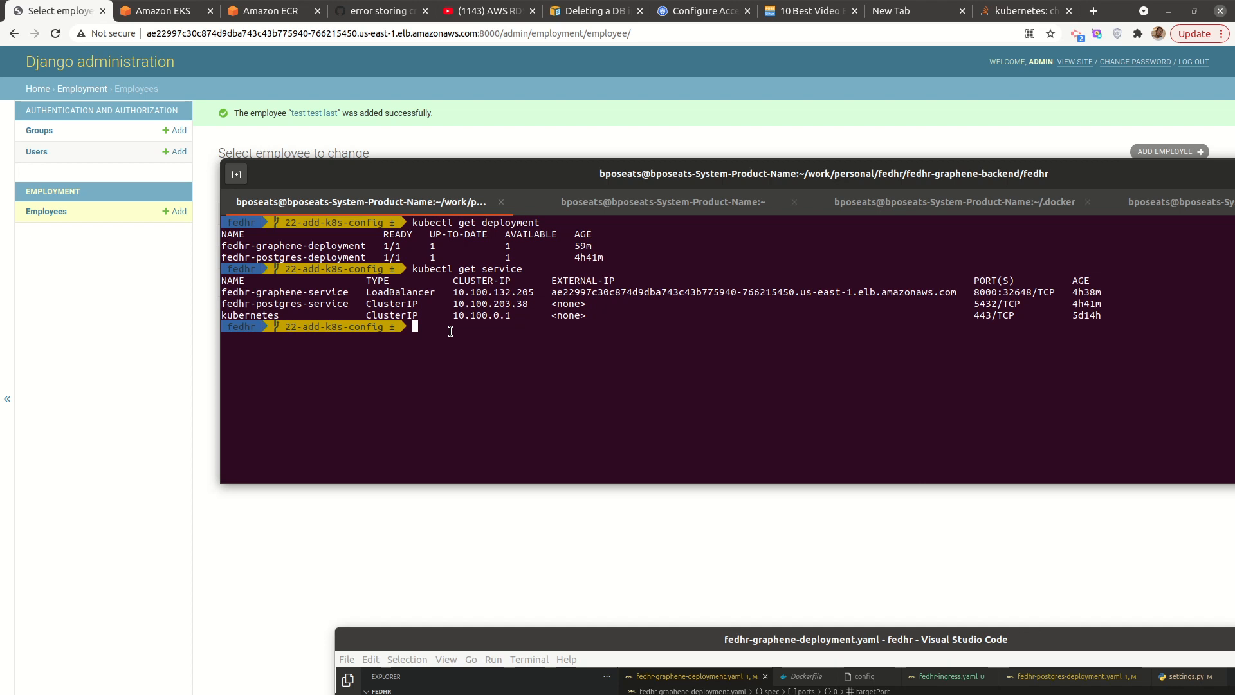
{"action": "mouse_move", "coordinate": [817, 179]}
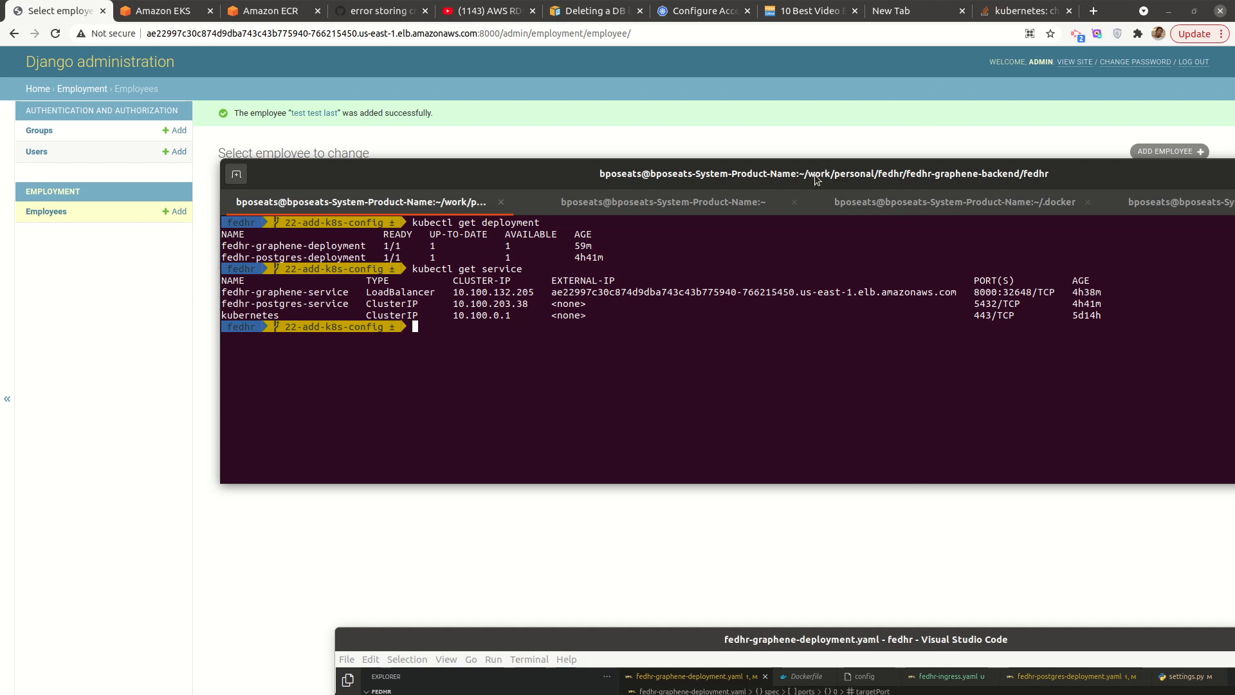
{"action": "mouse_move", "coordinate": [821, 395]}
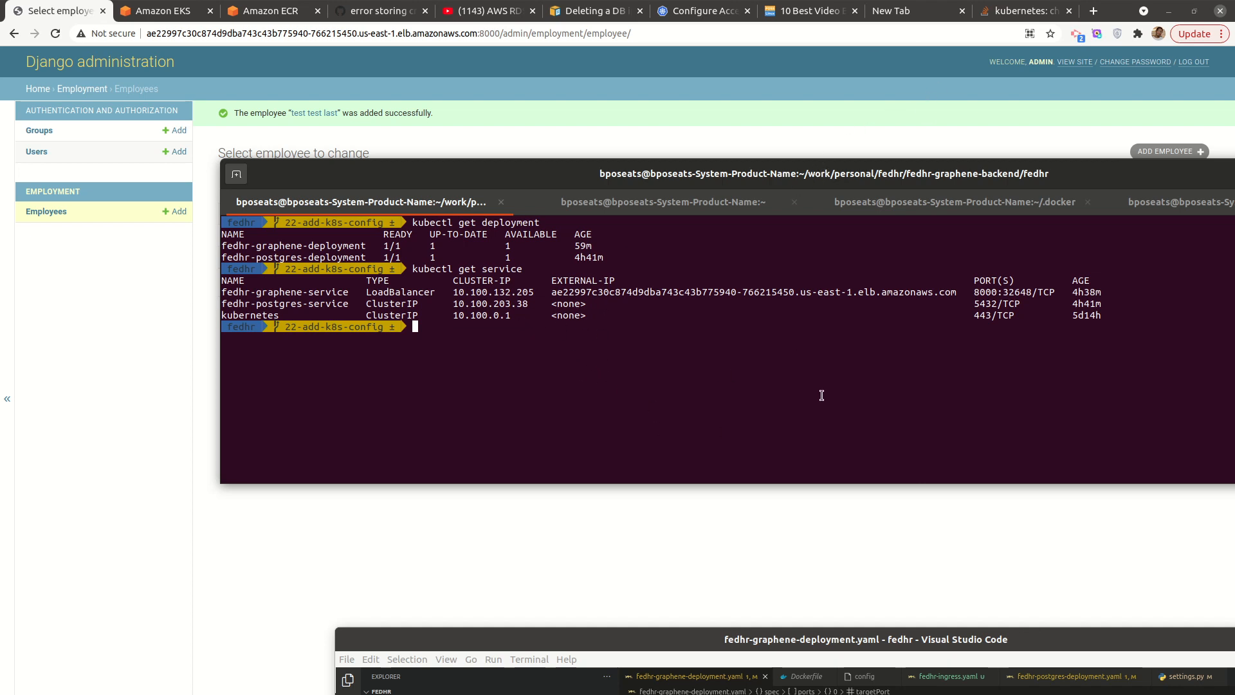
{"action": "mouse_move", "coordinate": [810, 307]}
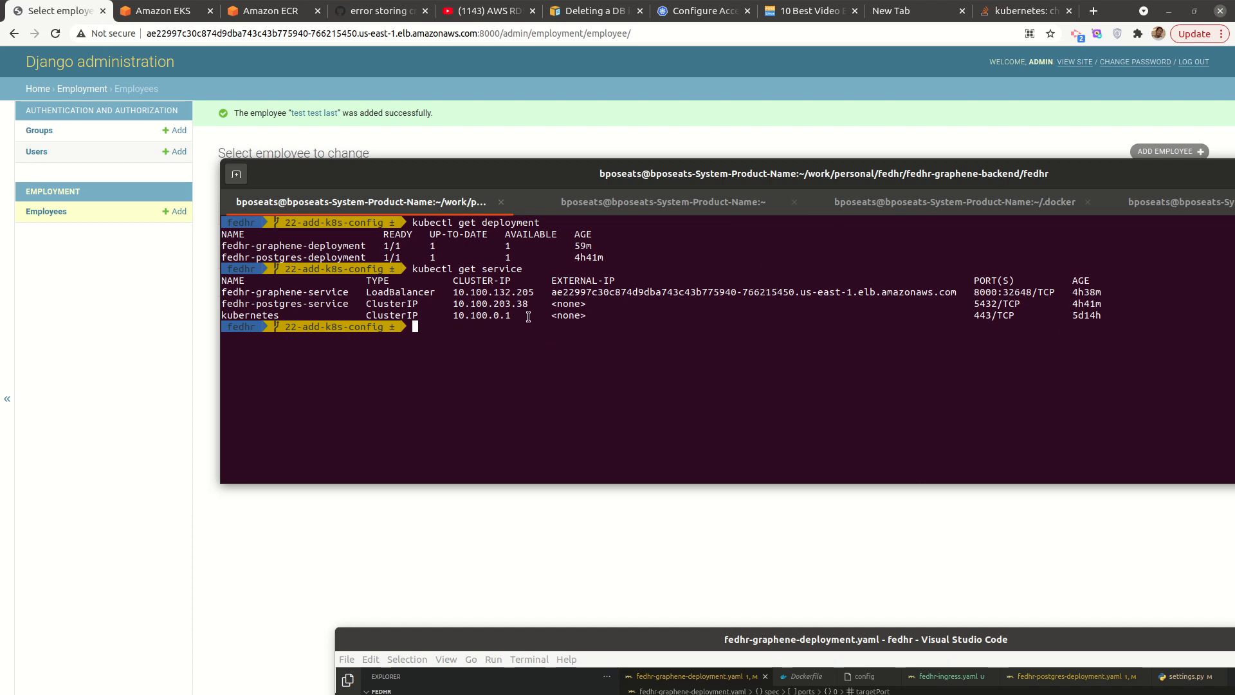
{"action": "mouse_move", "coordinate": [532, 323]}
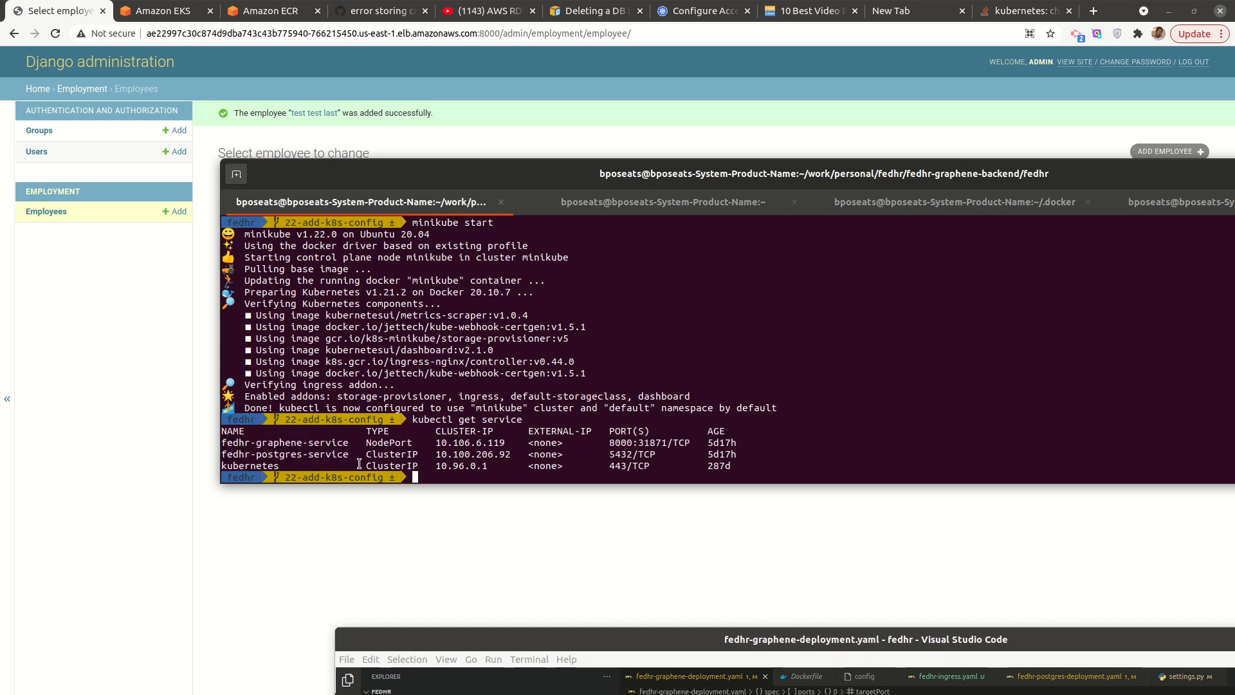
{"action": "mouse_move", "coordinate": [233, 431]}
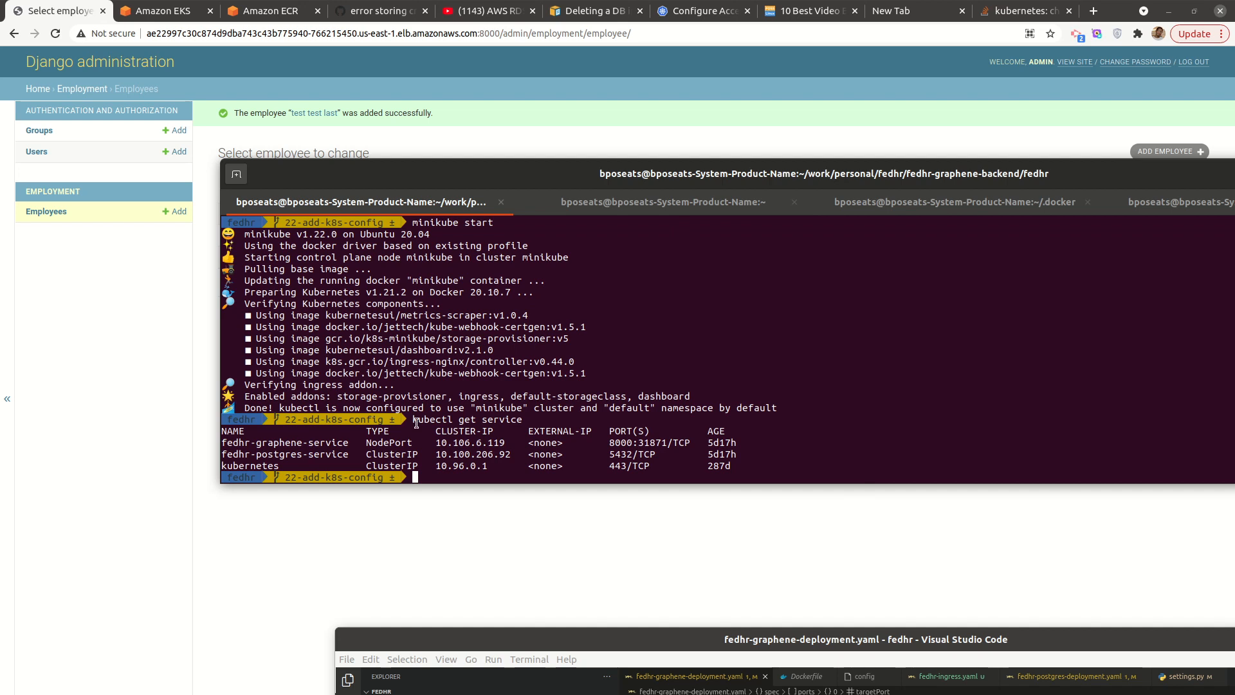
Move into the home .kube folder, list it and print the kubeconfig with cat config.
{"action": "type", "text": "cd ~"}
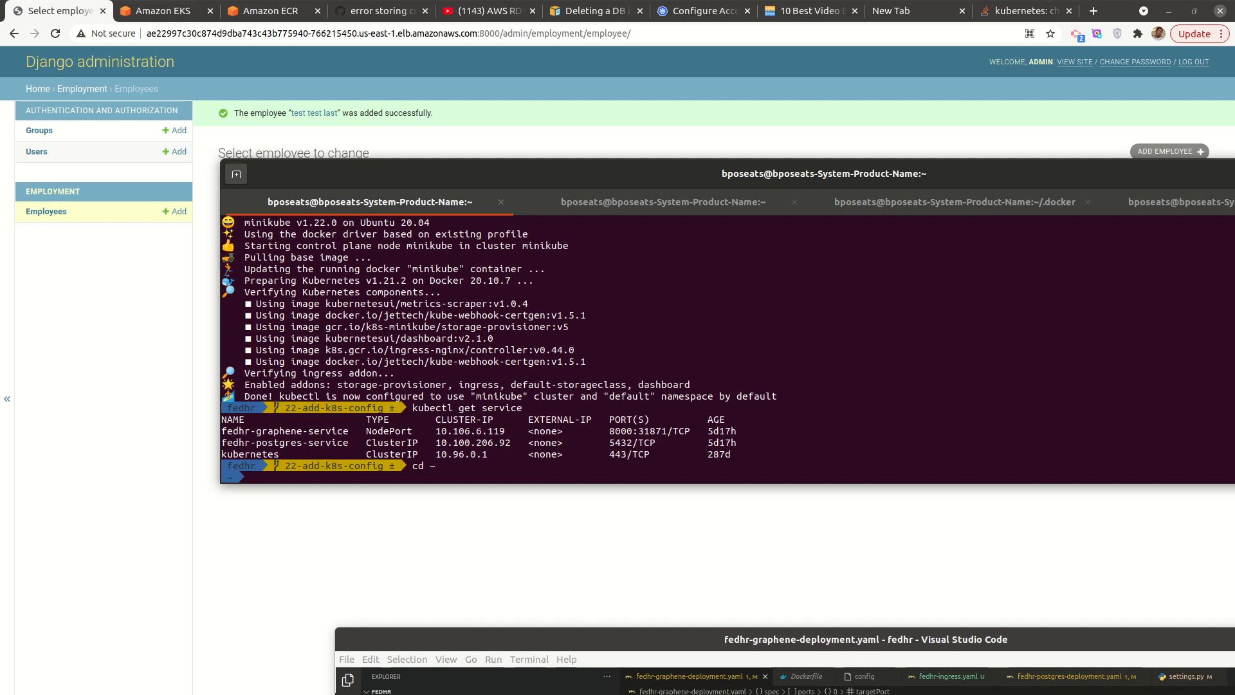
{"action": "type", "text": ".kubec"}
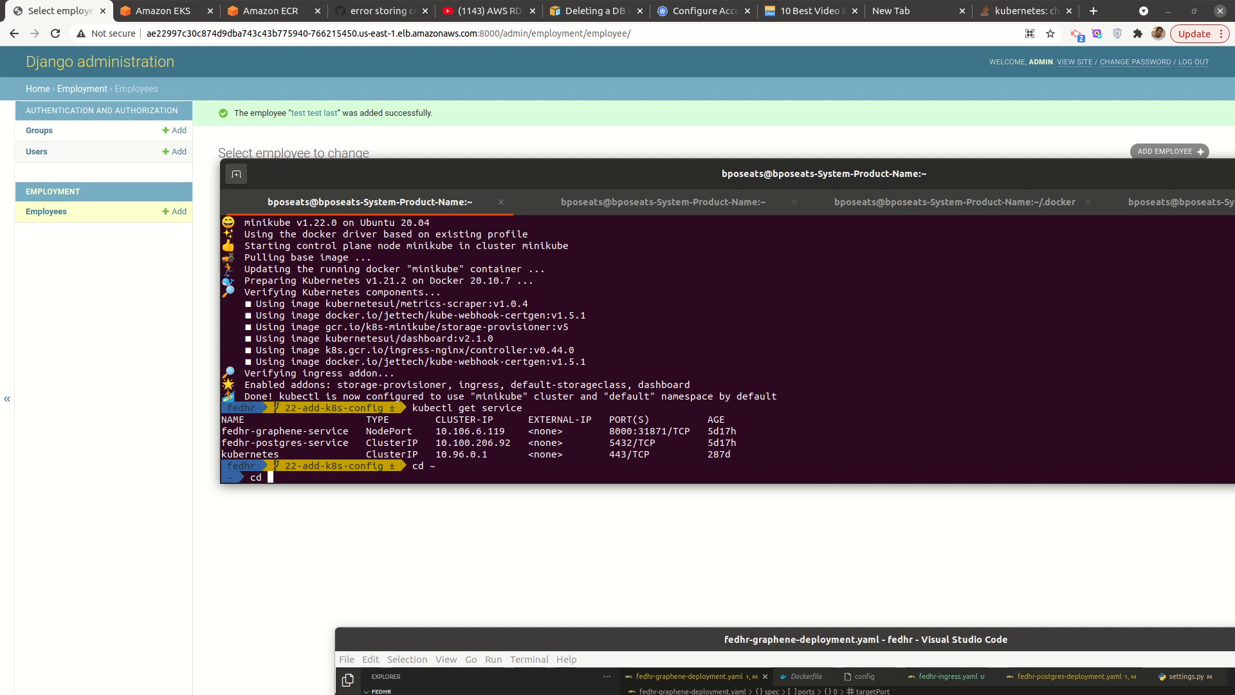
{"action": "type", "text": ".kube"}
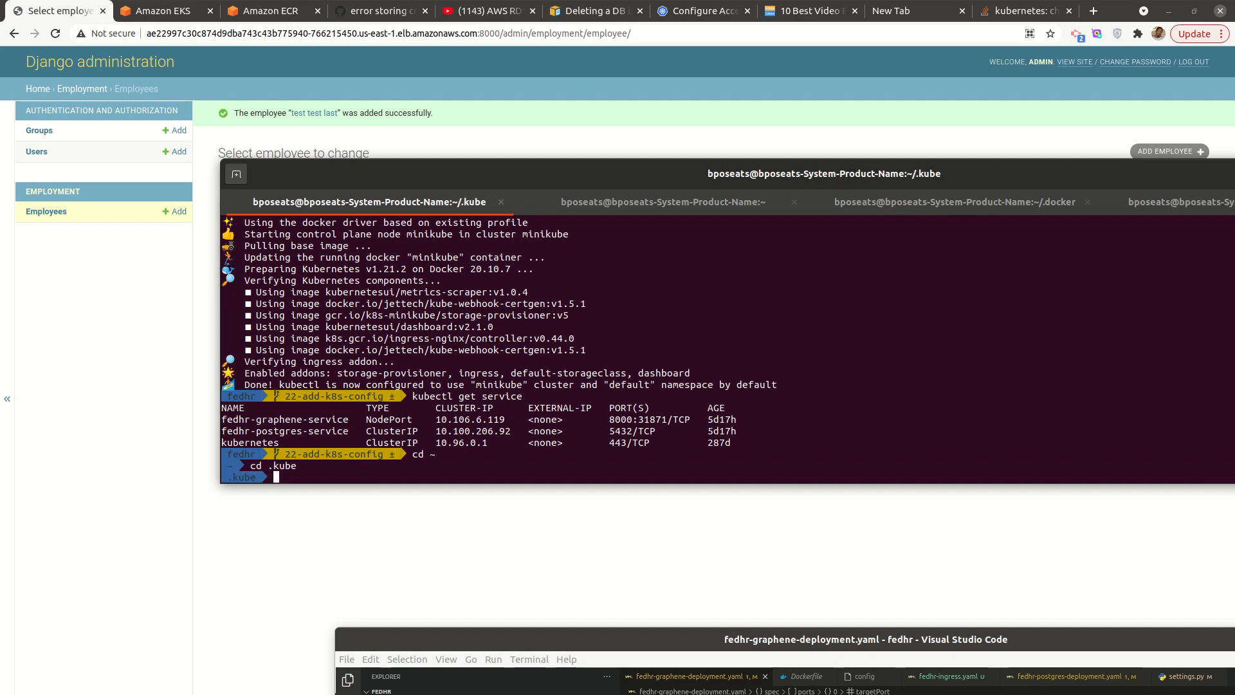
{"action": "type", "text": "ls"}
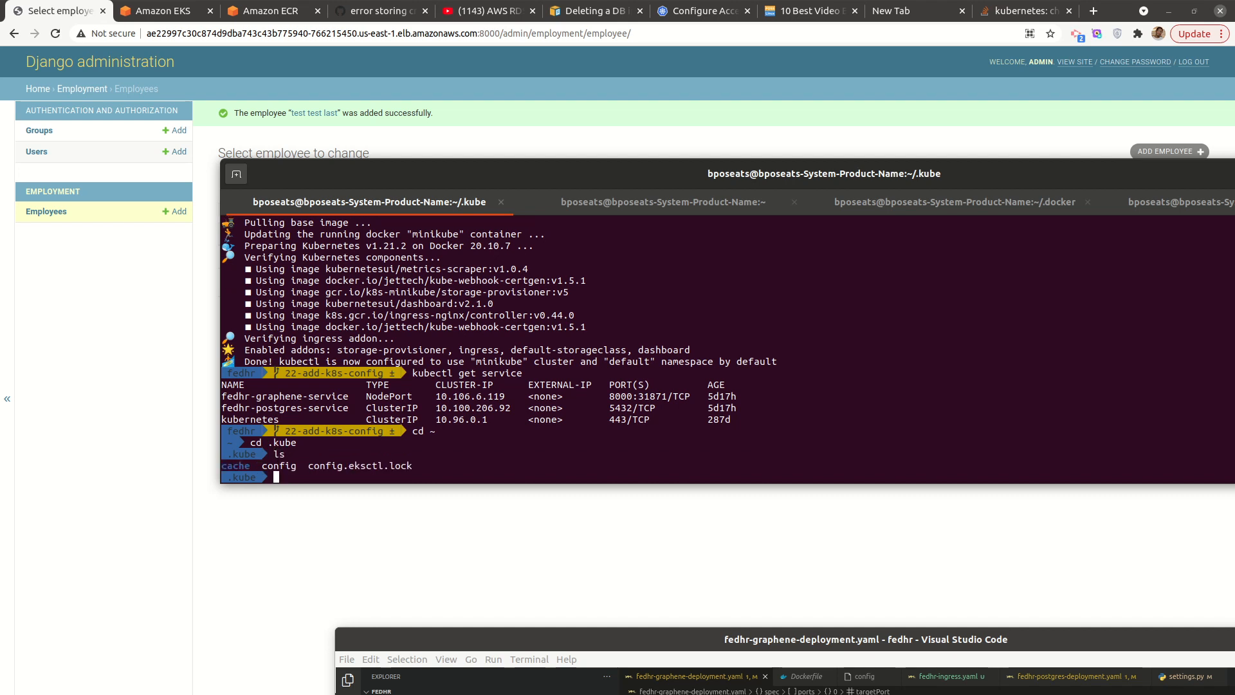
{"action": "type", "text": "cat config"}
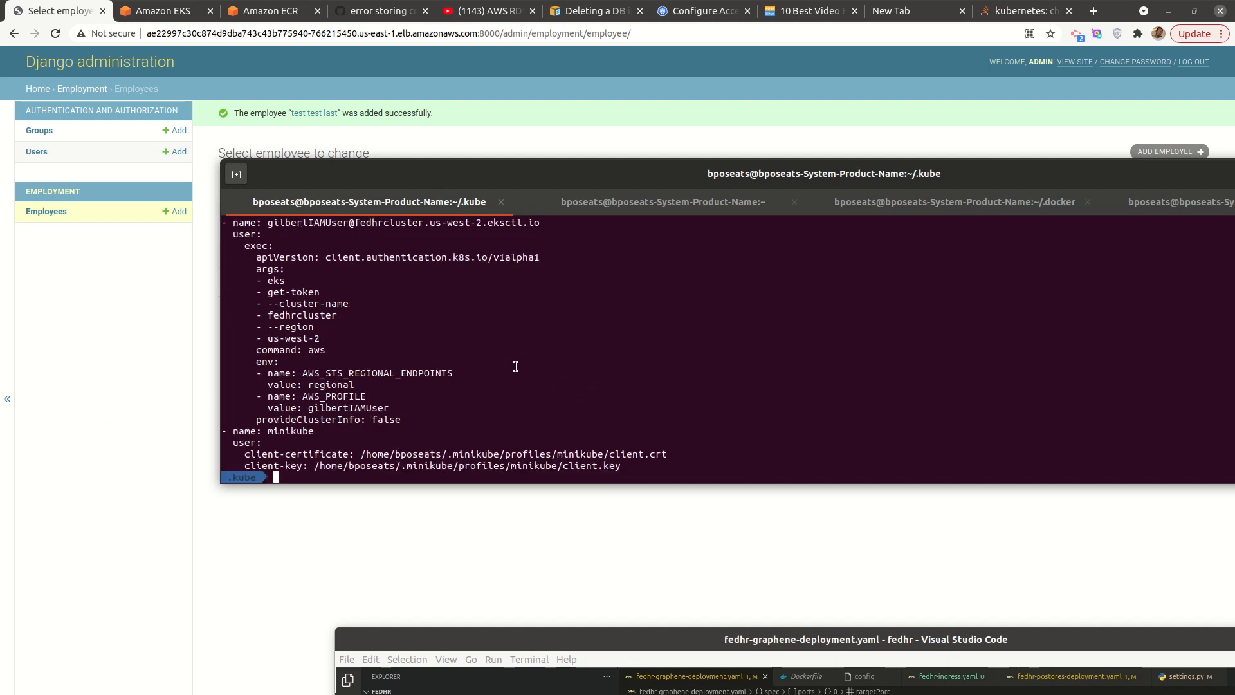
Load the kubeconfig in the editor with code config and review its cluster and context entries.
{"action": "type", "text": "code cod"}
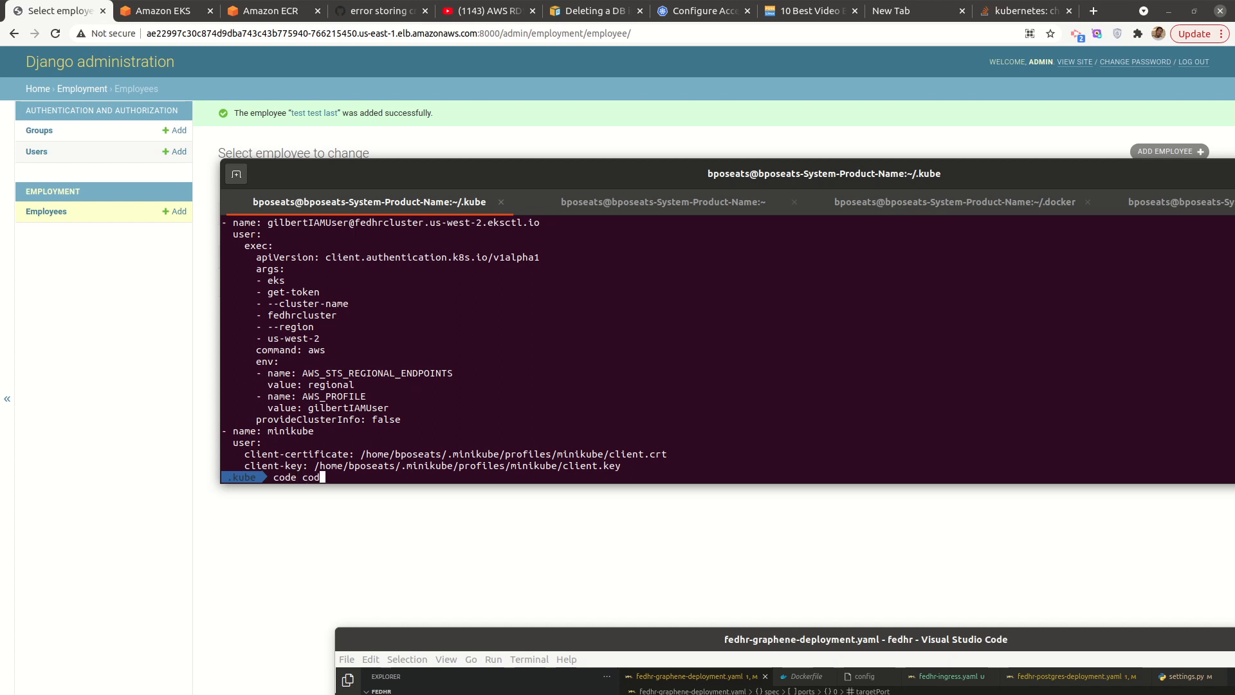
{"action": "key", "text": "Backspace"}
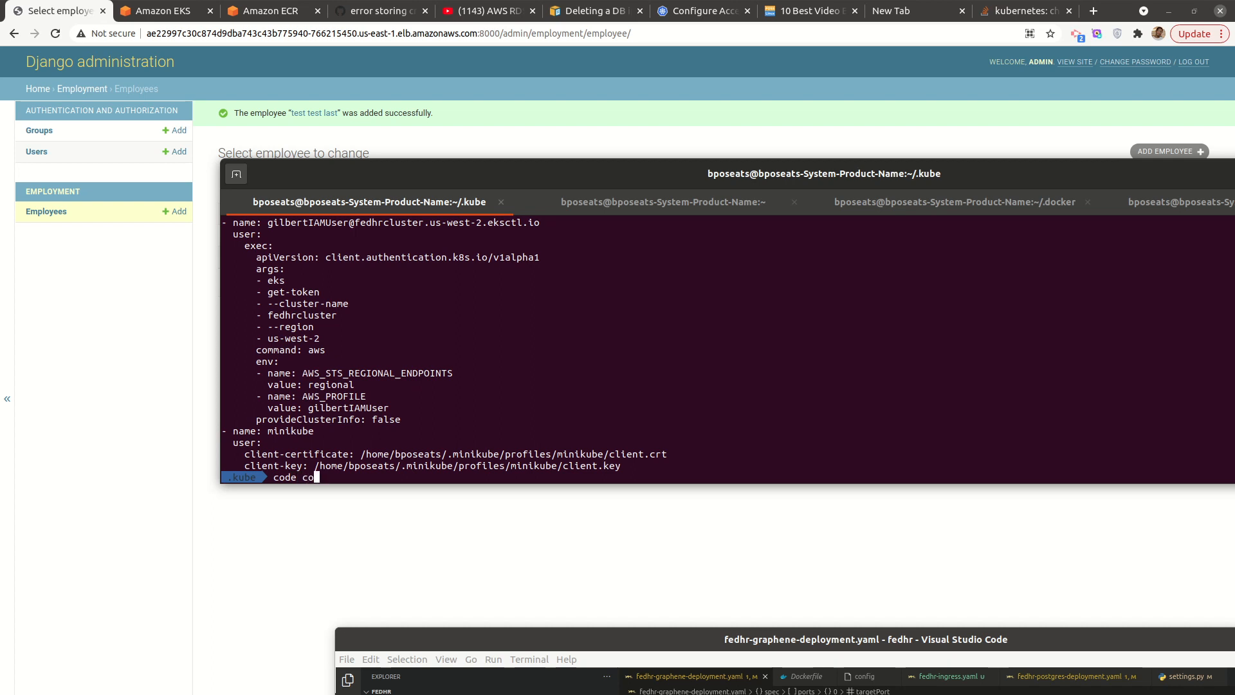
{"action": "key", "text": "BackSpace"}
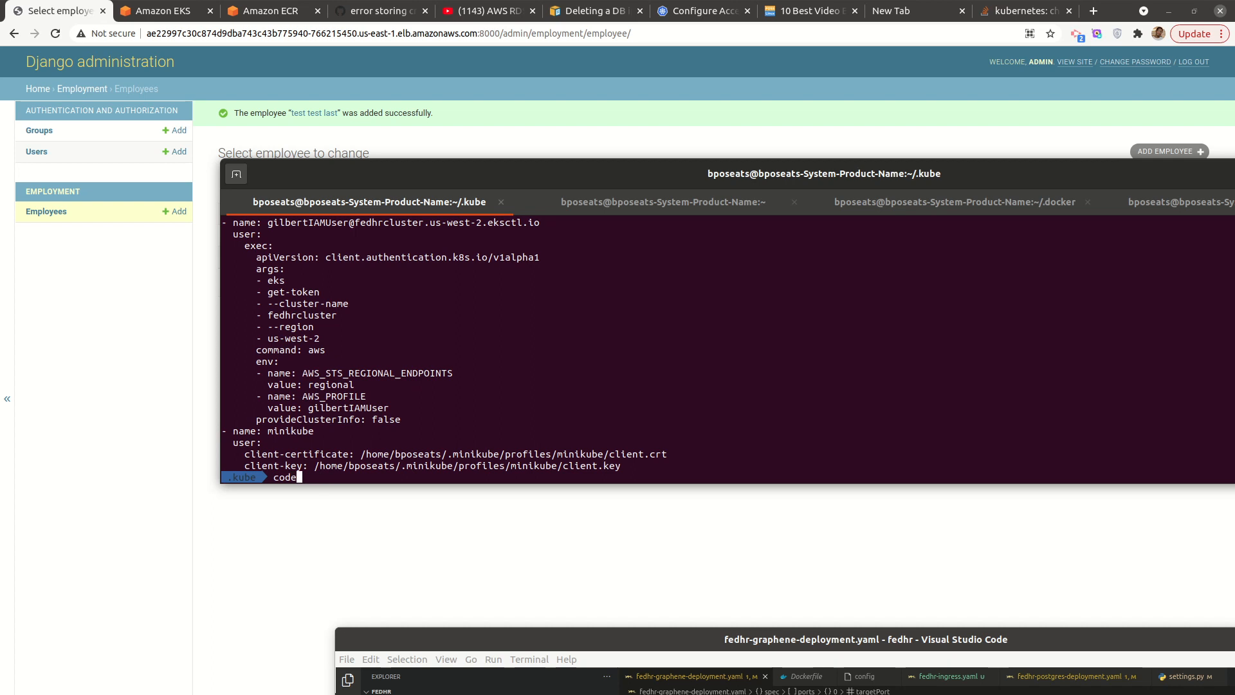
{"action": "type", "text": "config"}
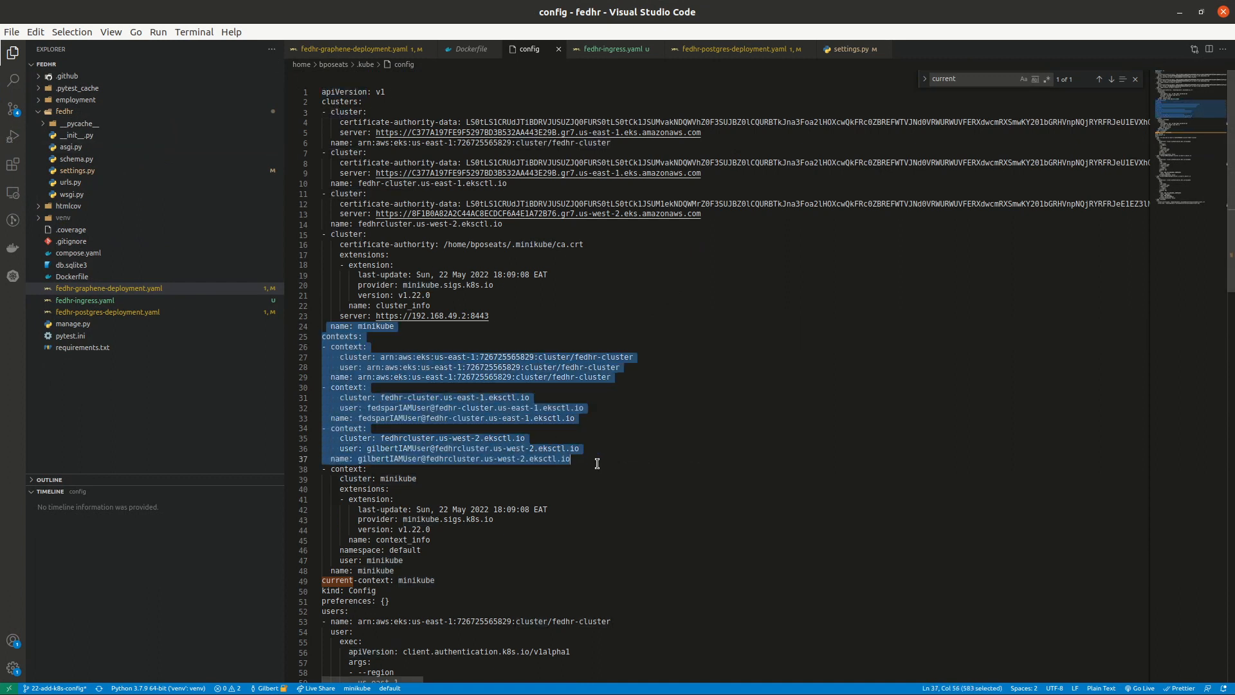
{"action": "left_click", "coordinate": [625, 566]}
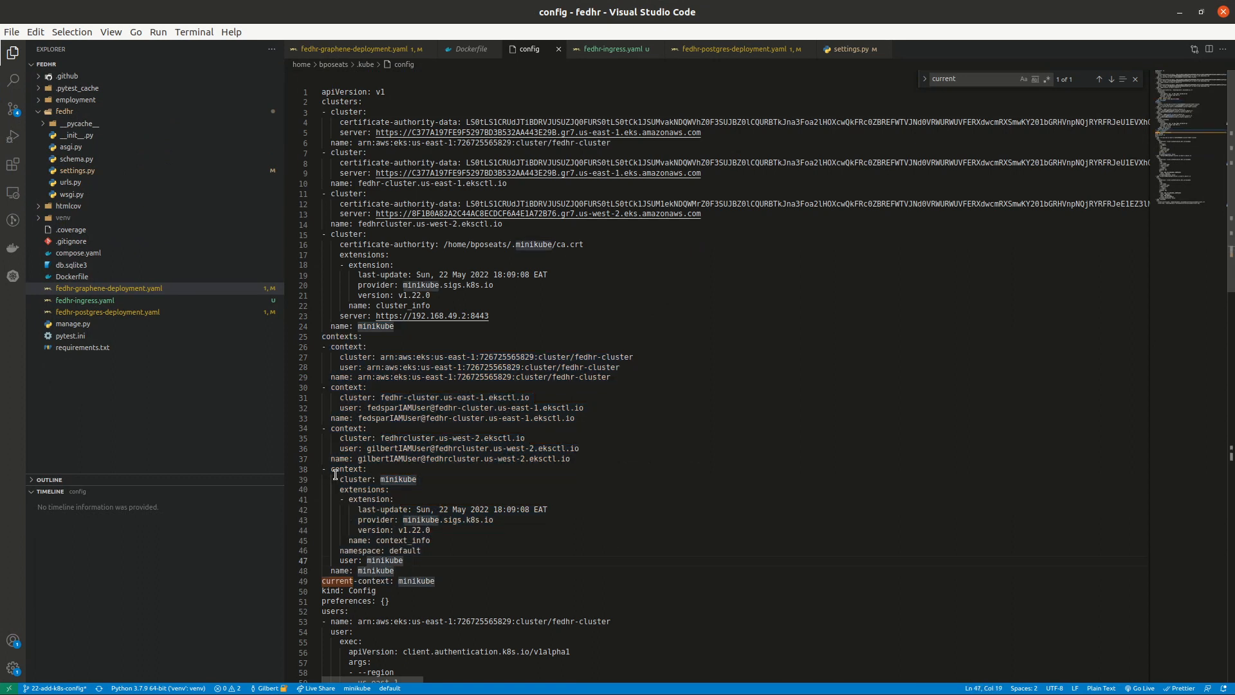
{"action": "double_click", "coordinate": [355, 478]}
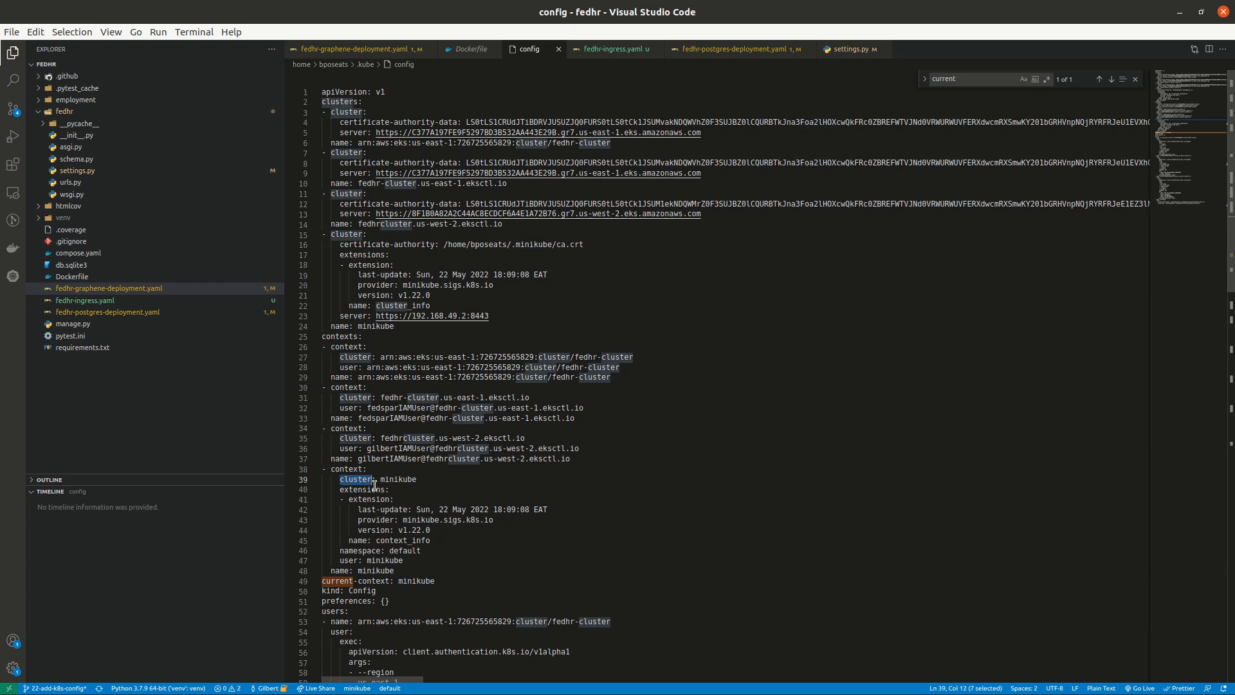
{"action": "mouse_move", "coordinate": [463, 397]}
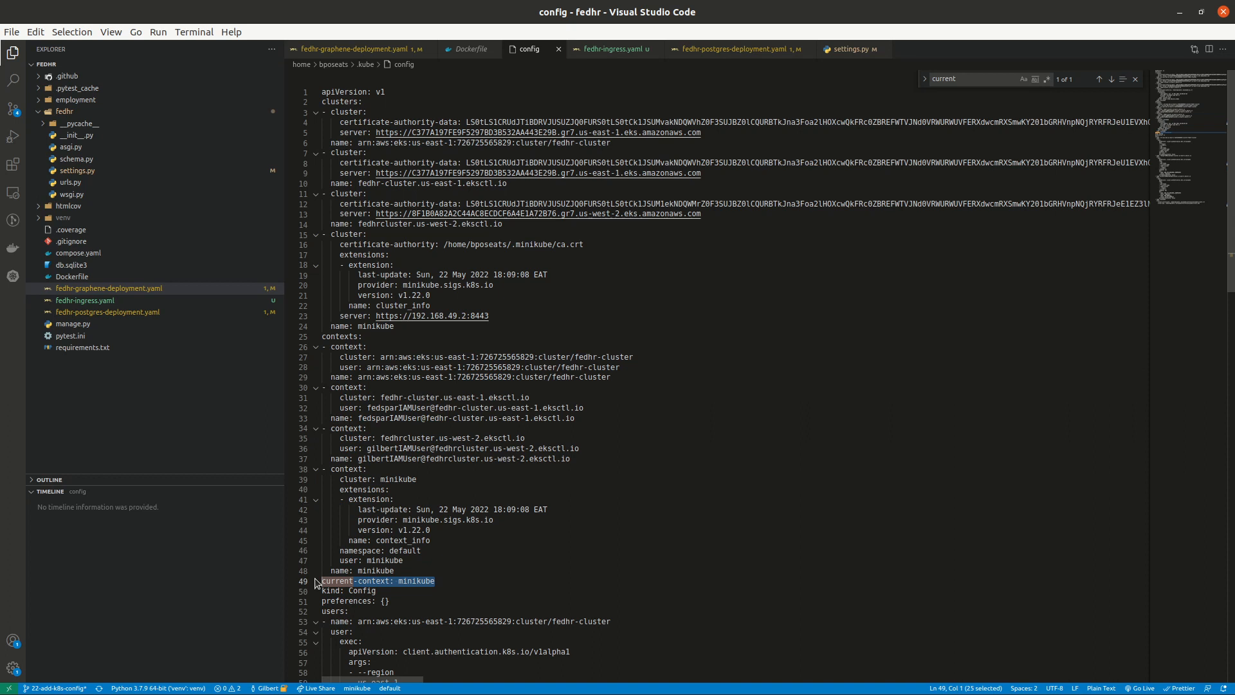
{"action": "mouse_move", "coordinate": [489, 575]}
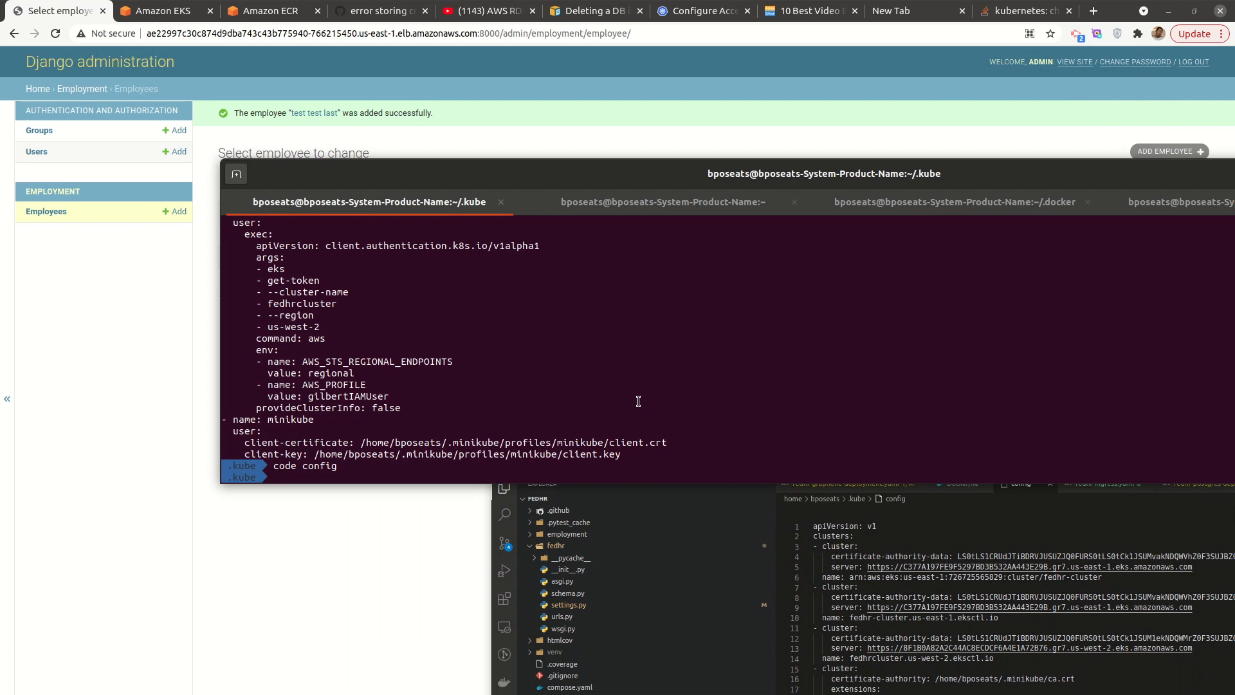
Show kubectl --help, then kubectl config --help listing subcommands such as use-context.
{"action": "type", "text": "kubectl"}
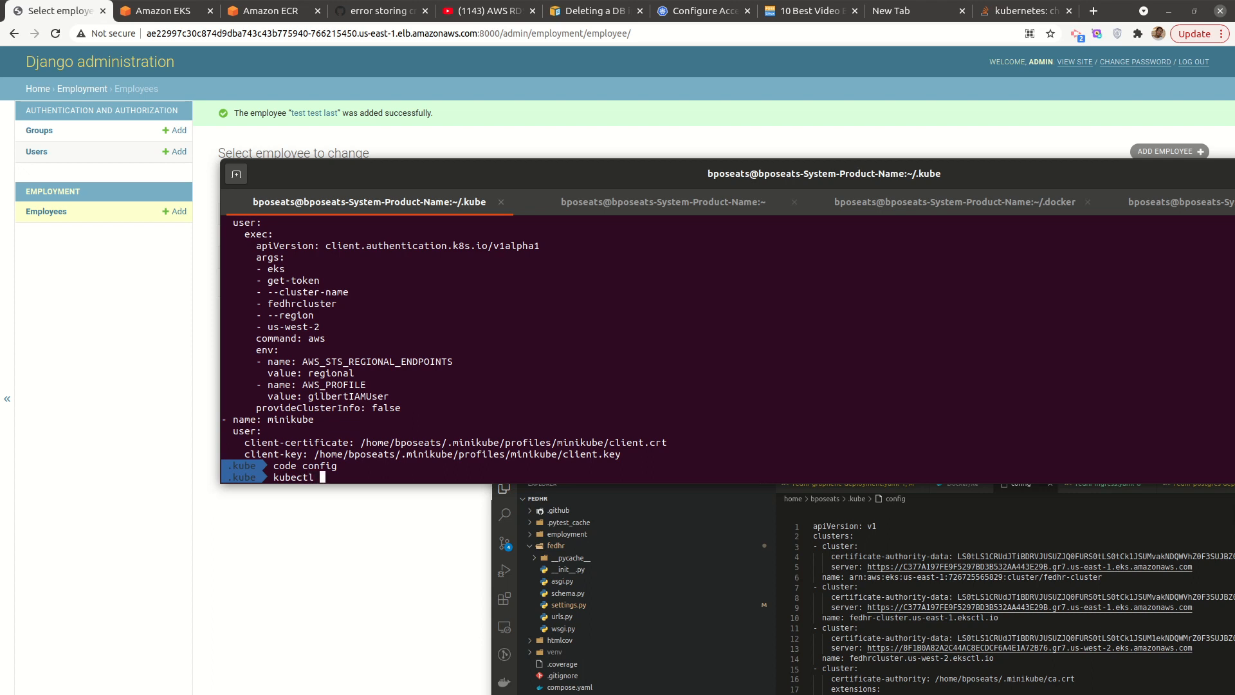
{"action": "type", "text": "conf"}
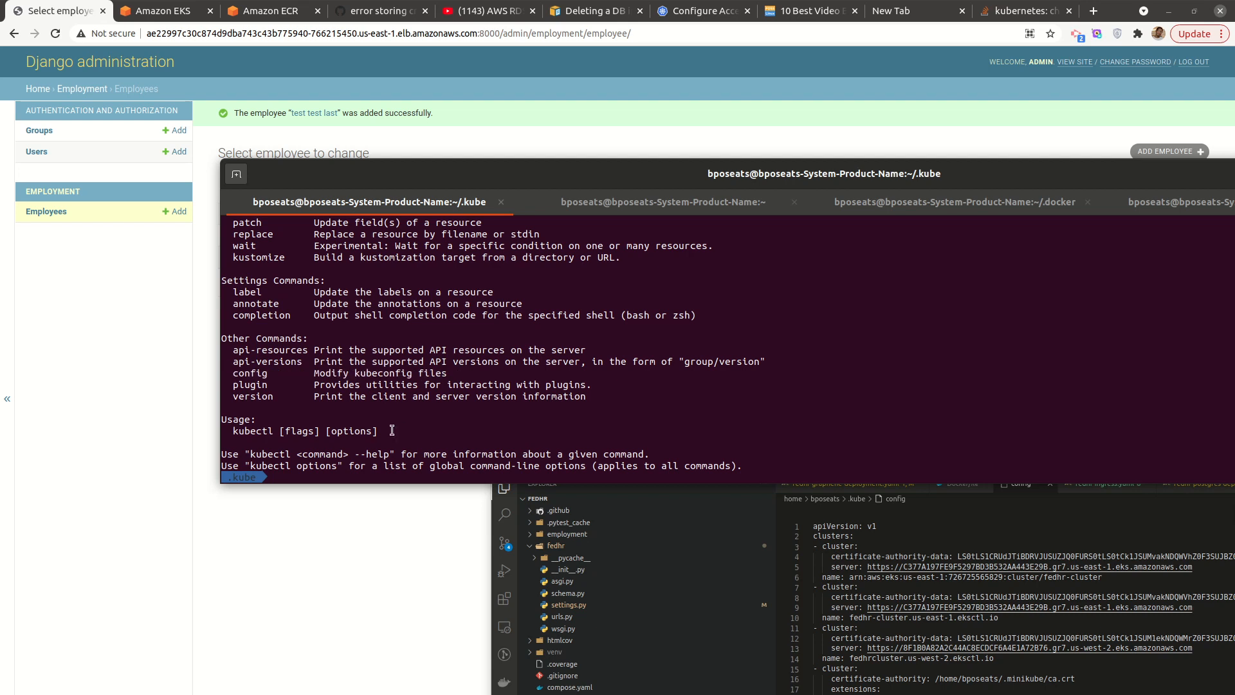
{"action": "type", "text": "kubectl --help"}
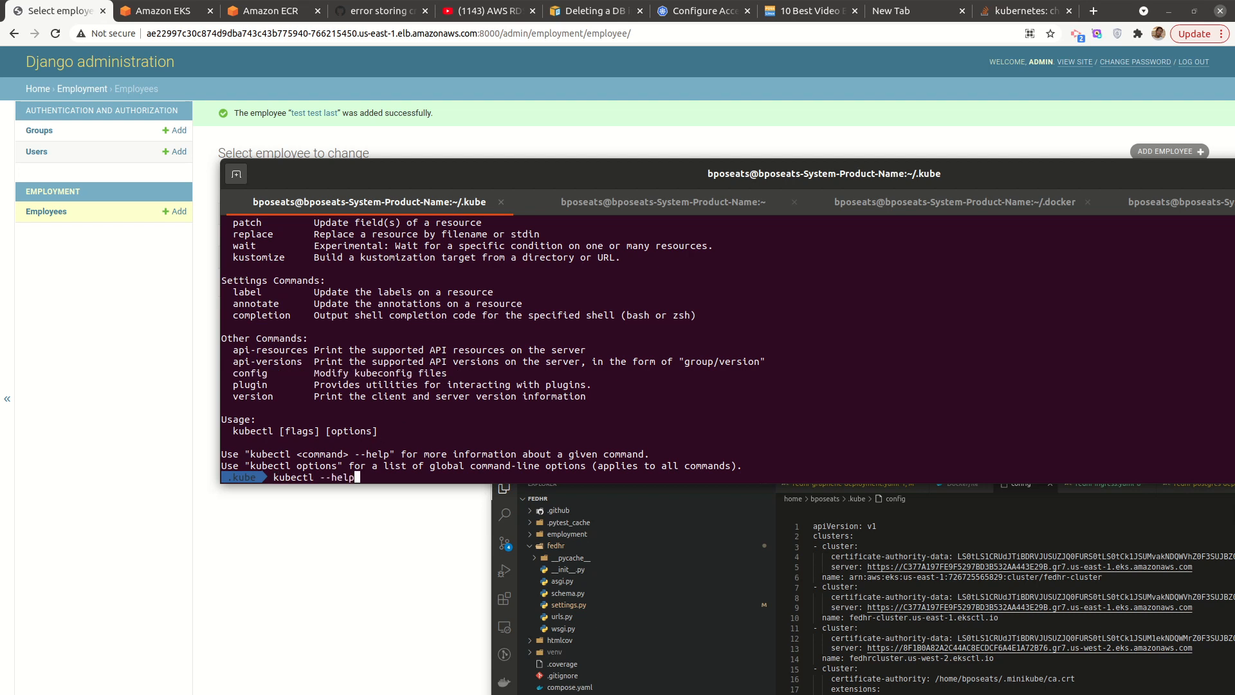
{"action": "type", "text": "conf"}
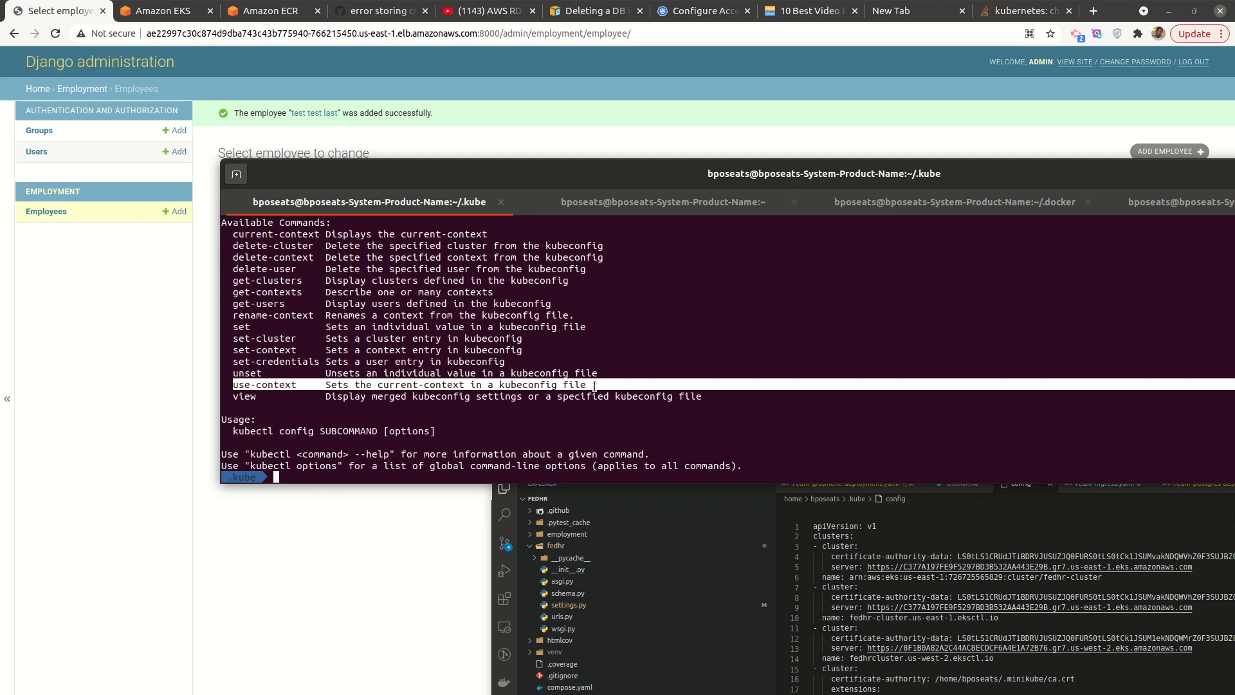
{"action": "mouse_move", "coordinate": [433, 458]}
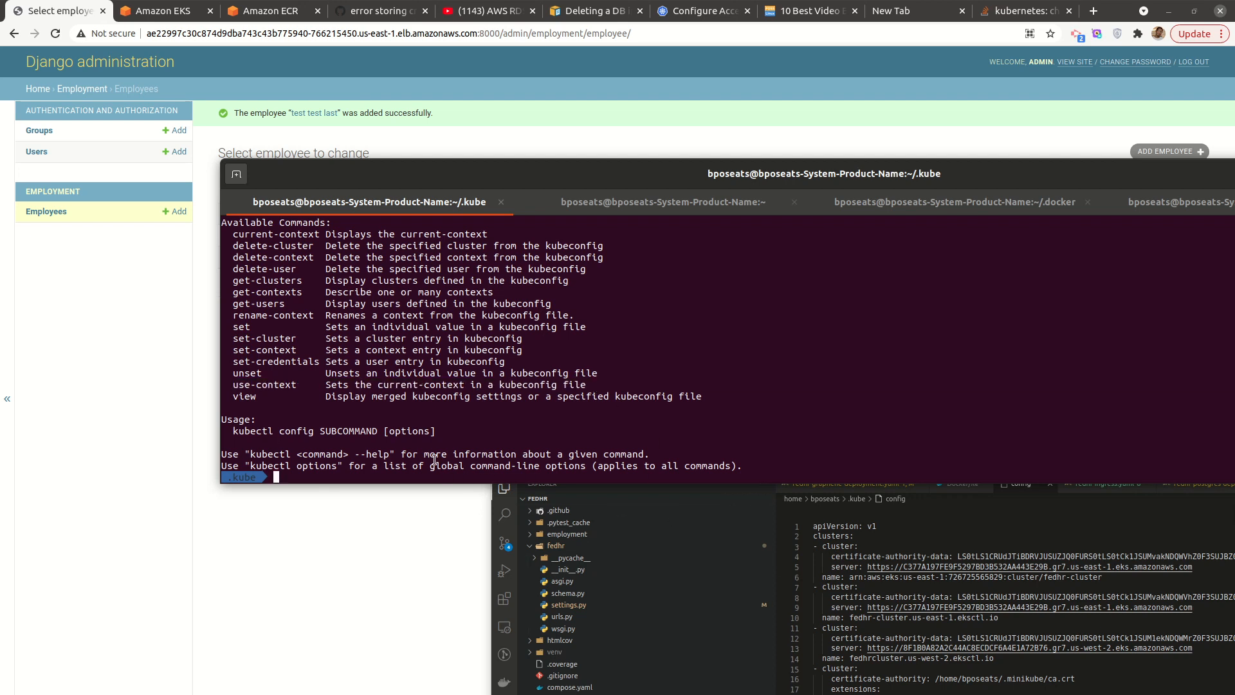
{"action": "type", "text": "kubectl config --help"}
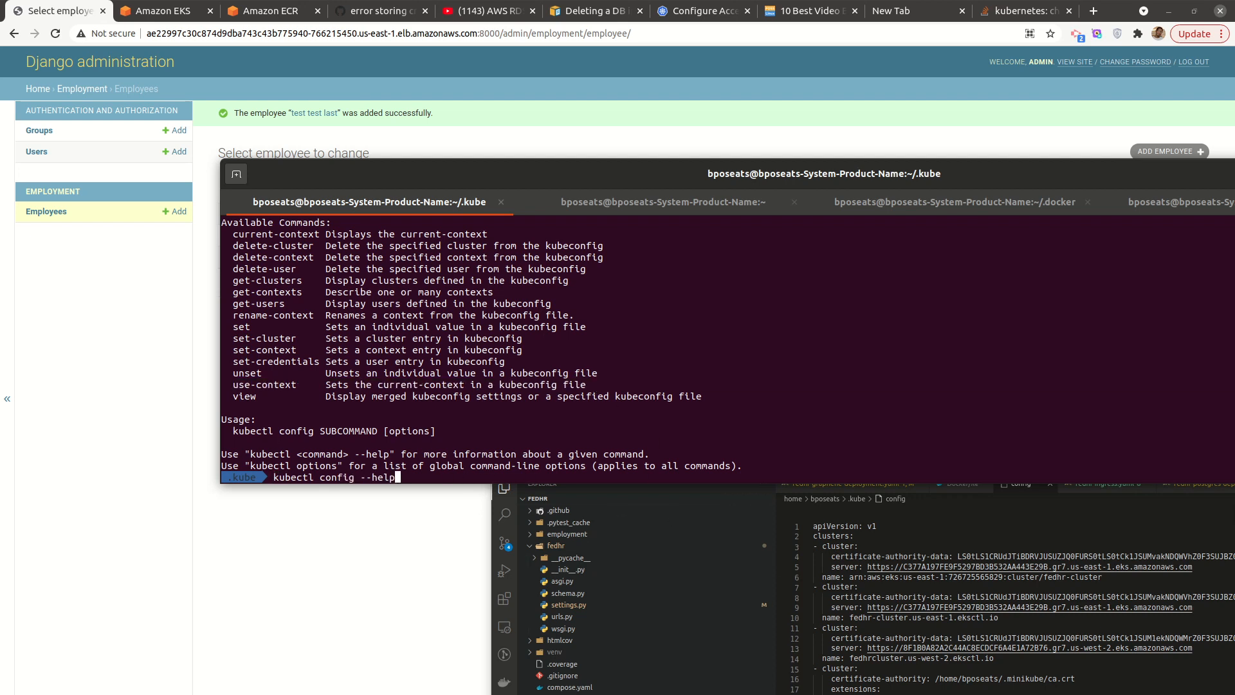
{"action": "key", "text": "BackSpace"}
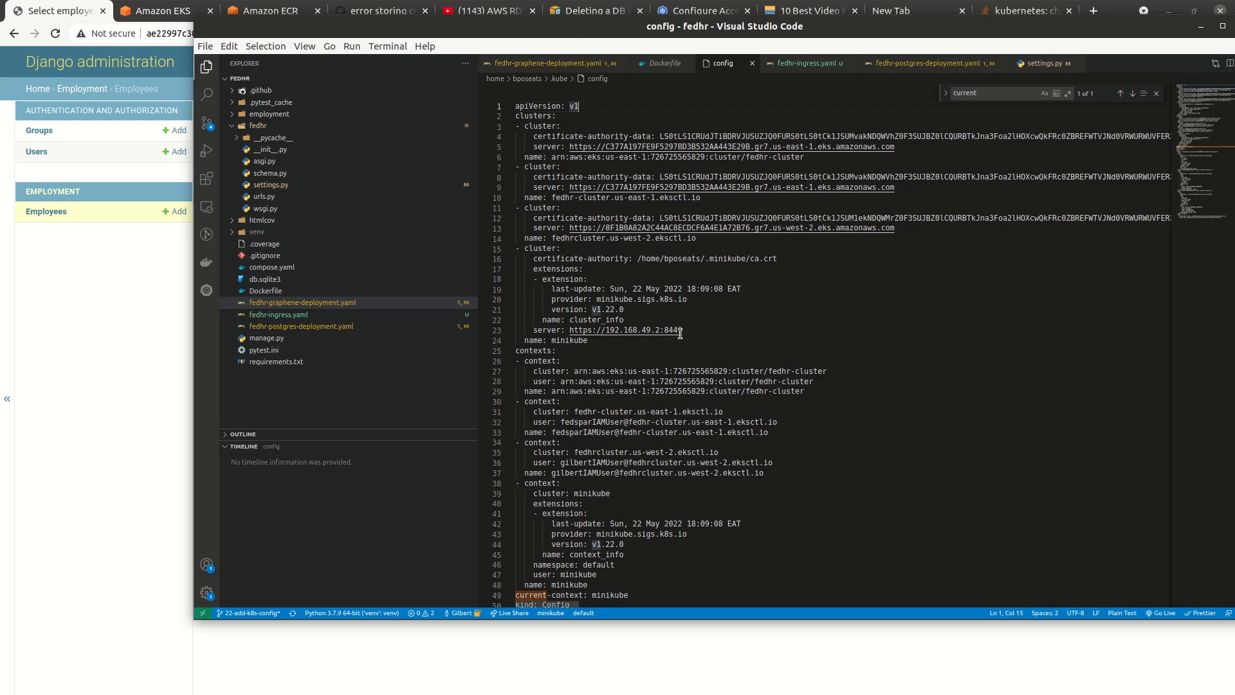
Select the cluster names in the kubeconfig, ending on fedhr-cluster.us-east-1.eksctl.io.
{"action": "double_click", "coordinate": [568, 340]}
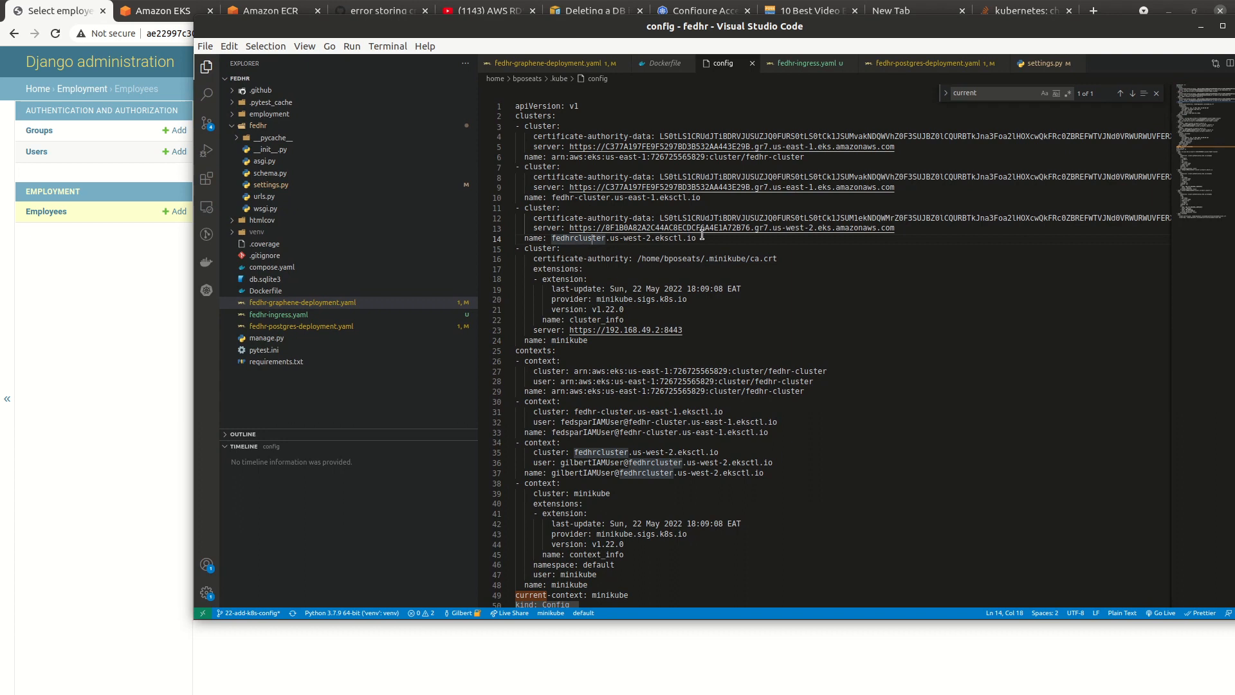
{"action": "triple_click", "coordinate": [623, 239]}
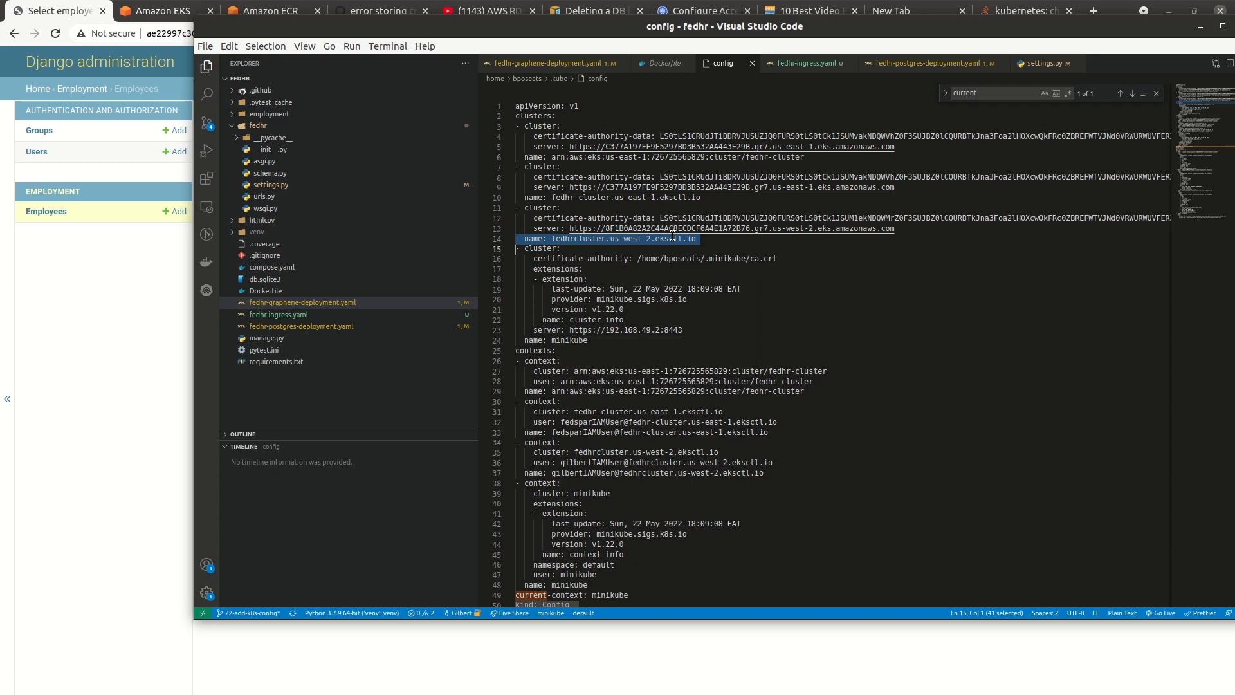
{"action": "mouse_move", "coordinate": [711, 199]}
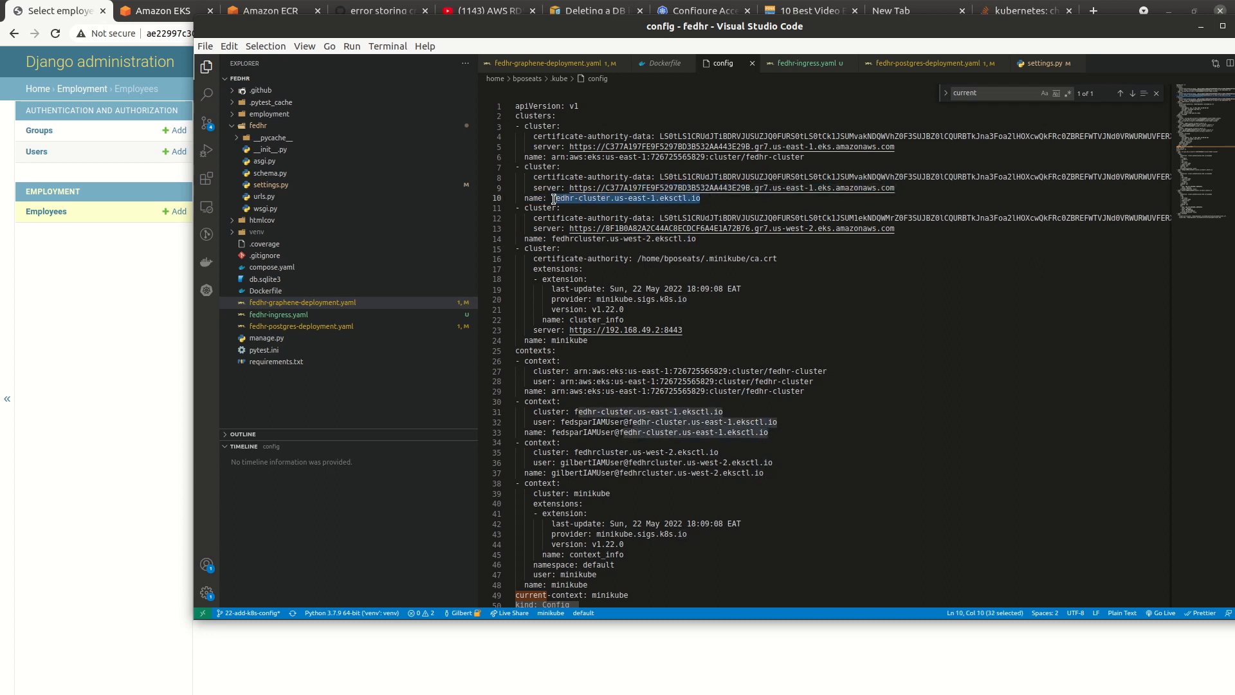
{"action": "left_click", "coordinate": [642, 219]}
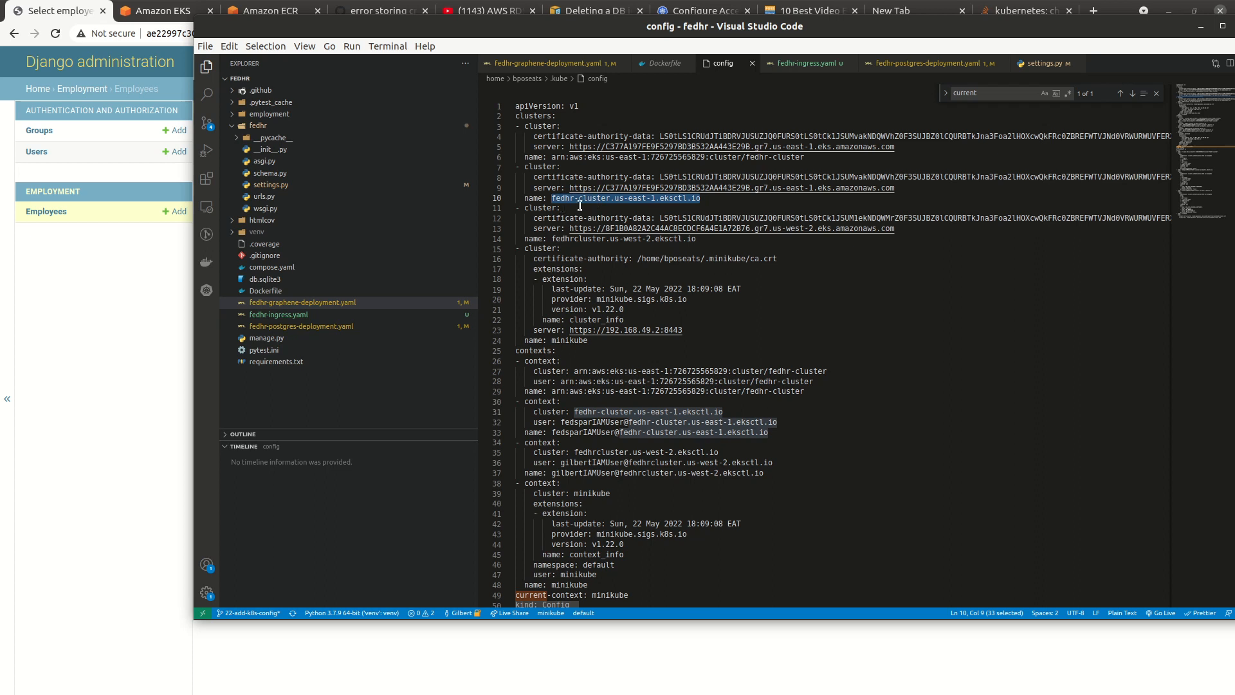
{"action": "left_click", "coordinate": [153, 10]}
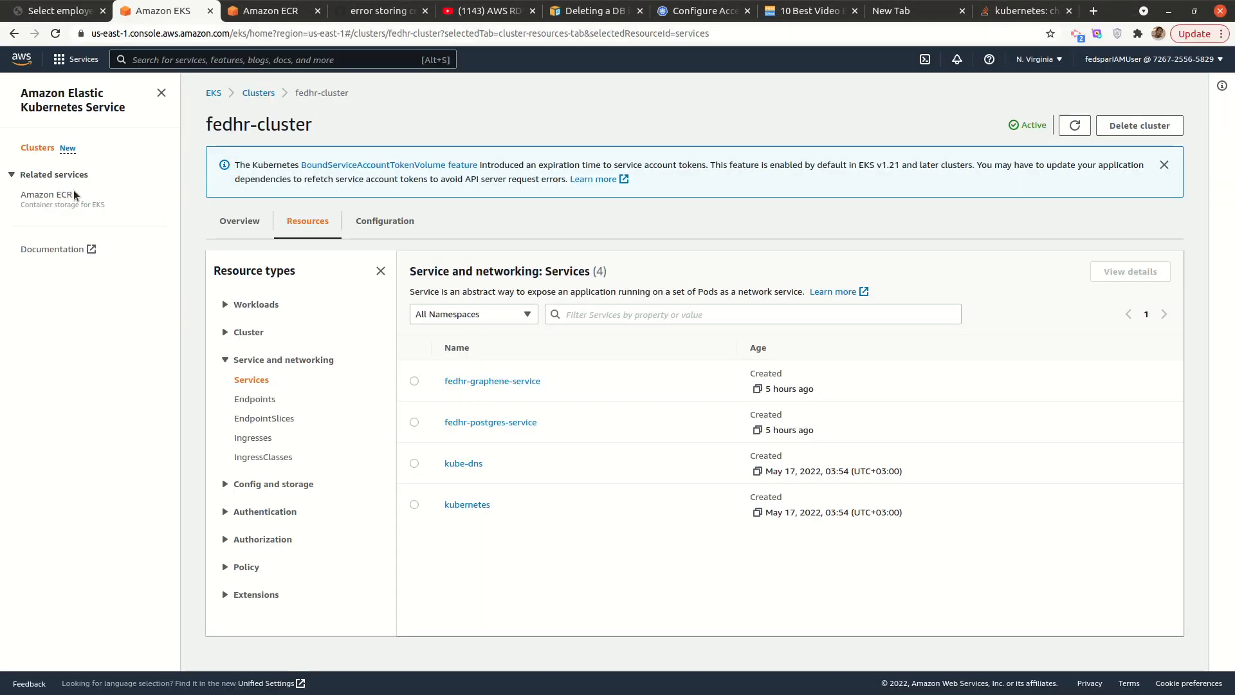
{"action": "type", "text": "e"}
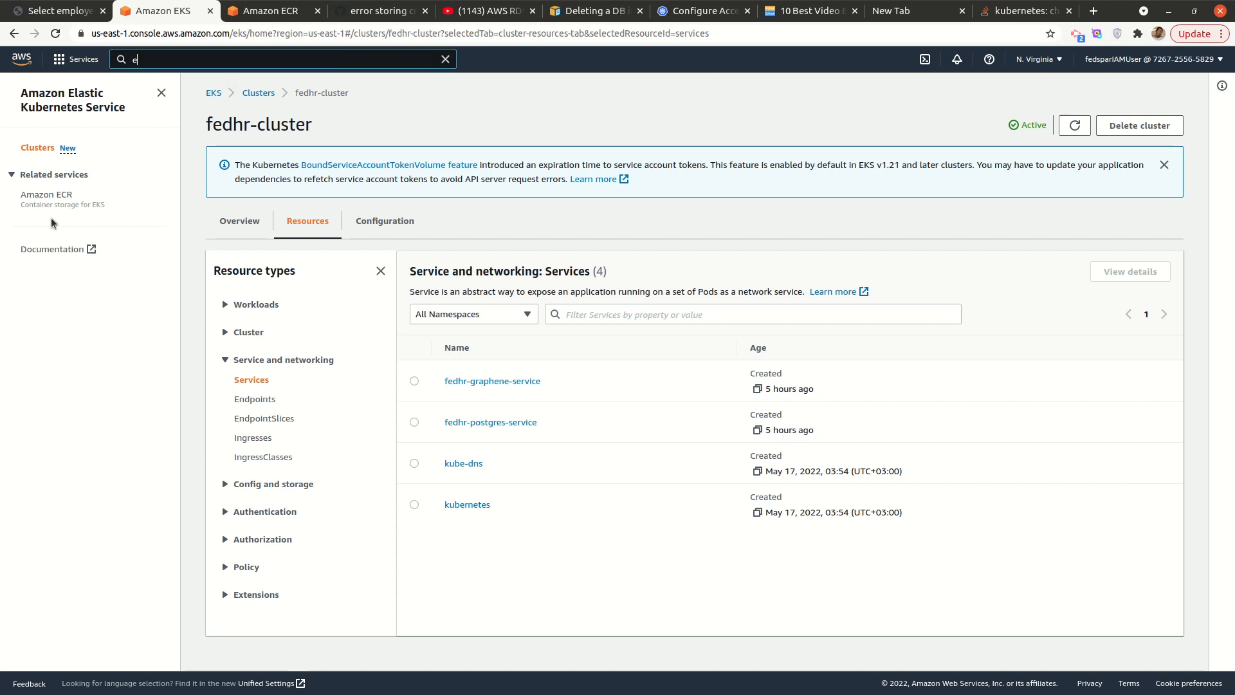
{"action": "type", "text": "ks"}
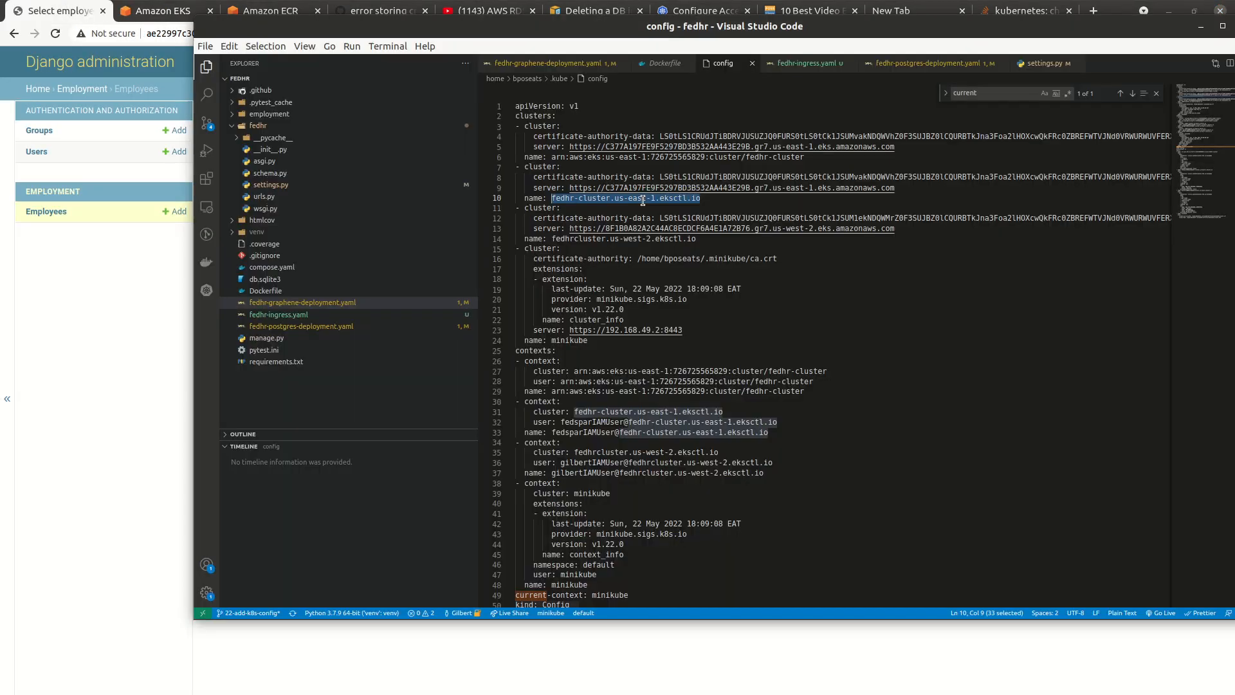
Copy the us-east-1 cluster name and pick out its entry under the kubeconfig contexts list.
{"action": "right_click", "coordinate": [625, 198]}
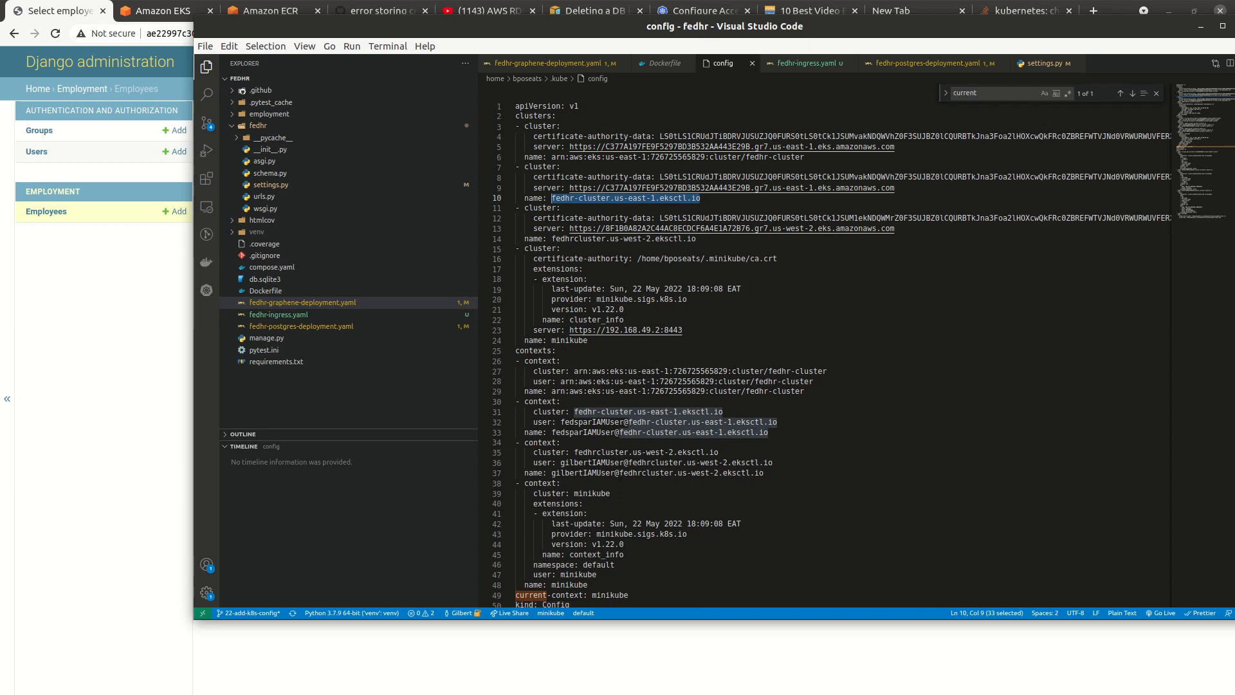
{"action": "left_click", "coordinate": [55, 10]}
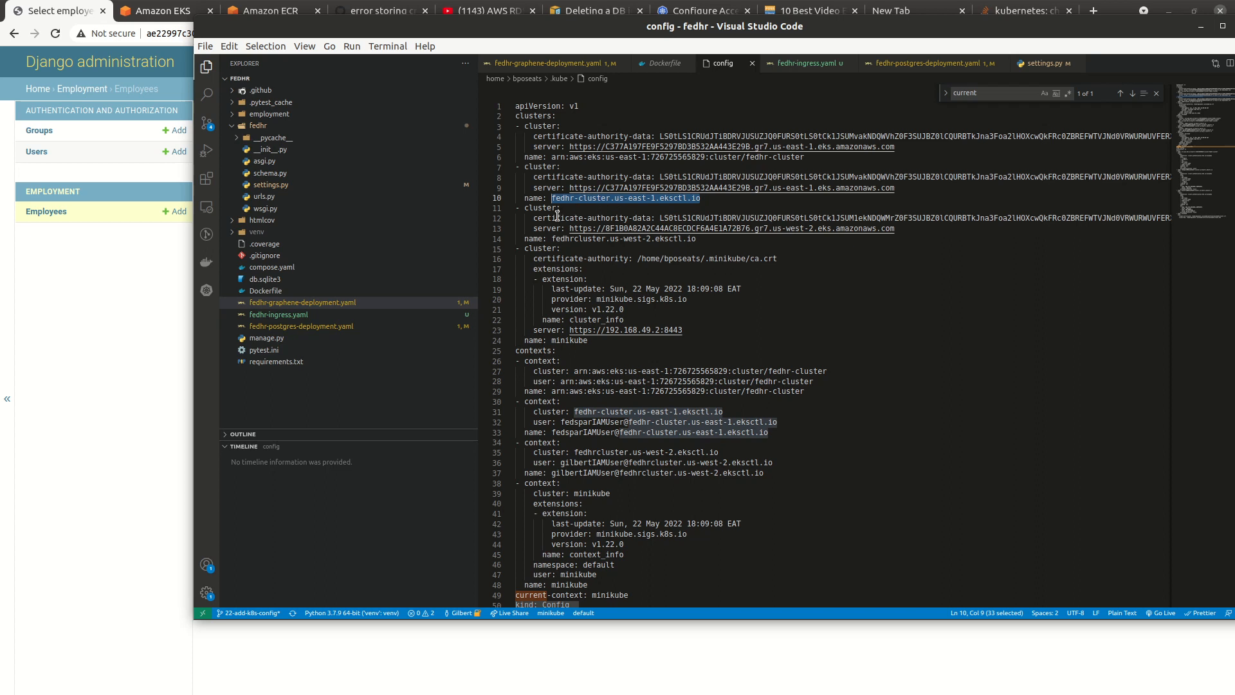
{"action": "mouse_move", "coordinate": [562, 183]}
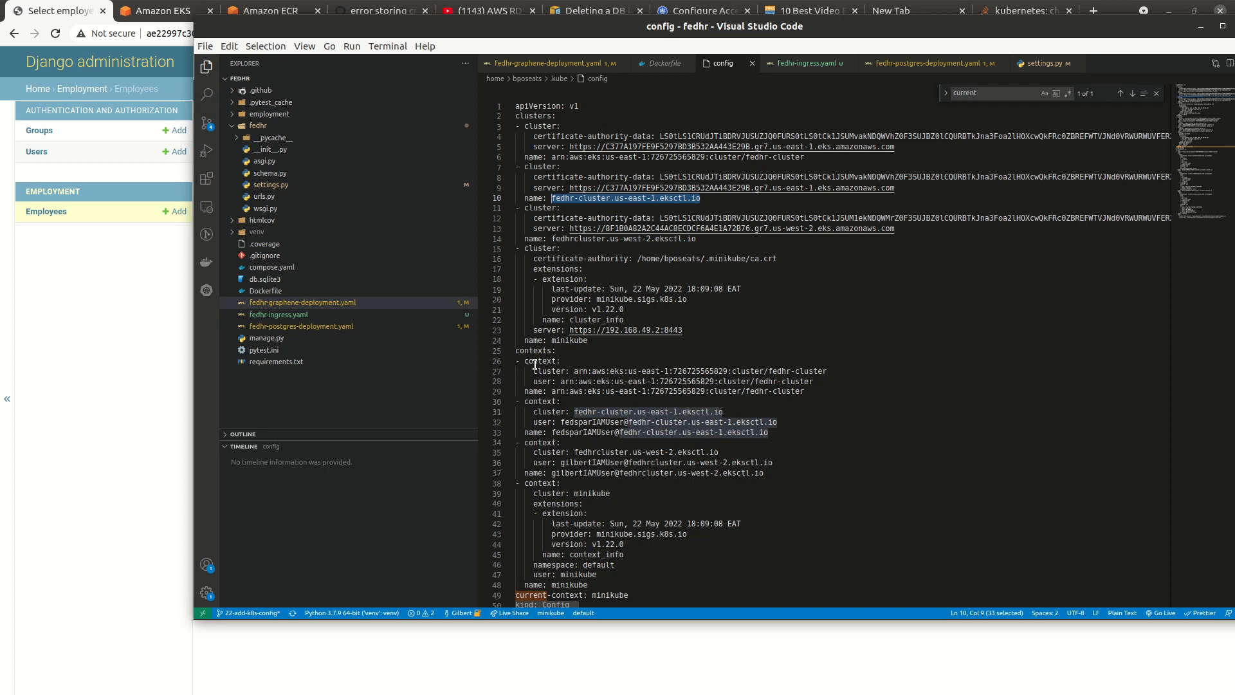
{"action": "double_click", "coordinate": [539, 360]}
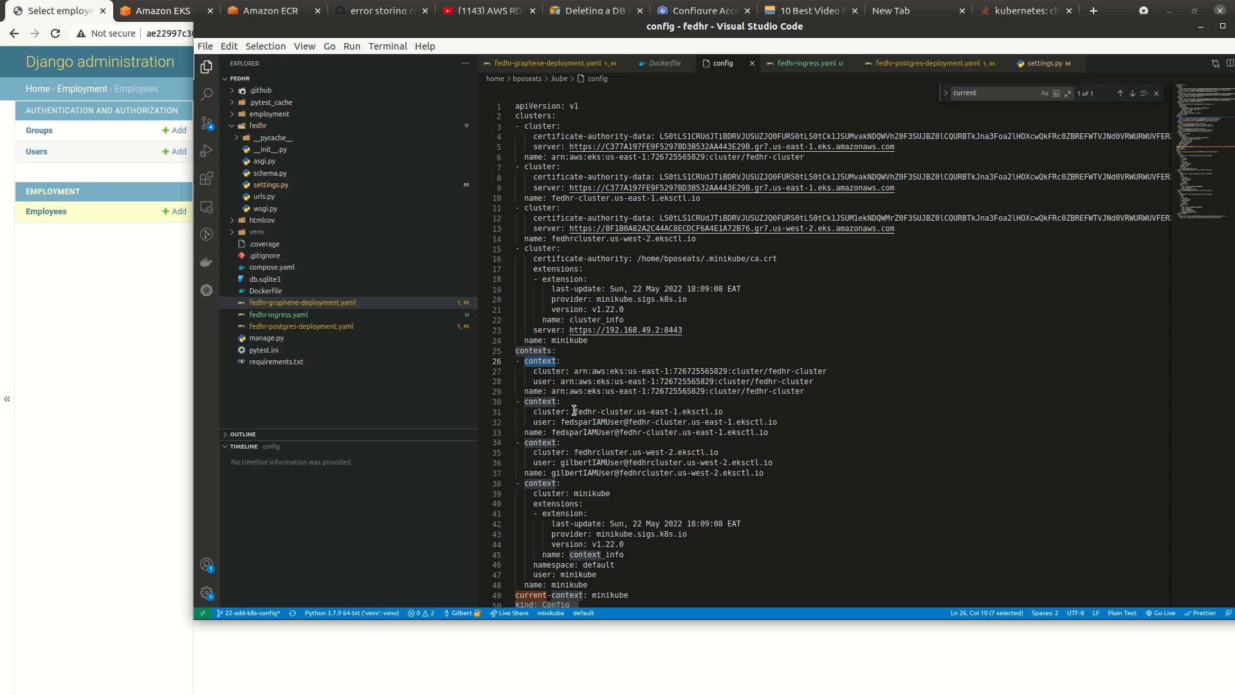
{"action": "double_click", "coordinate": [646, 412]}
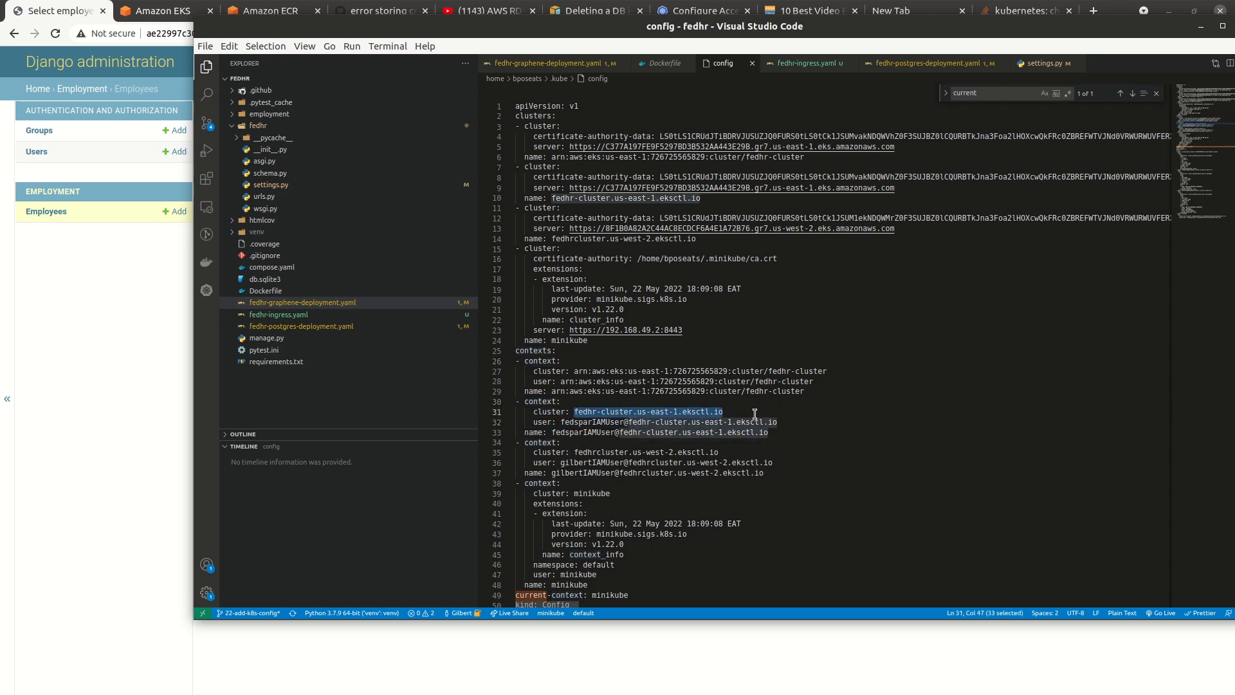
{"action": "mouse_move", "coordinate": [552, 433]}
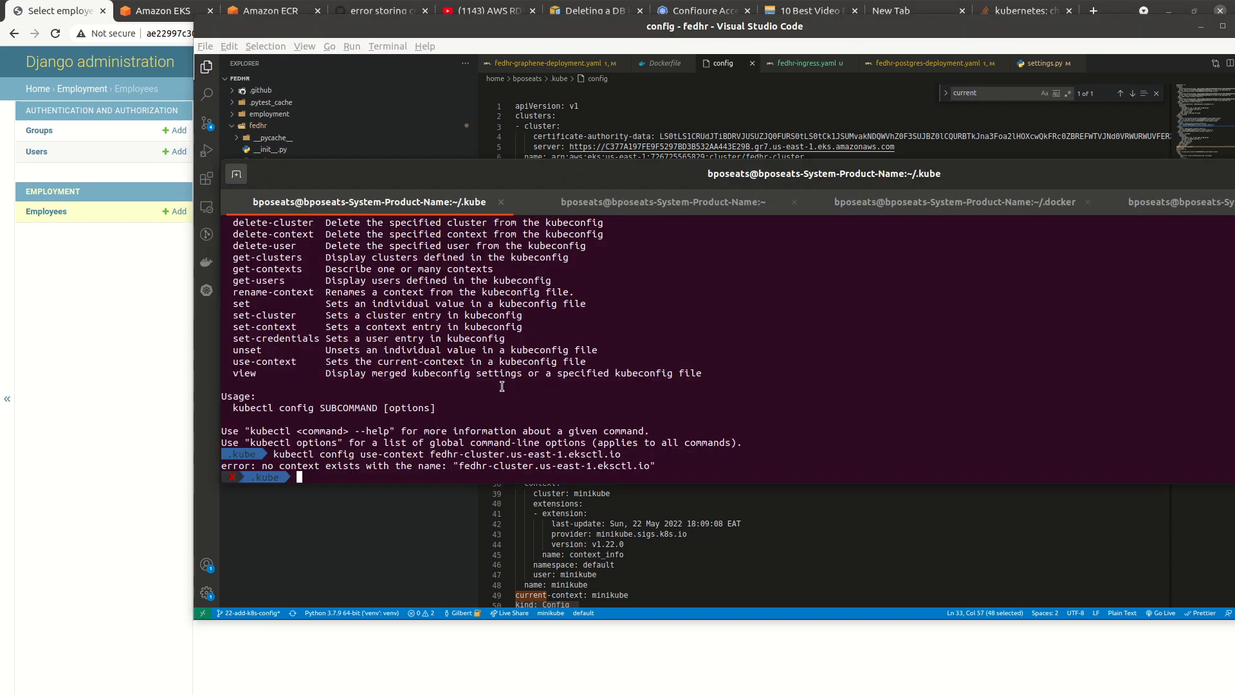
{"action": "type", "text": "kubectl config use-context fedhr-cluster.us-east-1.eksctl"}
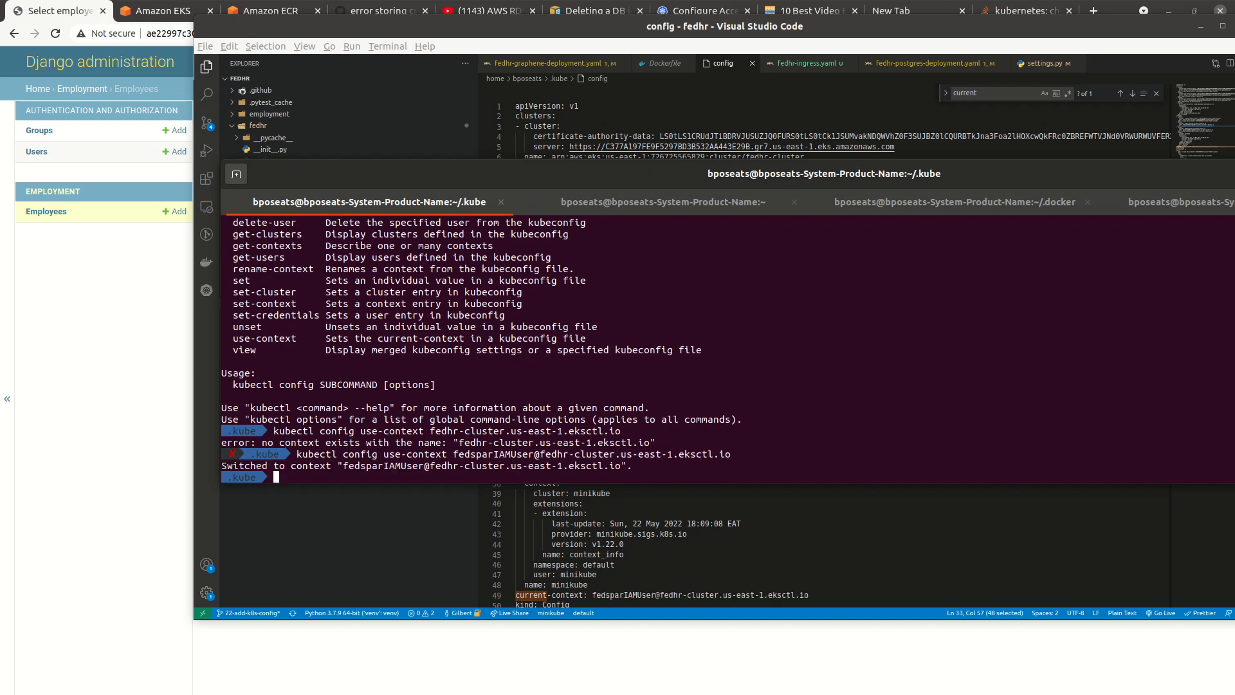
{"action": "type", "text": "cd ~"}
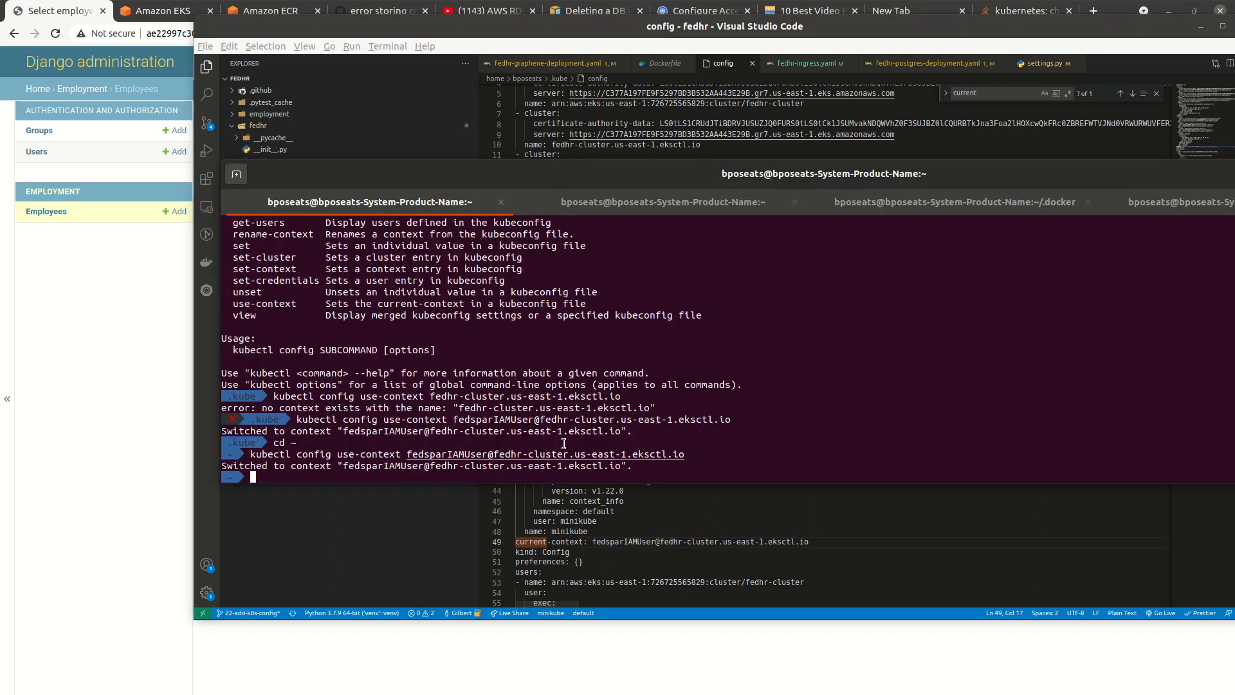
{"action": "type", "text": "kubectl config use-context fedsparIAMUser@fedhr-cluster.us-east-1.eksctl.io"}
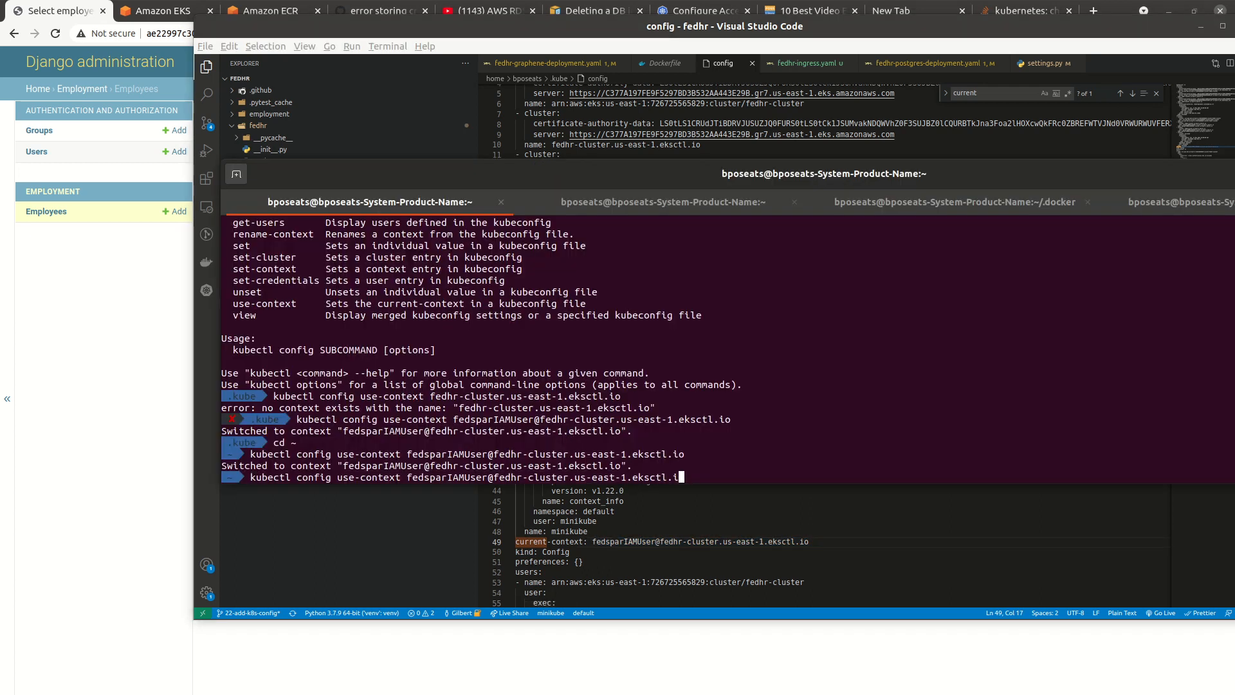
{"action": "key", "text": "ctrl+u"}
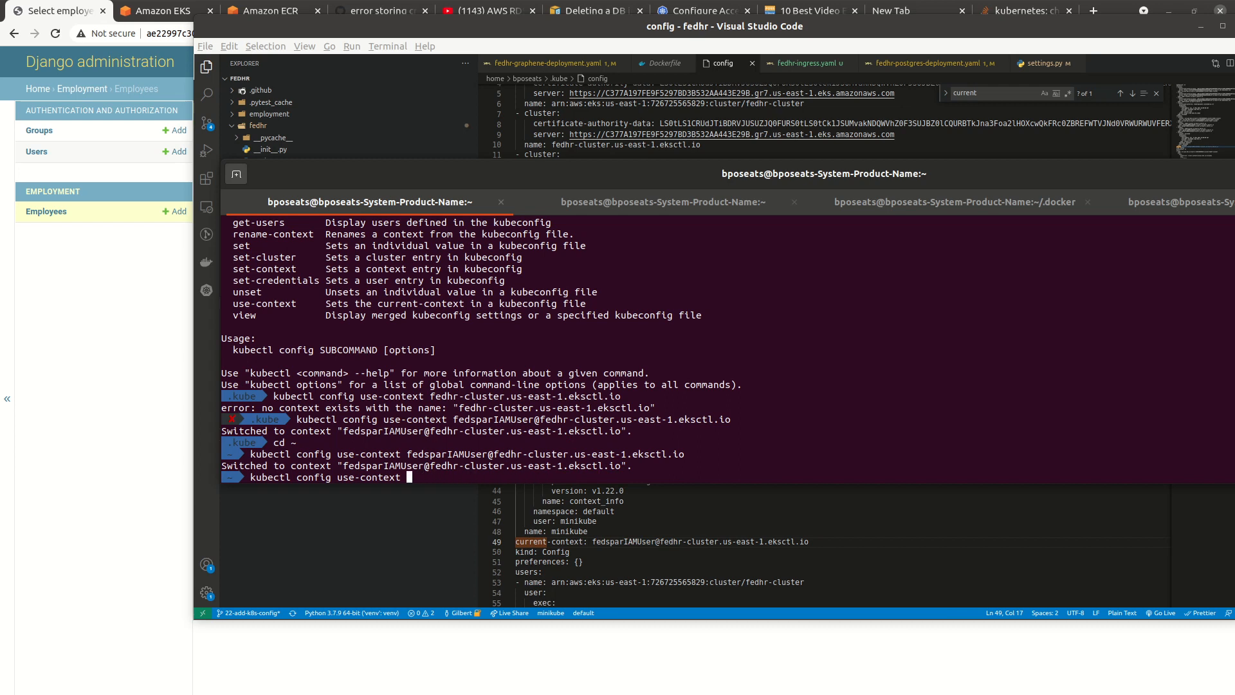
{"action": "type", "text": "minikube"}
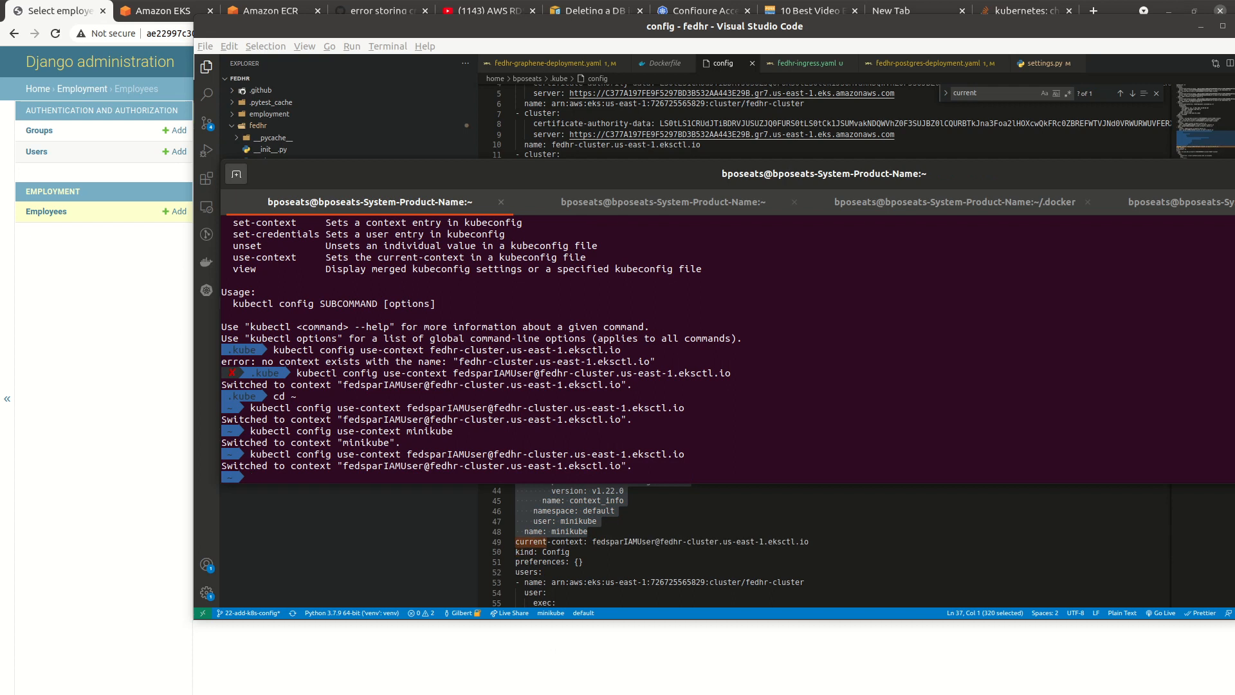
{"action": "type", "text": "kubectl get service"}
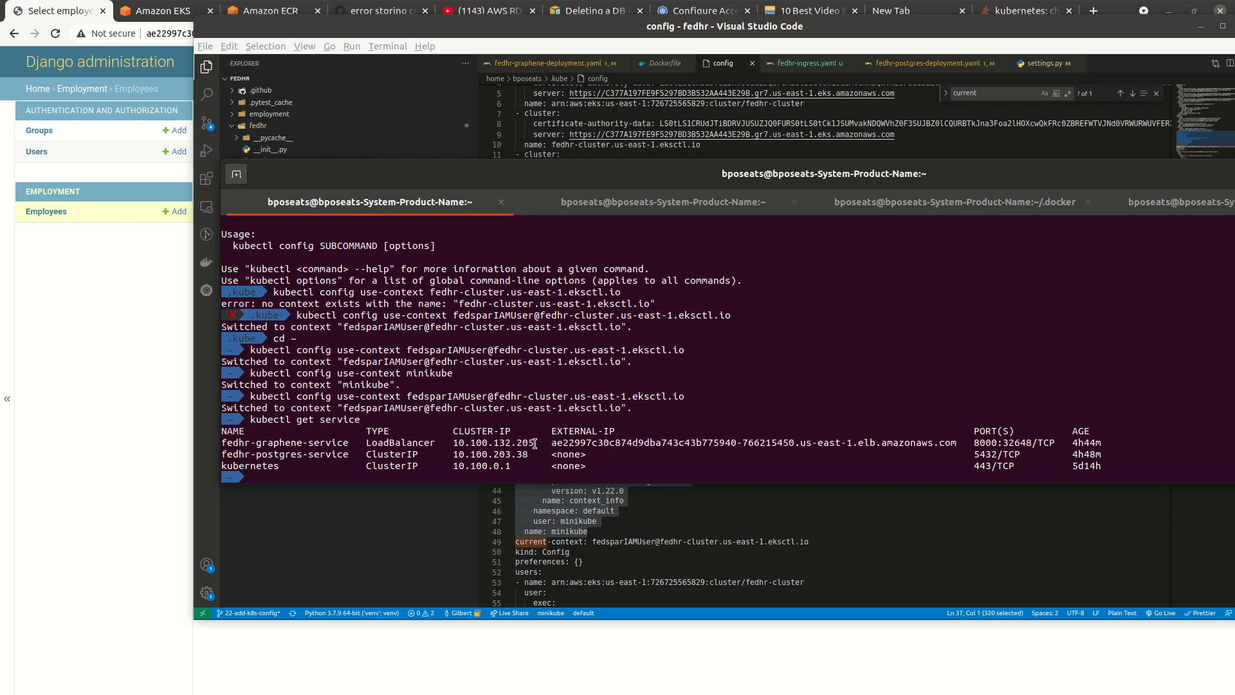
Select fedhr-graphene-service's ELB external address in the kubectl get service output.
{"action": "left_click_drag", "start_coordinate": [551, 441], "coordinate": [953, 441]}
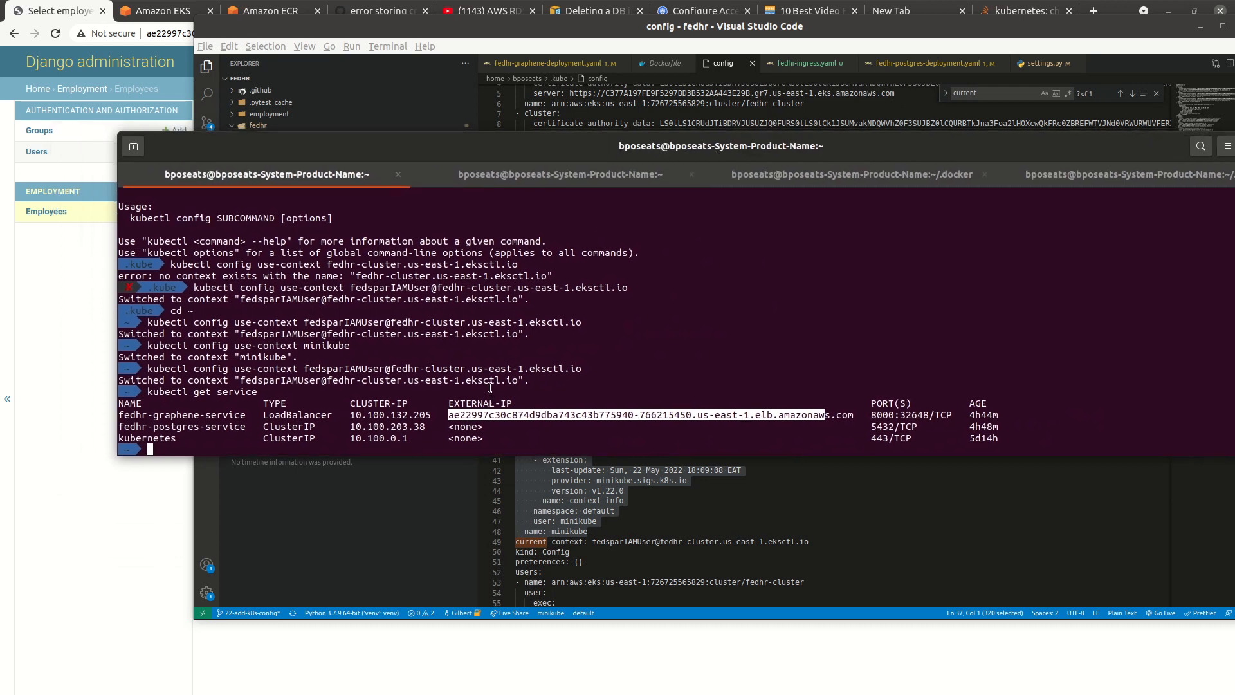
{"action": "mouse_move", "coordinate": [397, 444]}
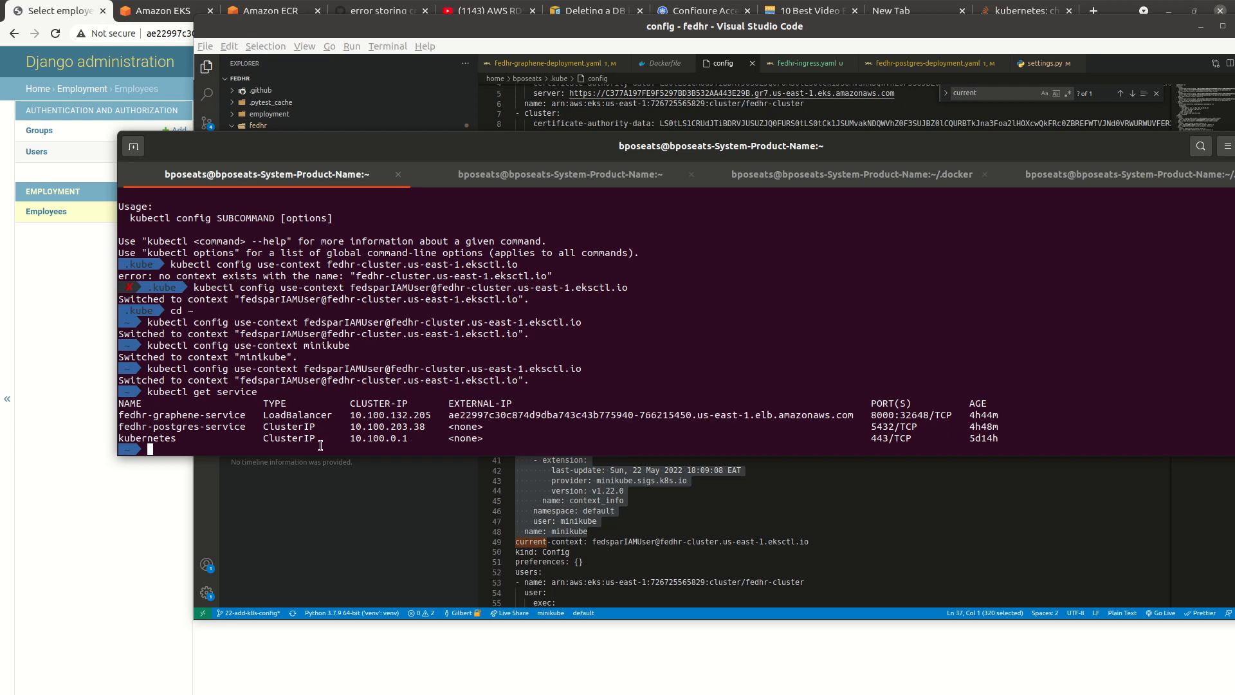
Show fedhr-cluster's Deployments list under Workloads in the EKS console.
{"action": "left_click", "coordinate": [155, 10]}
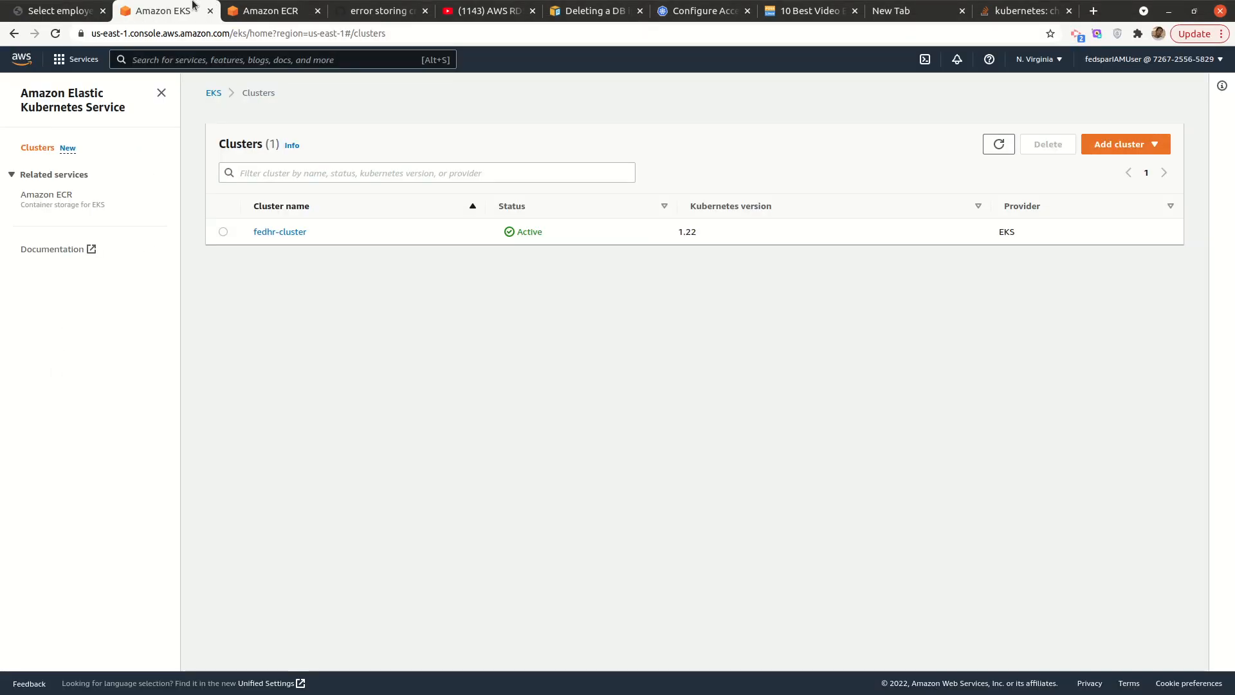
{"action": "left_click", "coordinate": [279, 232]}
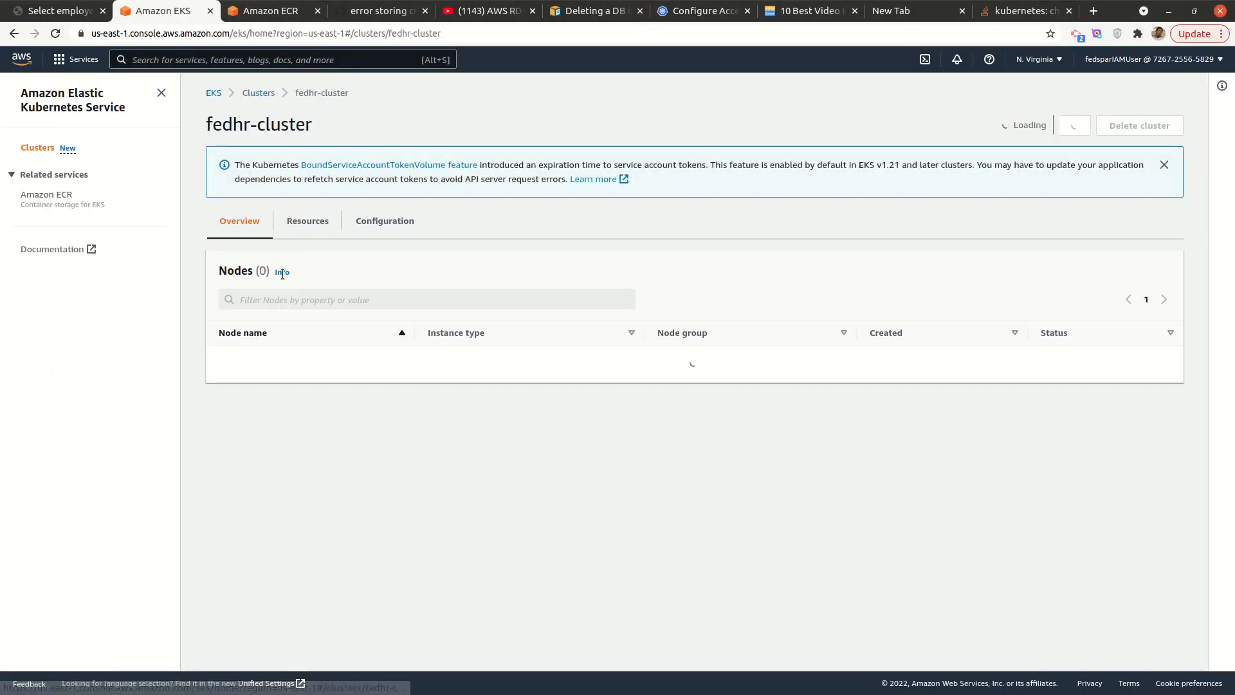
{"action": "left_click", "coordinate": [307, 220]}
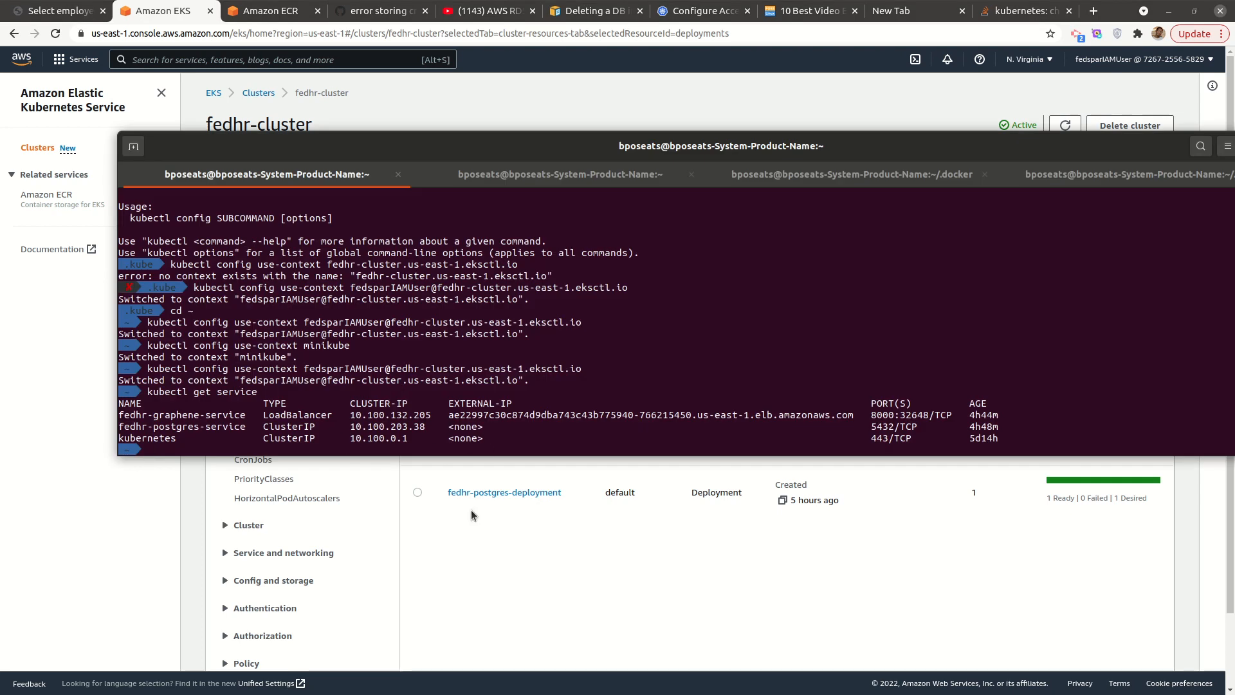
Run kubectl get deployment, then kubectl delete deployment fedhr-graphene-deployment.
{"action": "type", "text": "kubectl get deployment"}
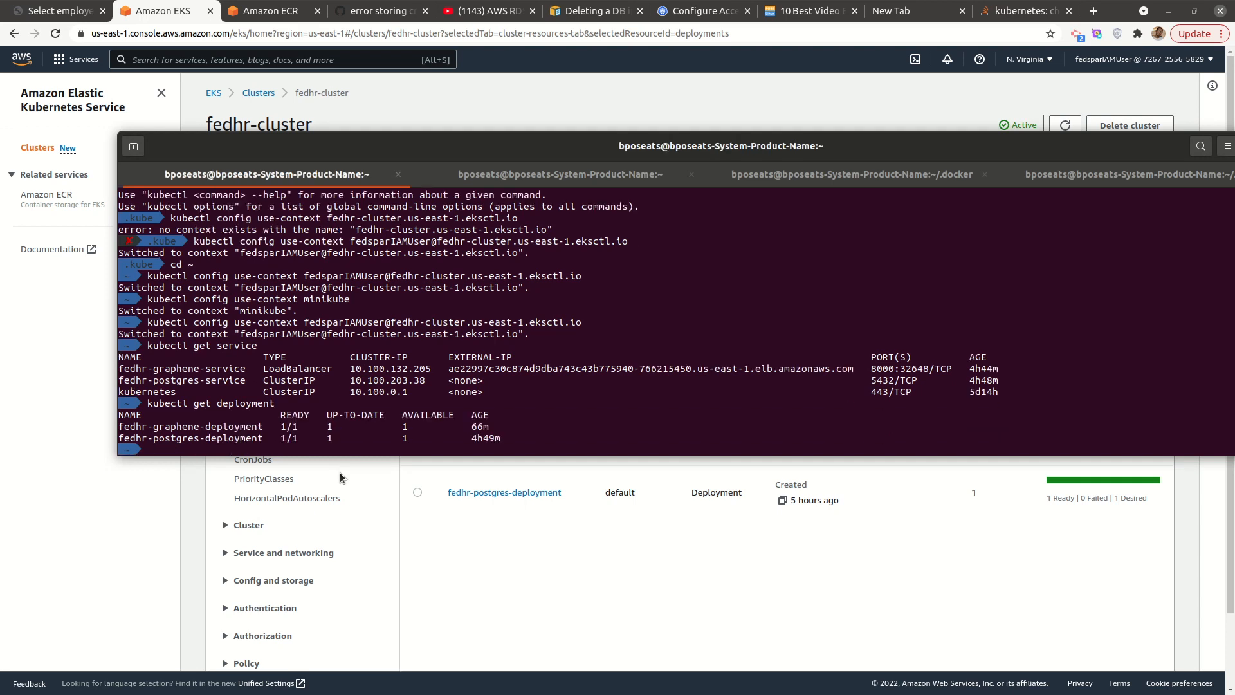
{"action": "type", "text": "kubectl"}
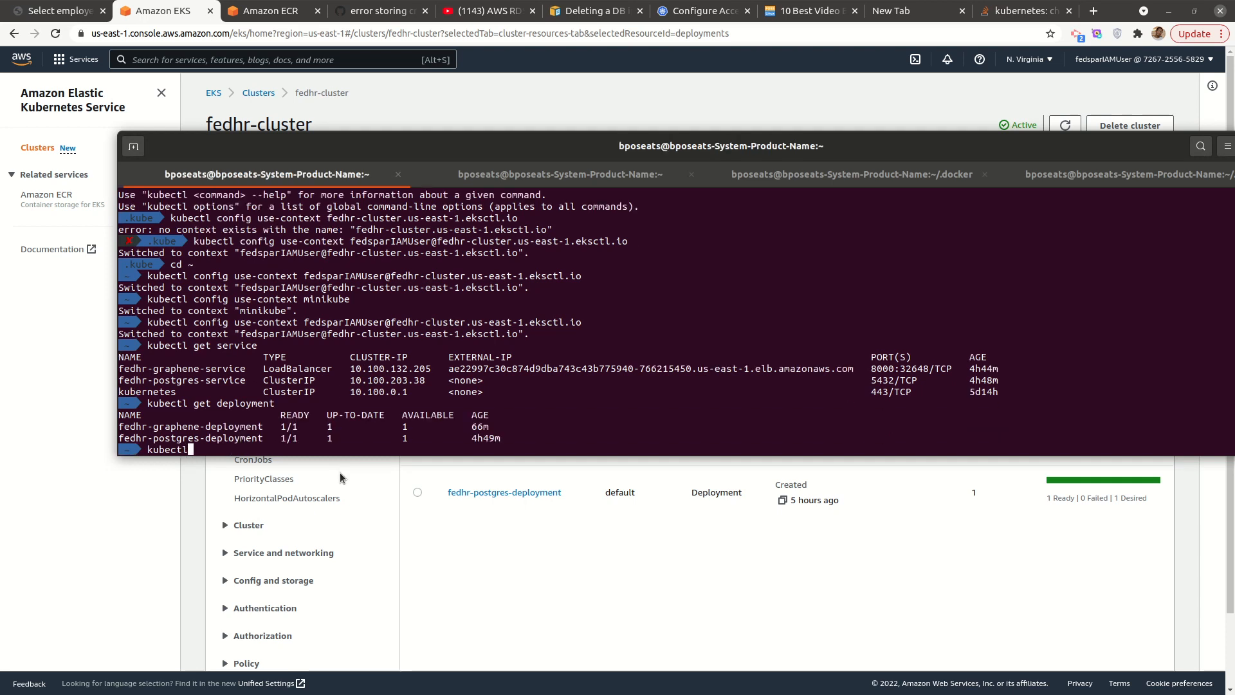
{"action": "type", "text": "delete"}
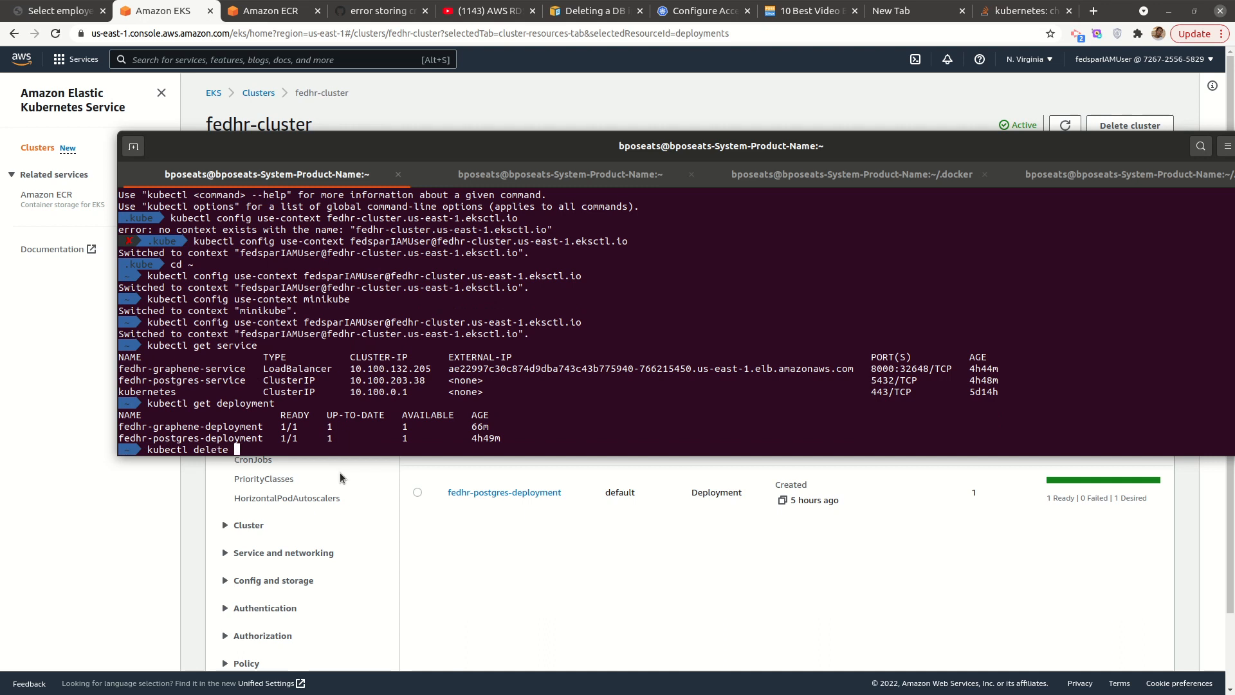
{"action": "type", "text": "deployment"}
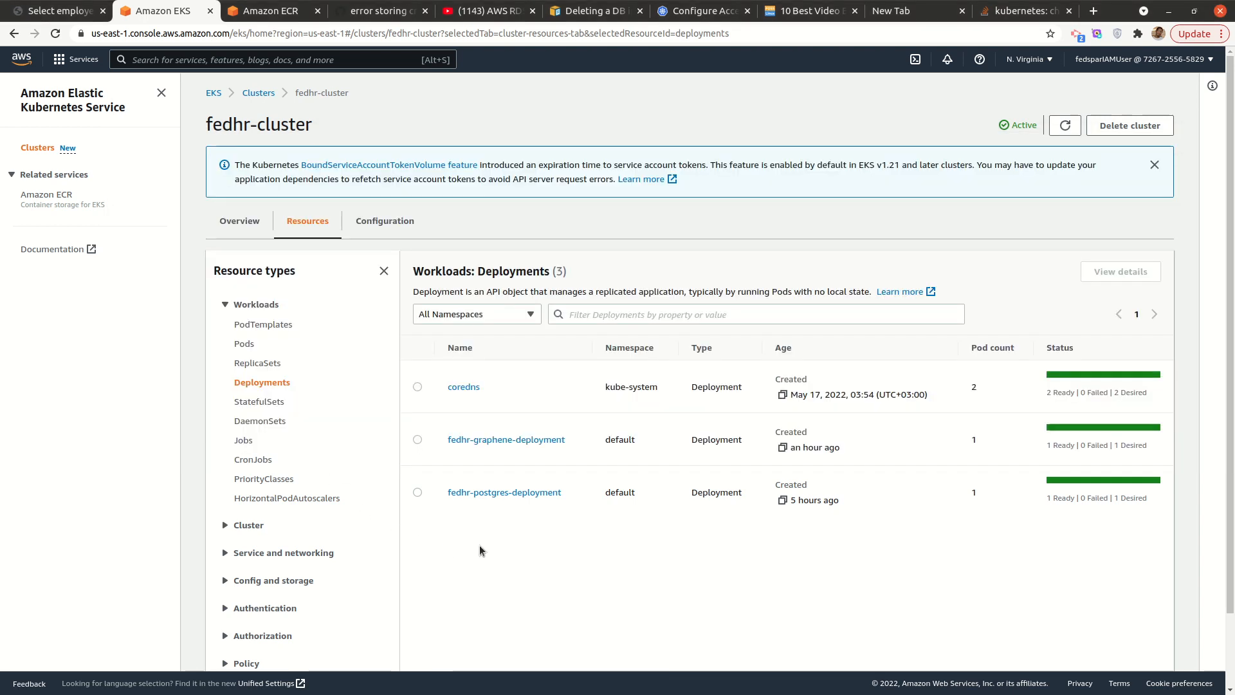
{"action": "mouse_move", "coordinate": [281, 363]}
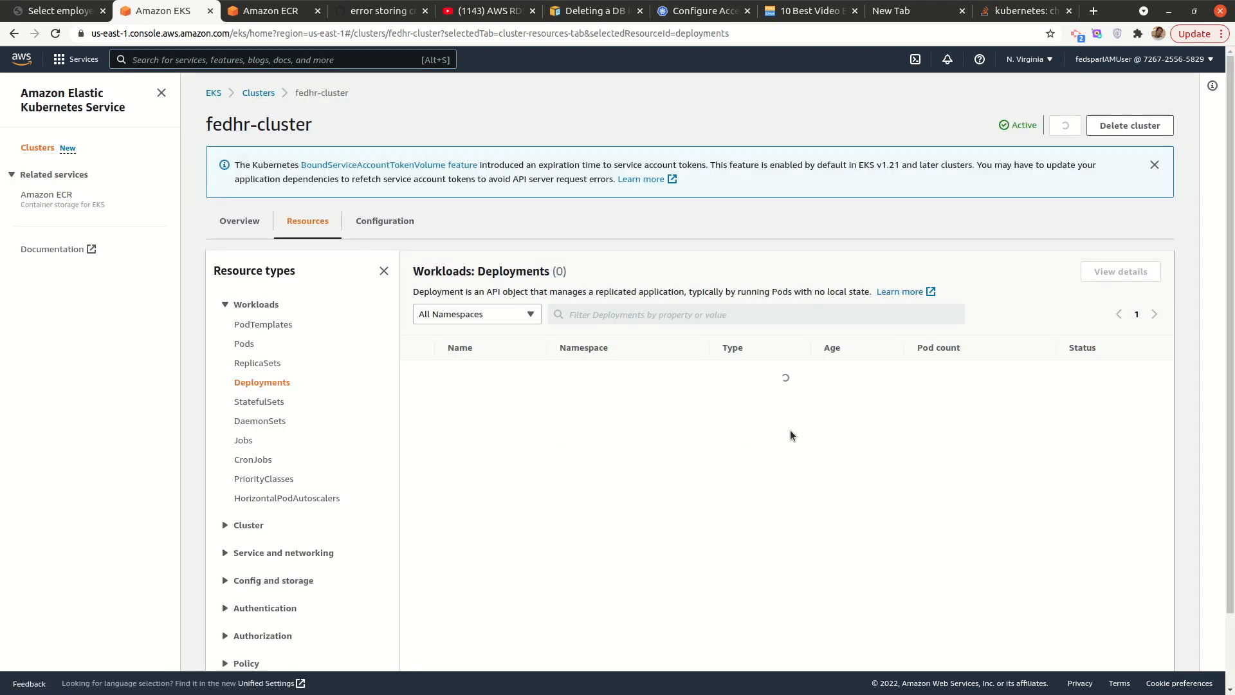
Refresh the Deployments list and view the cluster's Pods to confirm graphene is gone.
{"action": "left_click", "coordinate": [1064, 125]}
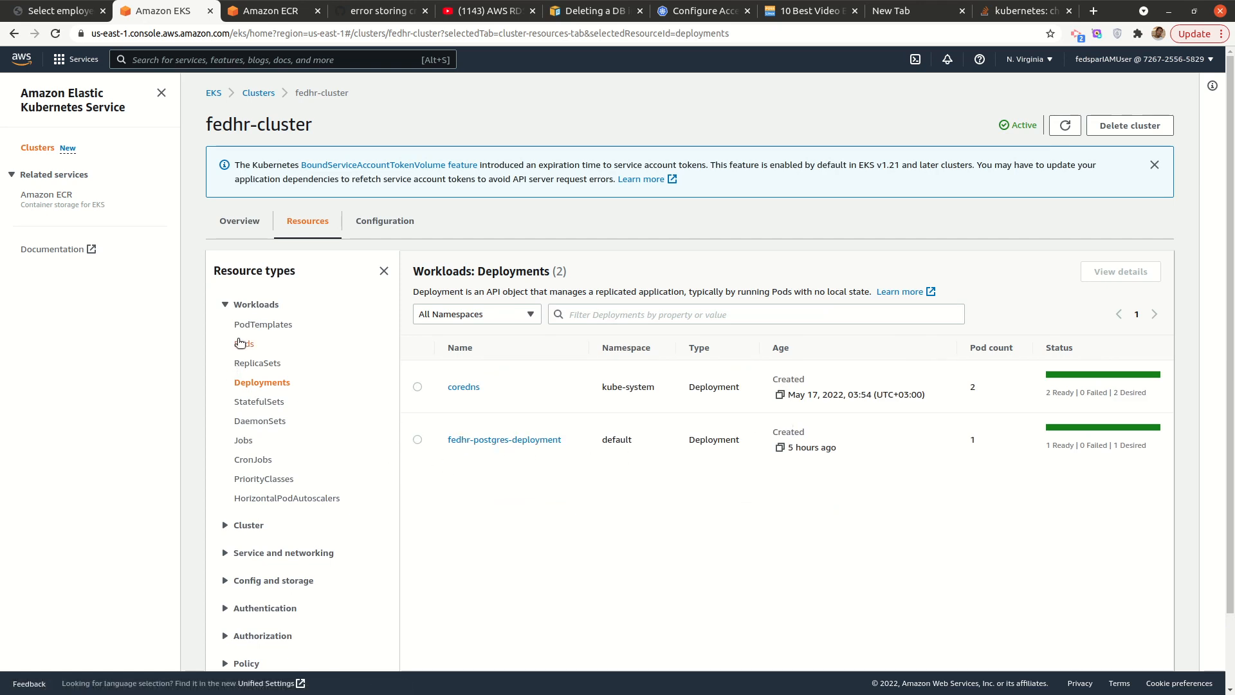
{"action": "left_click", "coordinate": [244, 344]}
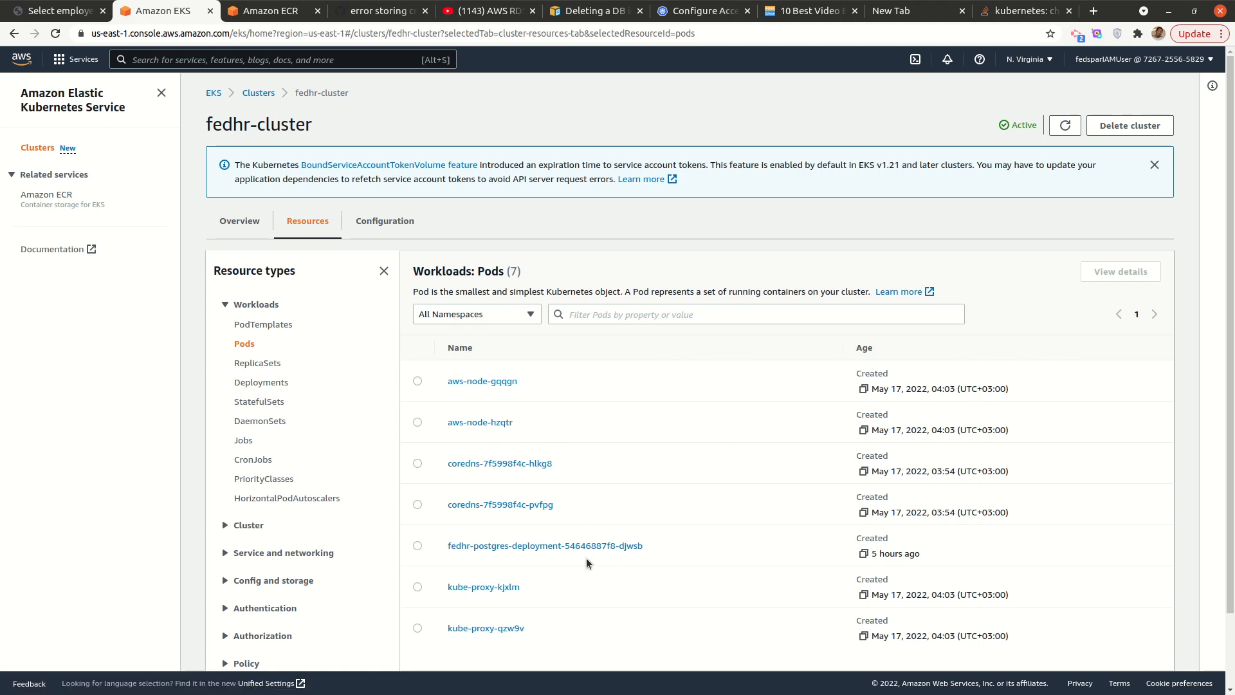
{"action": "mouse_move", "coordinate": [544, 517]}
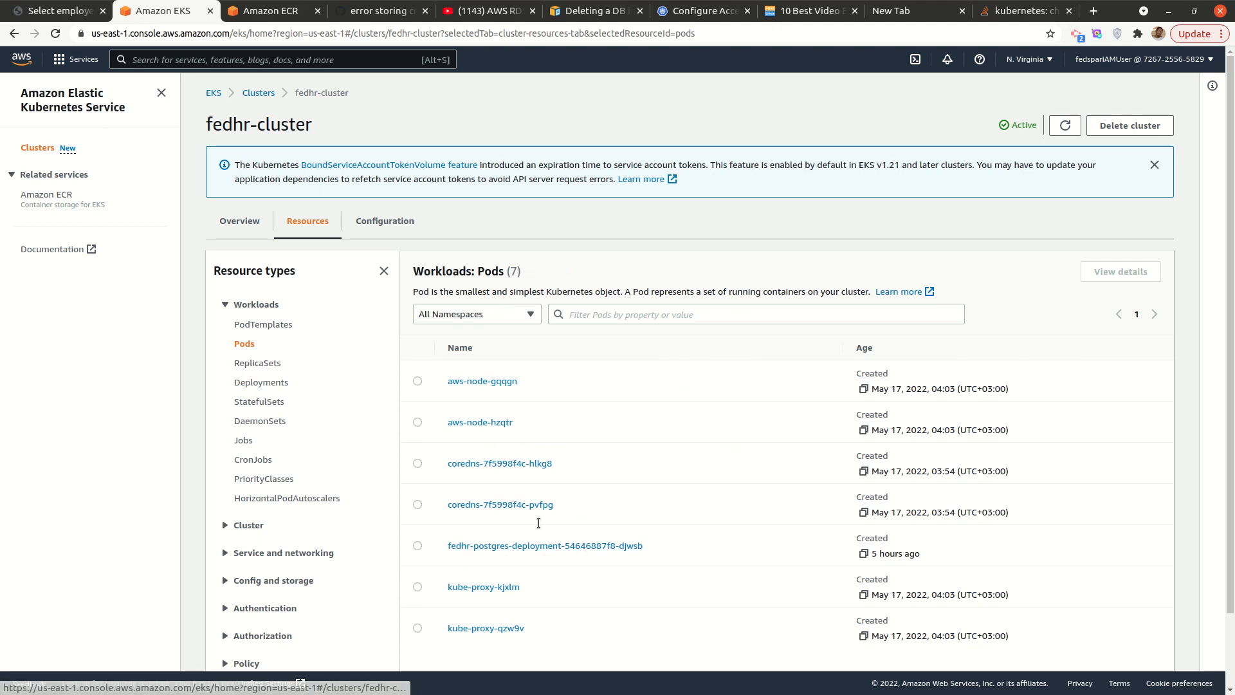
{"action": "mouse_move", "coordinate": [497, 575]}
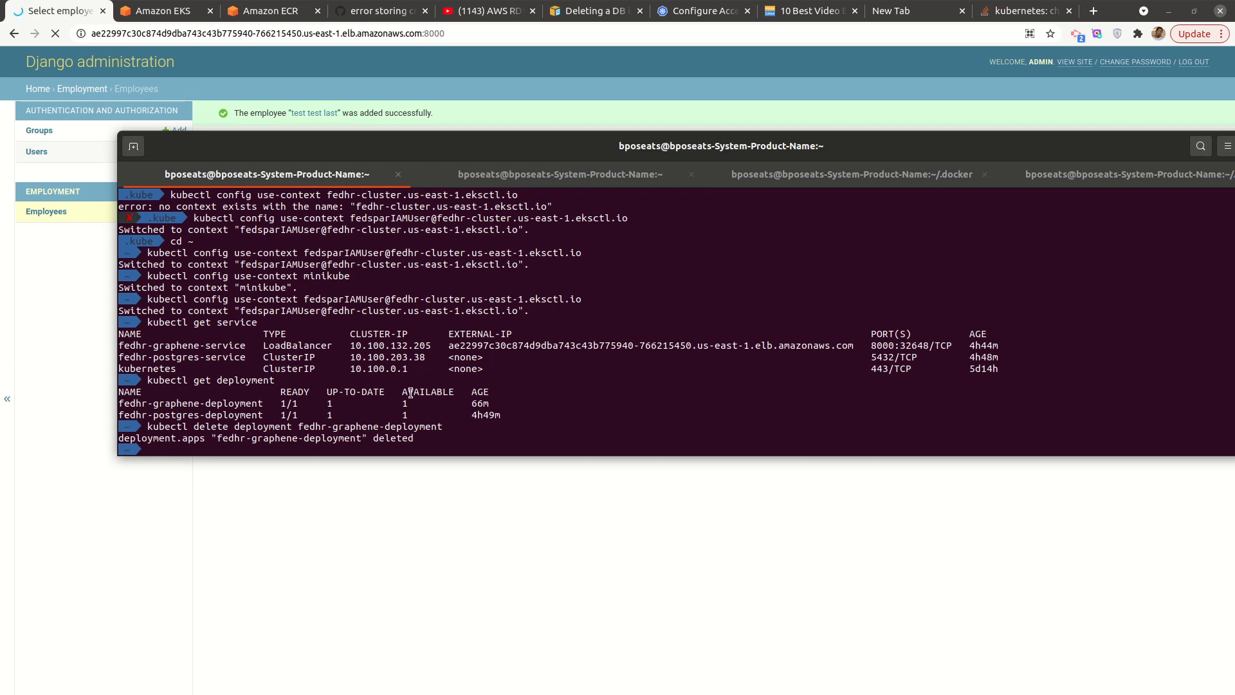
List services with kubectl, select fedhr-graphene-service's ELB address, and return to the EKS Pods view.
{"action": "type", "text": "kubectl get service"}
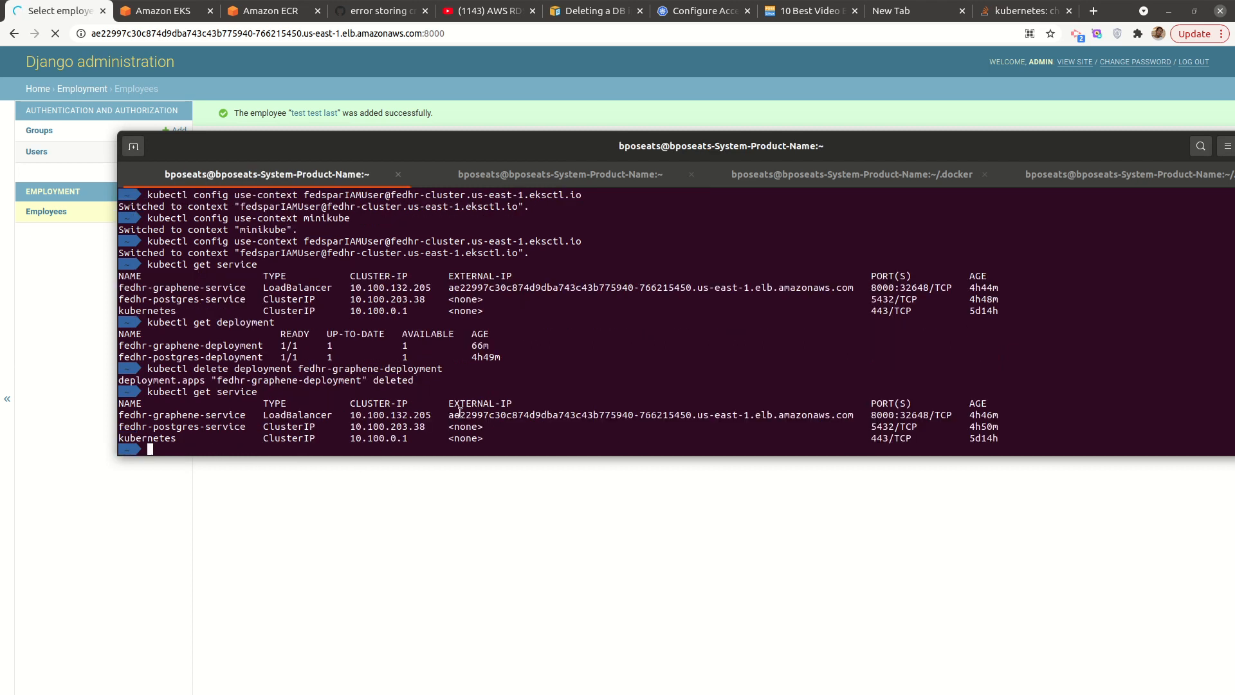
{"action": "double_click", "coordinate": [649, 416]}
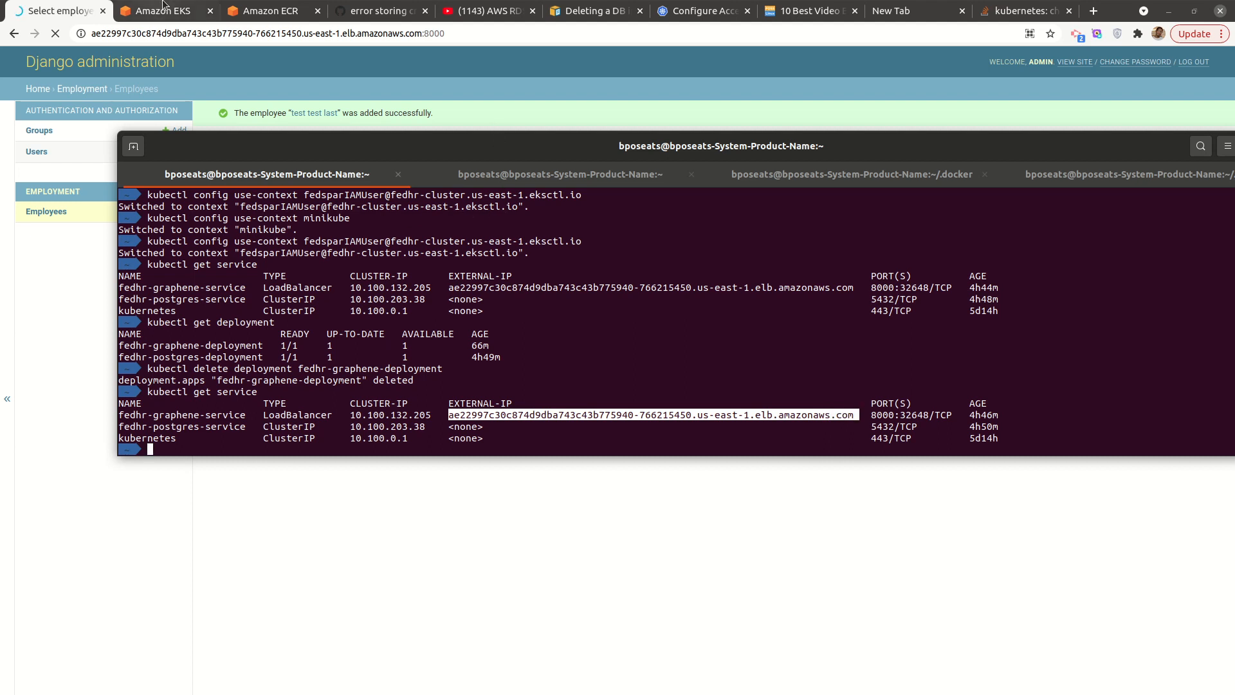
{"action": "left_click", "coordinate": [156, 11]}
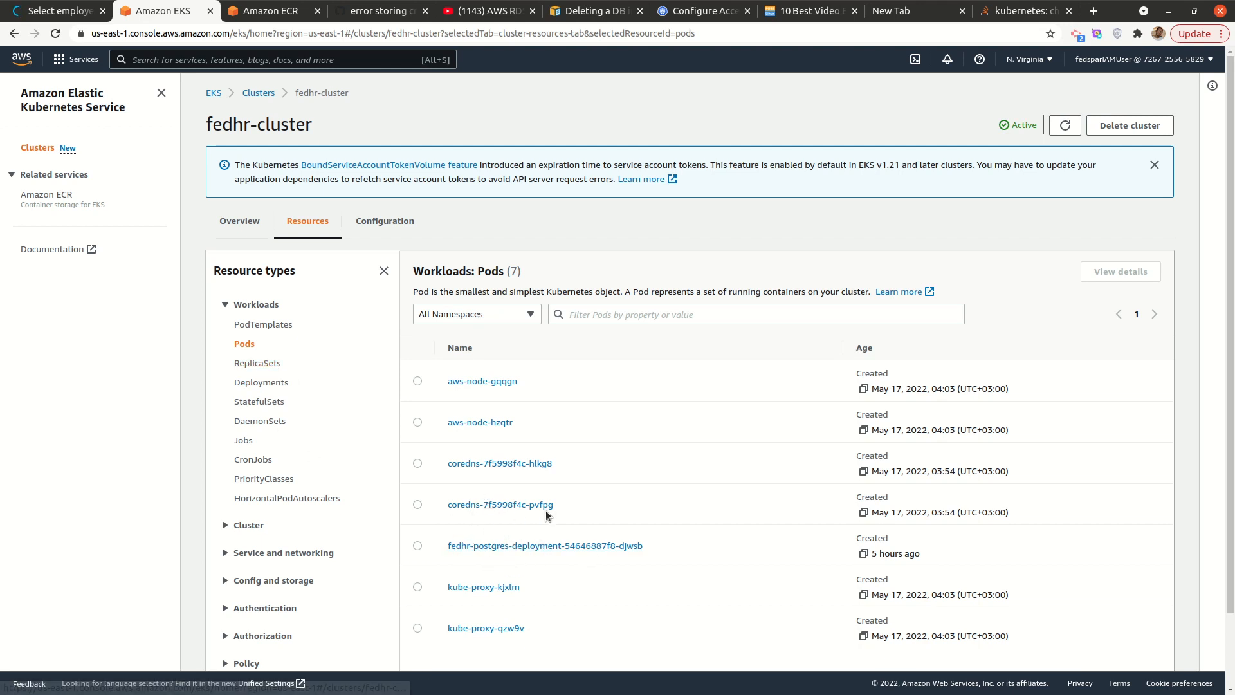
{"action": "mouse_move", "coordinate": [541, 537]}
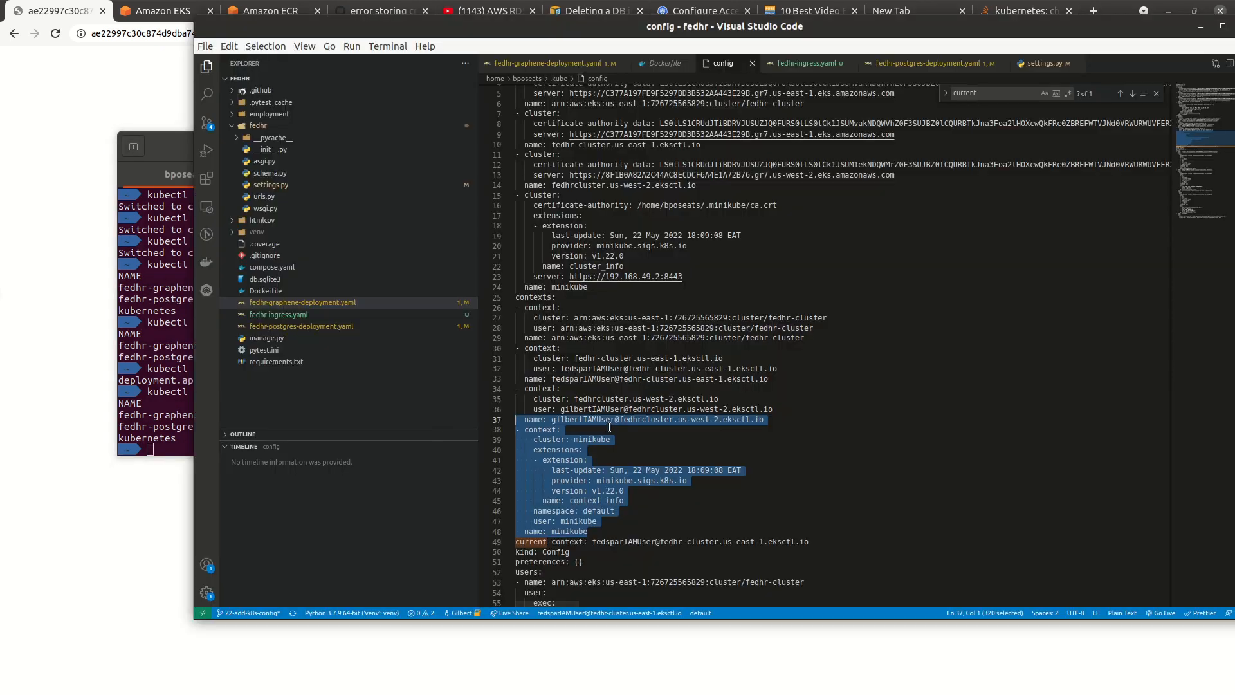
Review the container spec and service section of fedhr-graphene-deployment.yaml.
{"action": "left_click", "coordinate": [552, 64]}
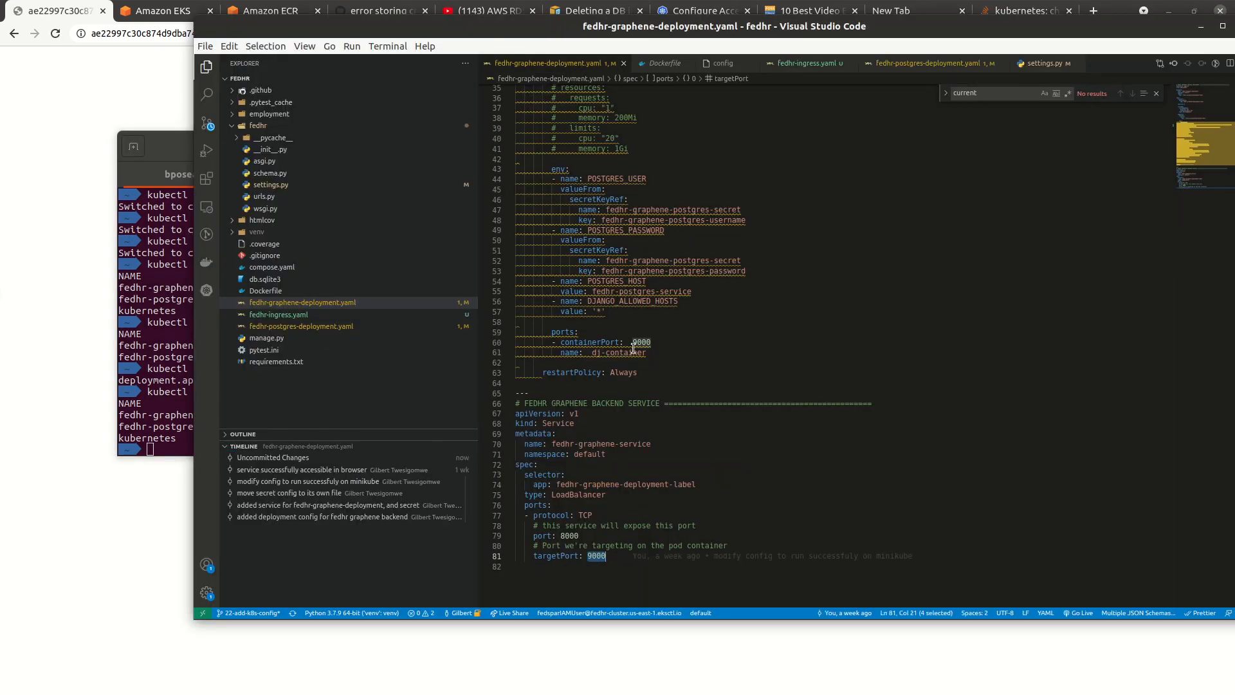
{"action": "left_click", "coordinate": [692, 546]}
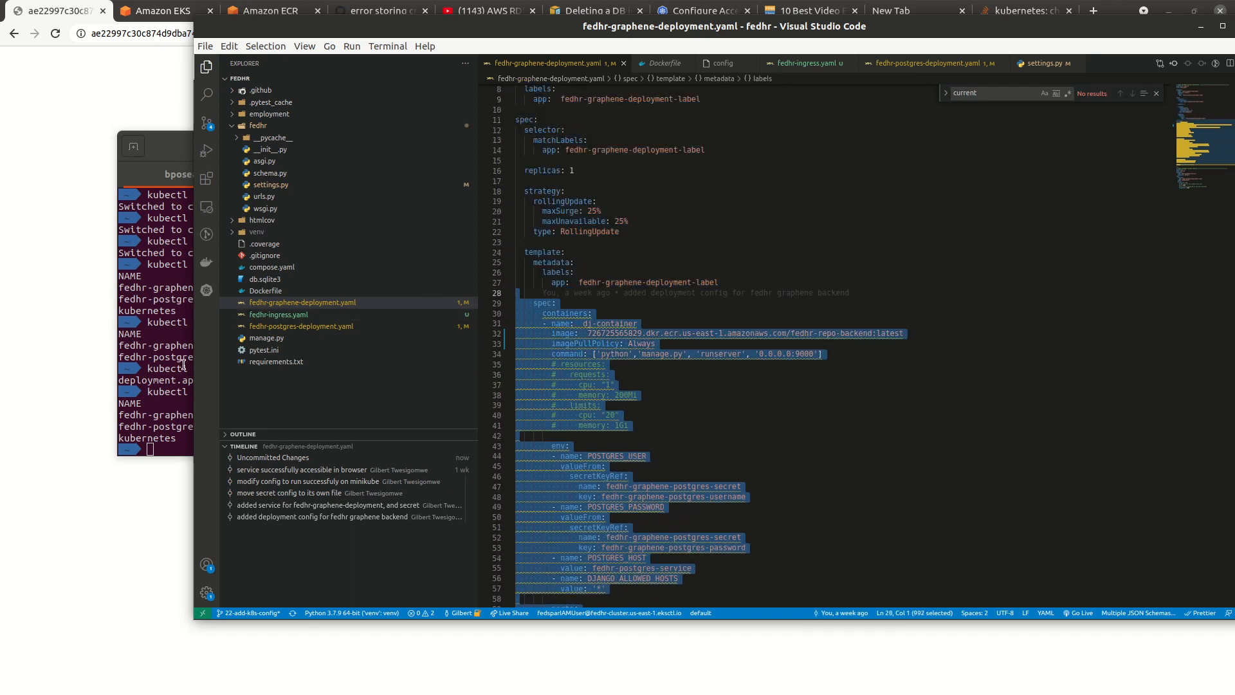
{"action": "scroll", "scroll_direction": "down", "scroll_amount": 3}
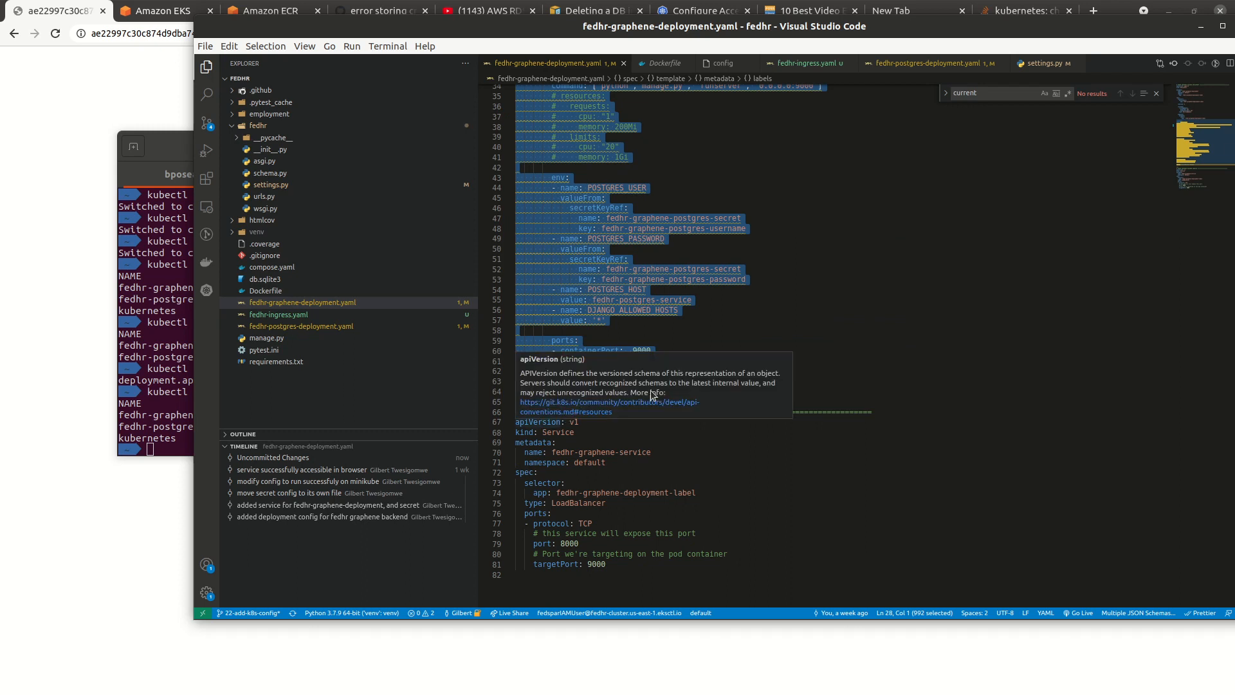
{"action": "mouse_move", "coordinate": [209, 374]}
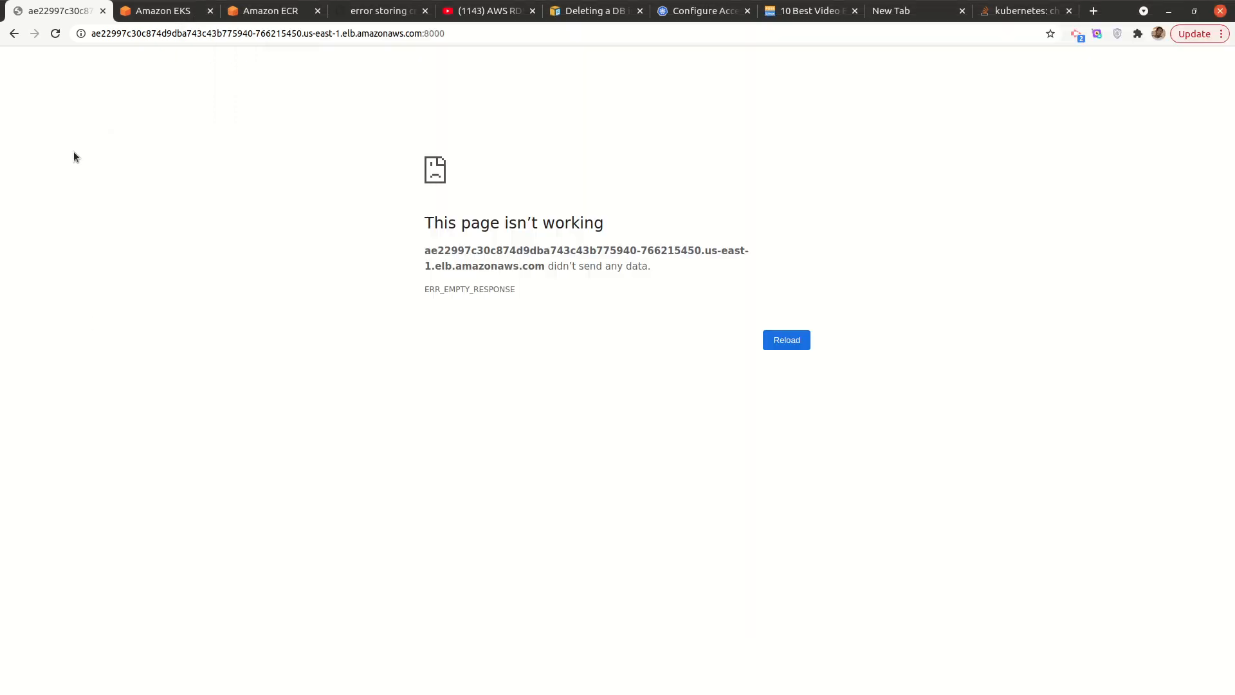
{"action": "mouse_move", "coordinate": [336, 447]}
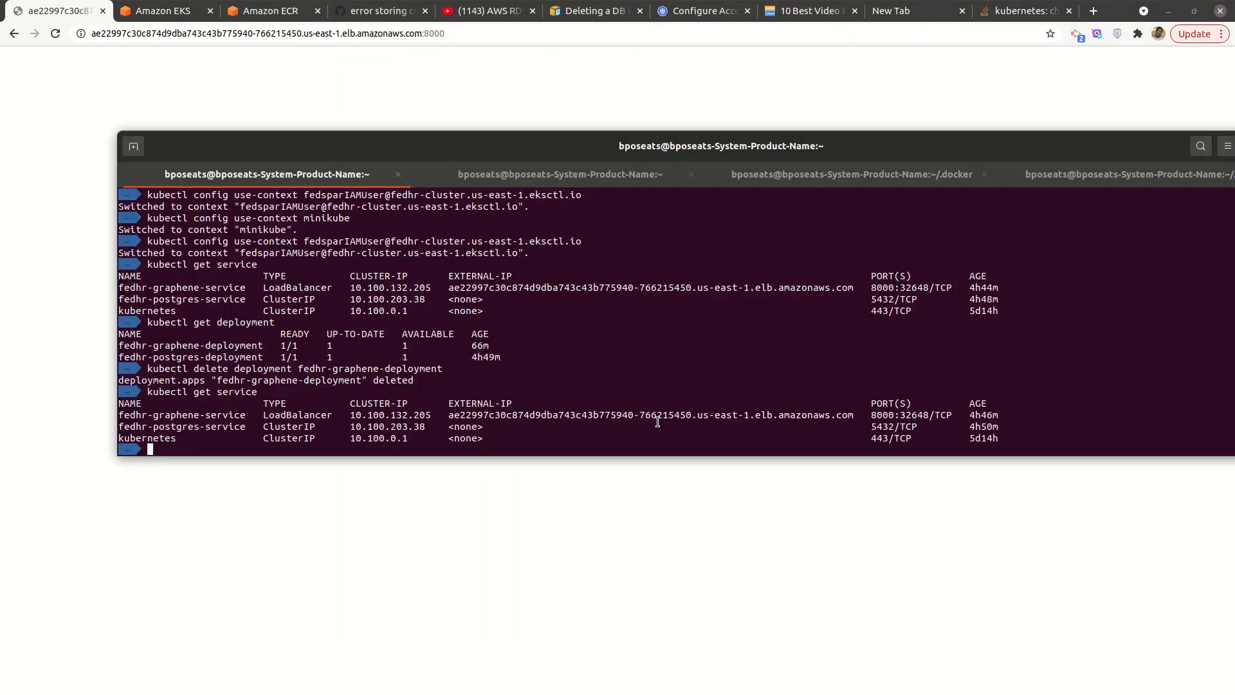
Check the graphene service's load balancer address with kubectl get service.
{"action": "type", "text": "kubectl get service"}
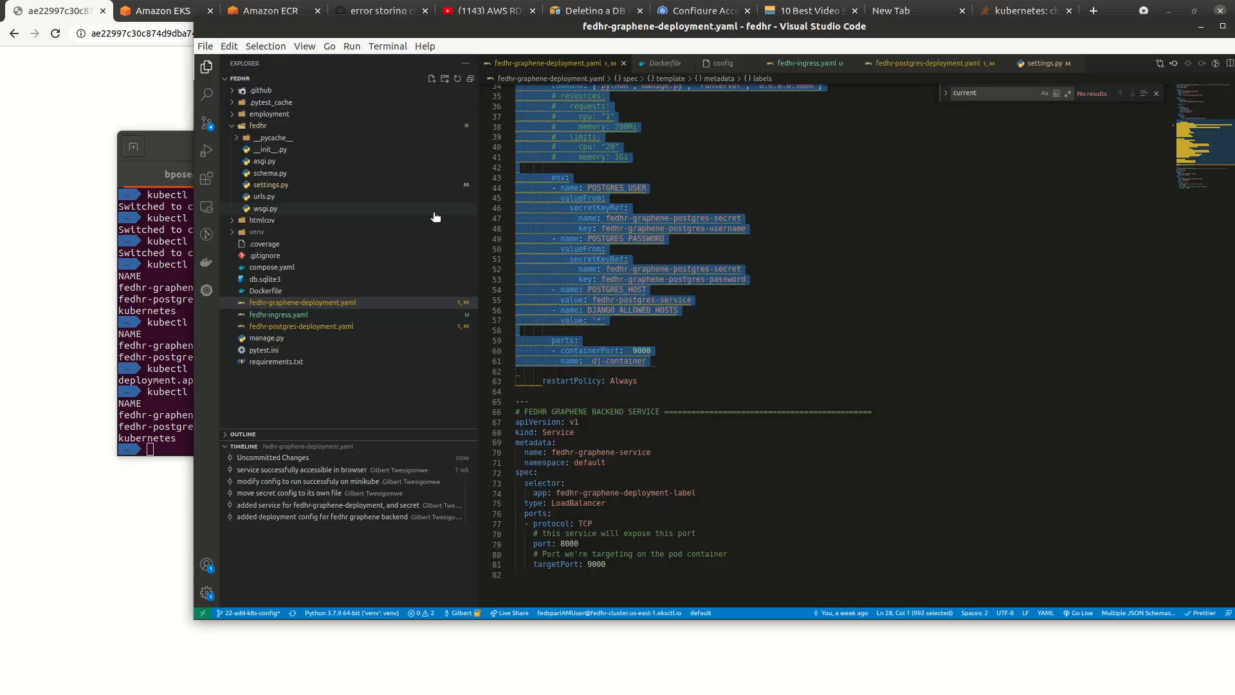
List the project files and run kubectl apply -f fedhr-graphene-deployment.yaml.
{"action": "left_click", "coordinate": [595, 260]}
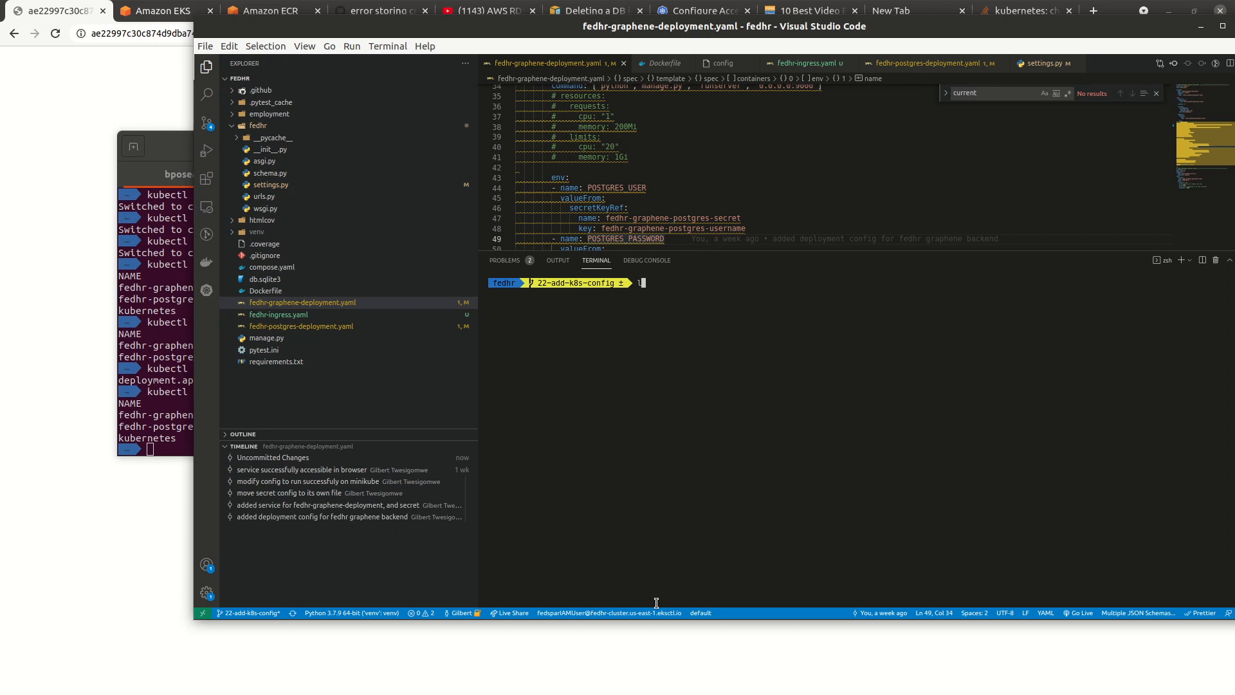
{"action": "type", "text": "ls"}
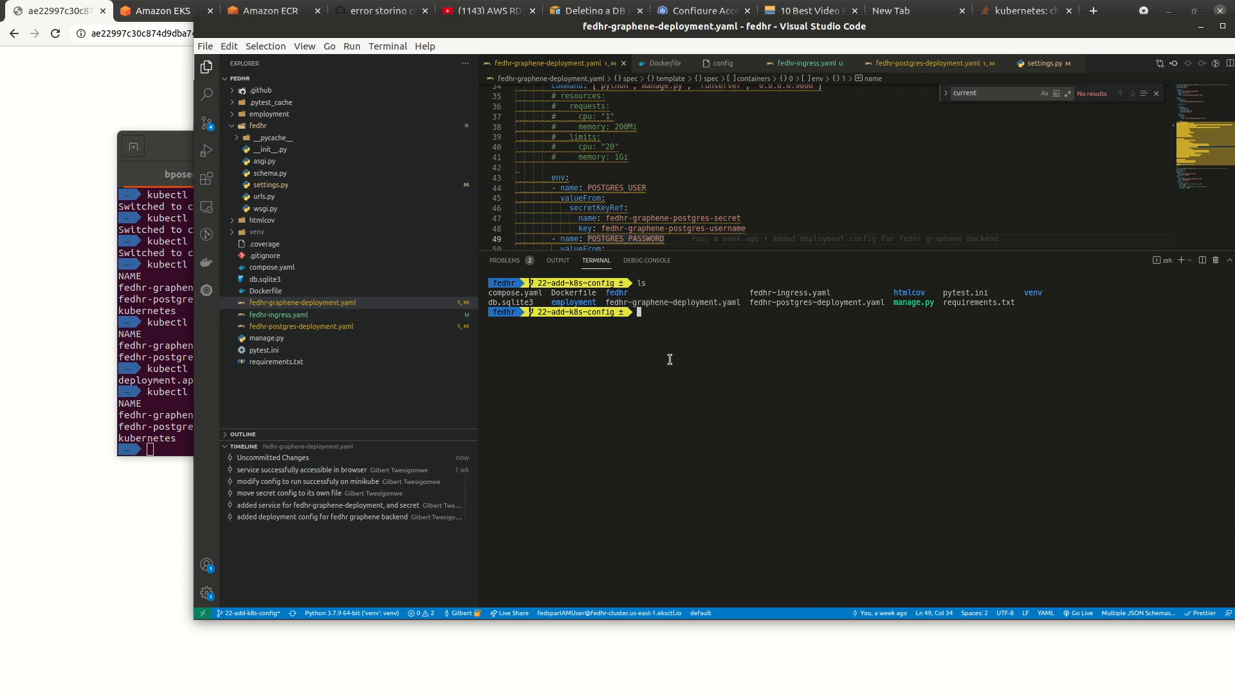
{"action": "type", "text": "kubectl"}
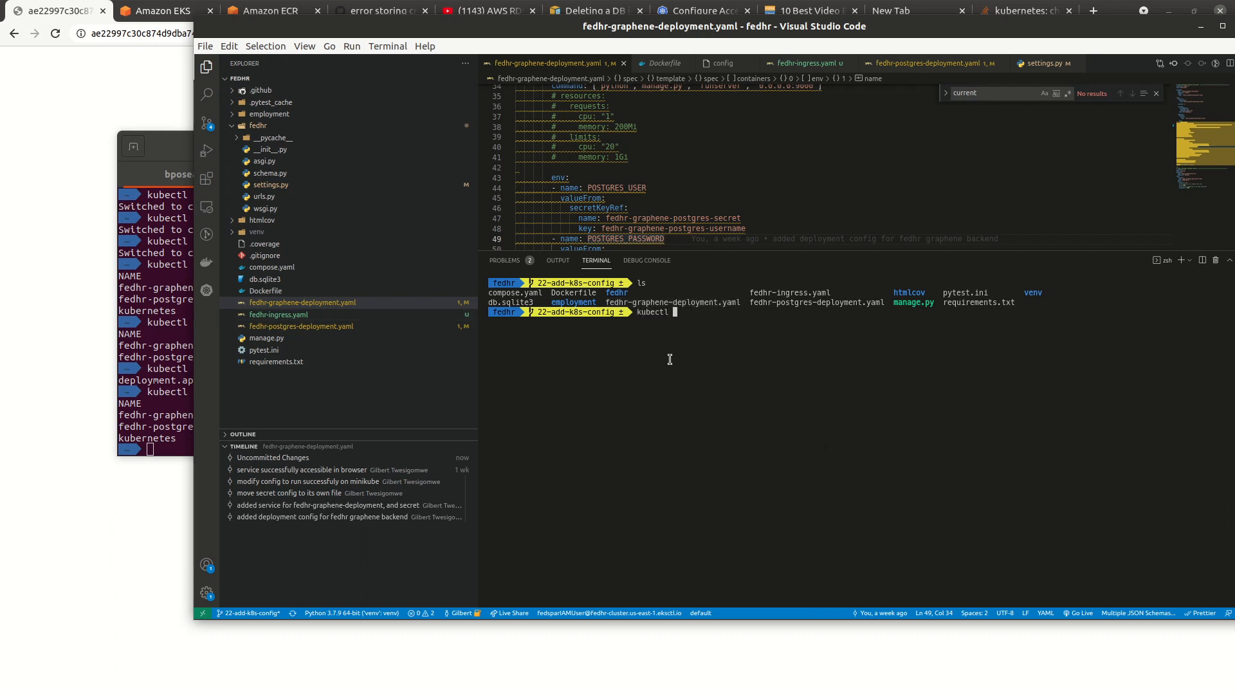
{"action": "type", "text": "apply"}
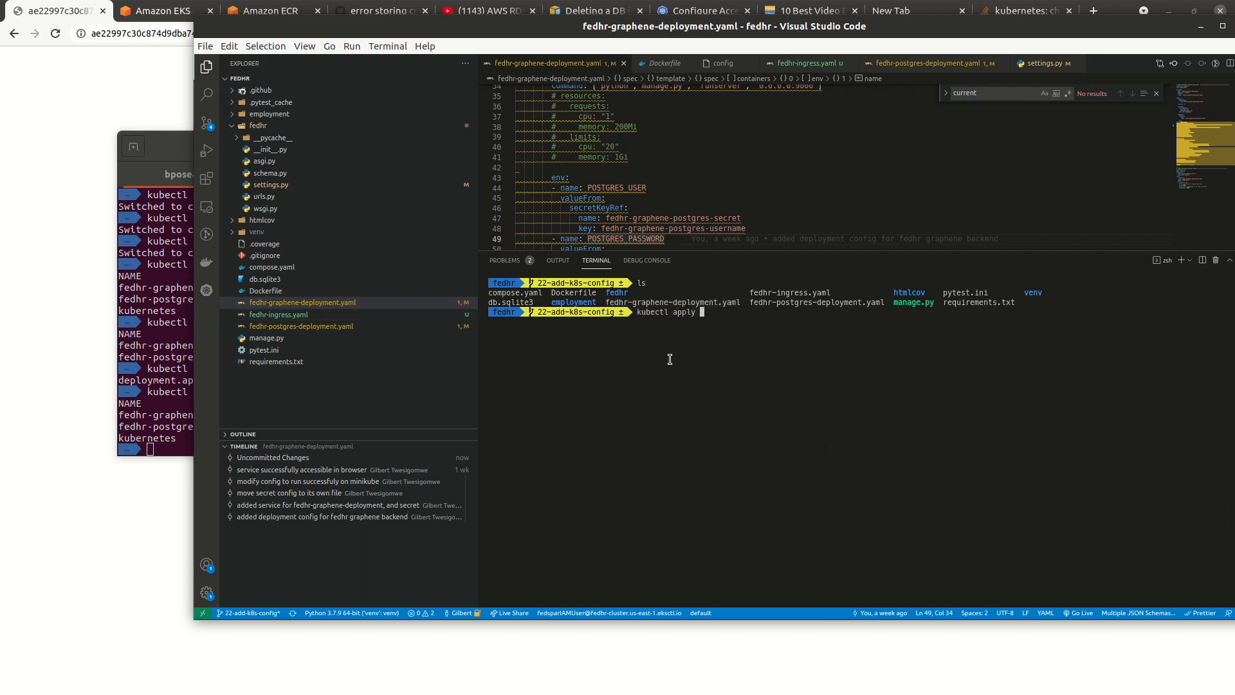
{"action": "type", "text": "-f fedhr-graphene-deployment.yaml"}
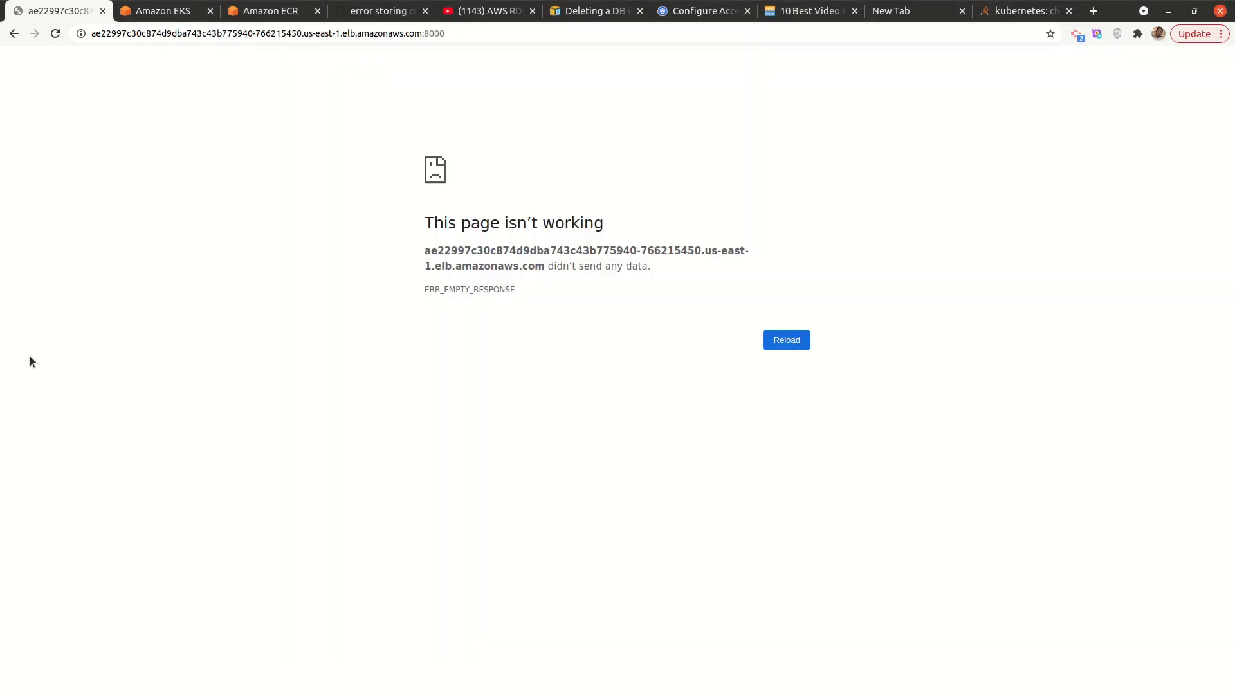
Refresh the EKS Deployments list and confirm fedhr-graphene-deployment is back.
{"action": "left_click", "coordinate": [159, 10]}
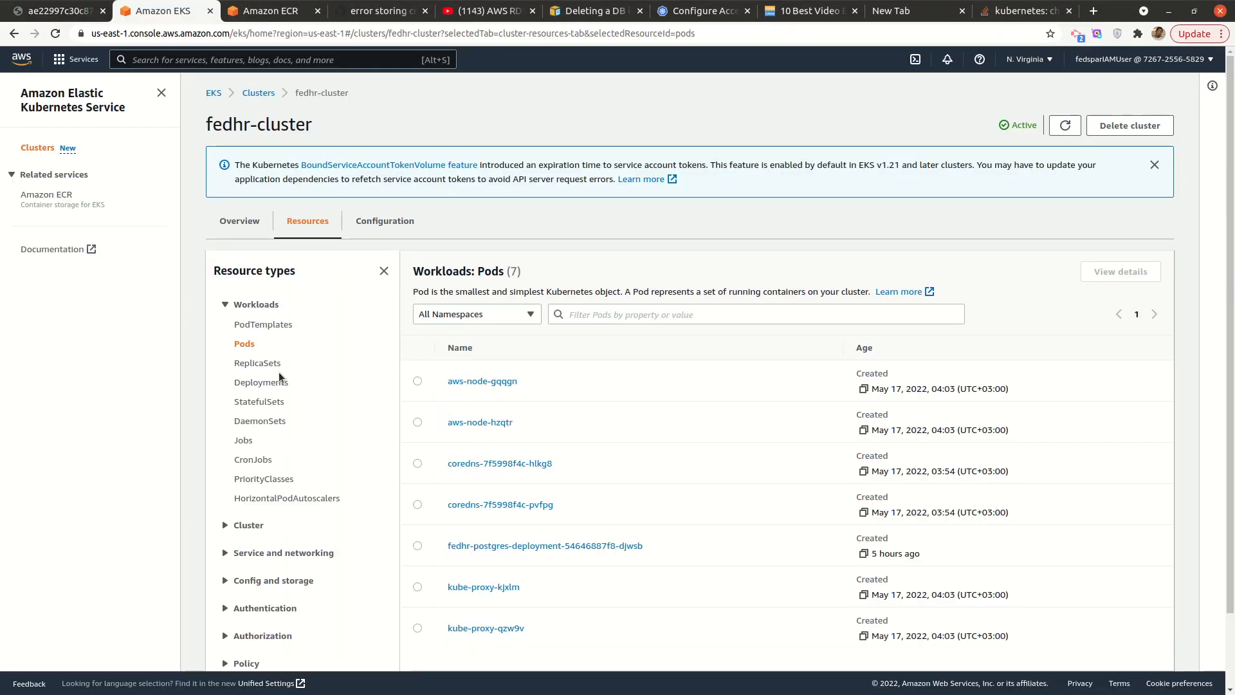
{"action": "left_click", "coordinate": [261, 382]}
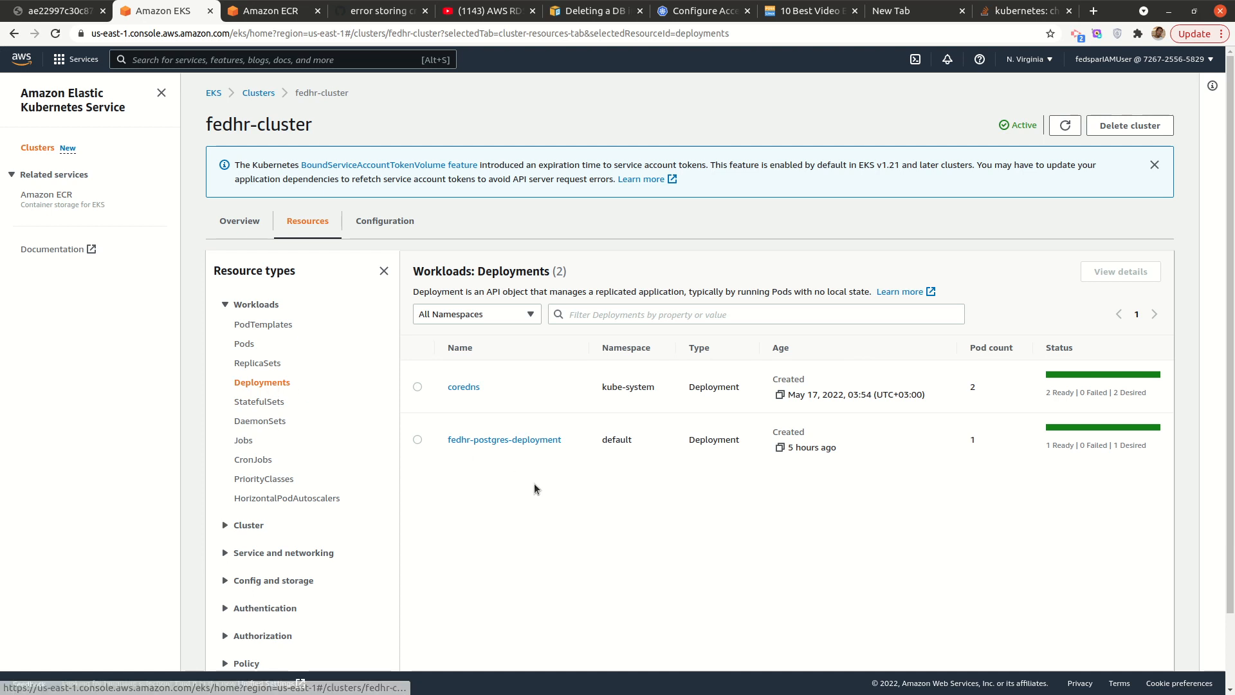
{"action": "left_click", "coordinate": [55, 33]}
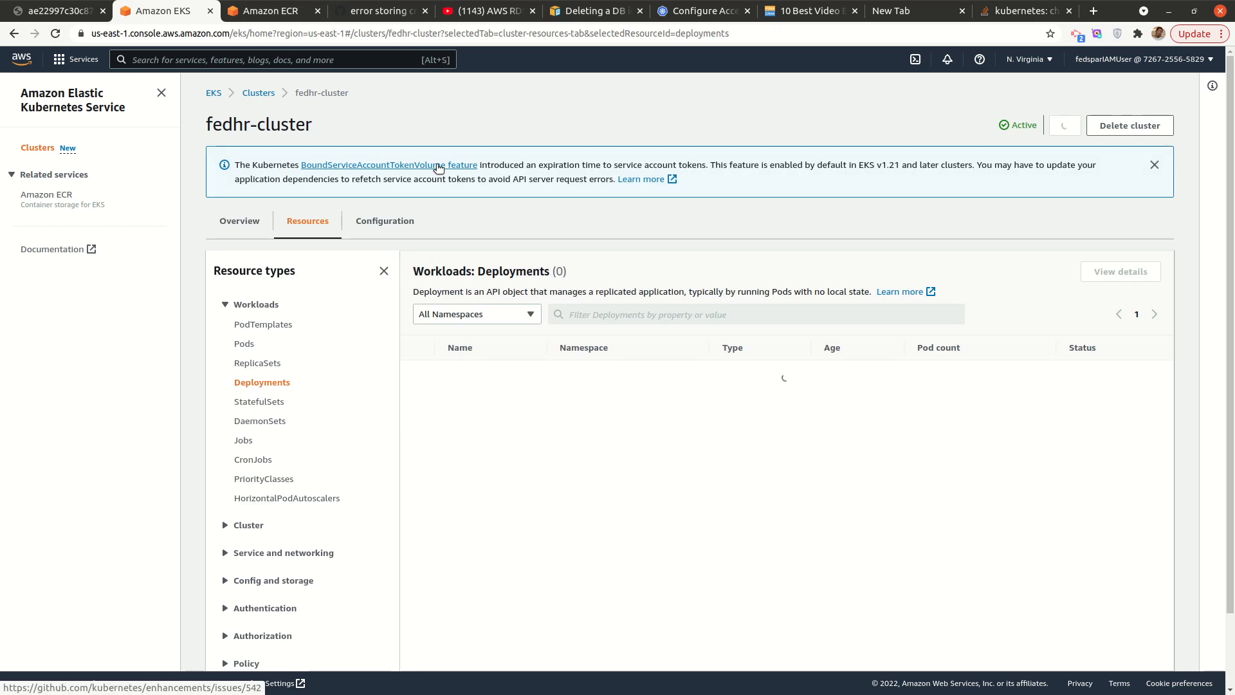
{"action": "left_click", "coordinate": [1064, 125]}
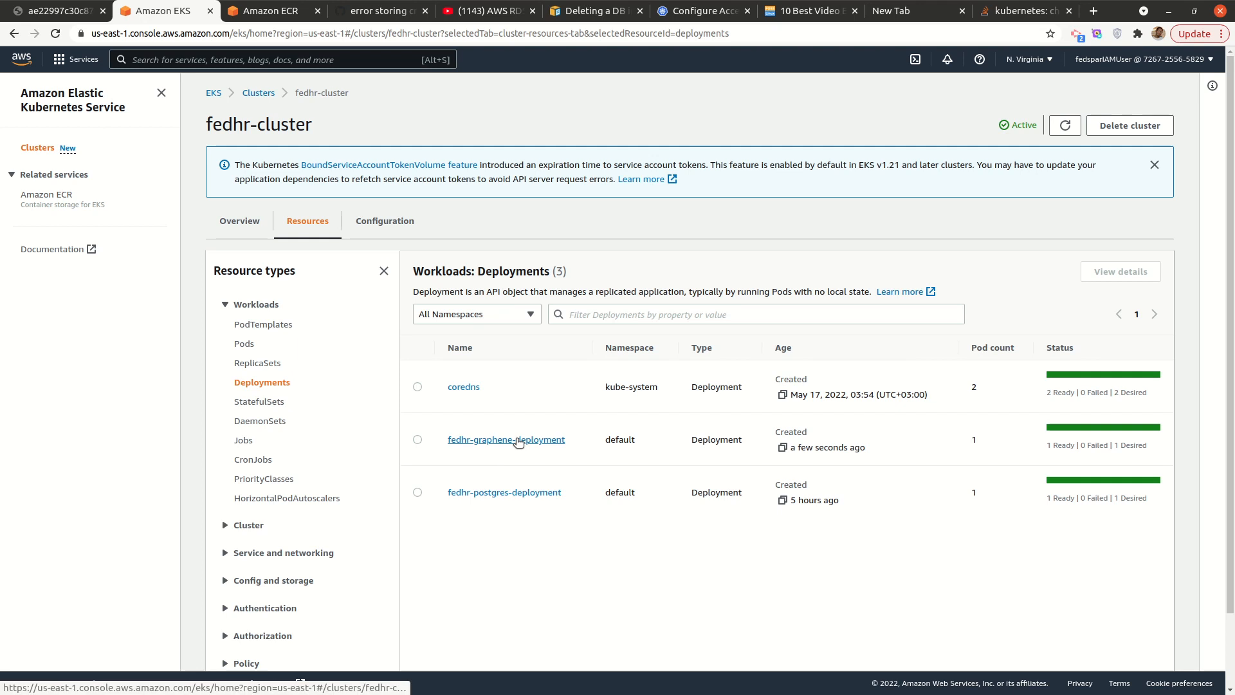
{"action": "left_click", "coordinate": [506, 440]}
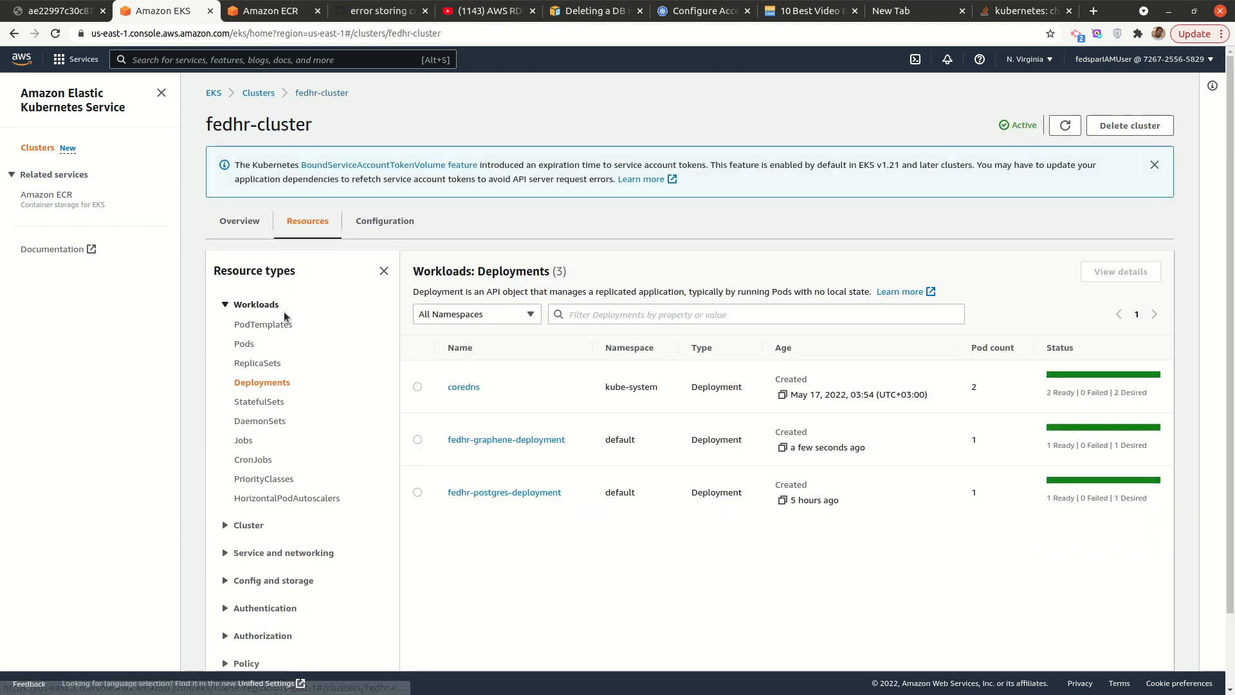
Check the new graphene pod's Events show the image pulled and container started.
{"action": "left_click", "coordinate": [245, 343]}
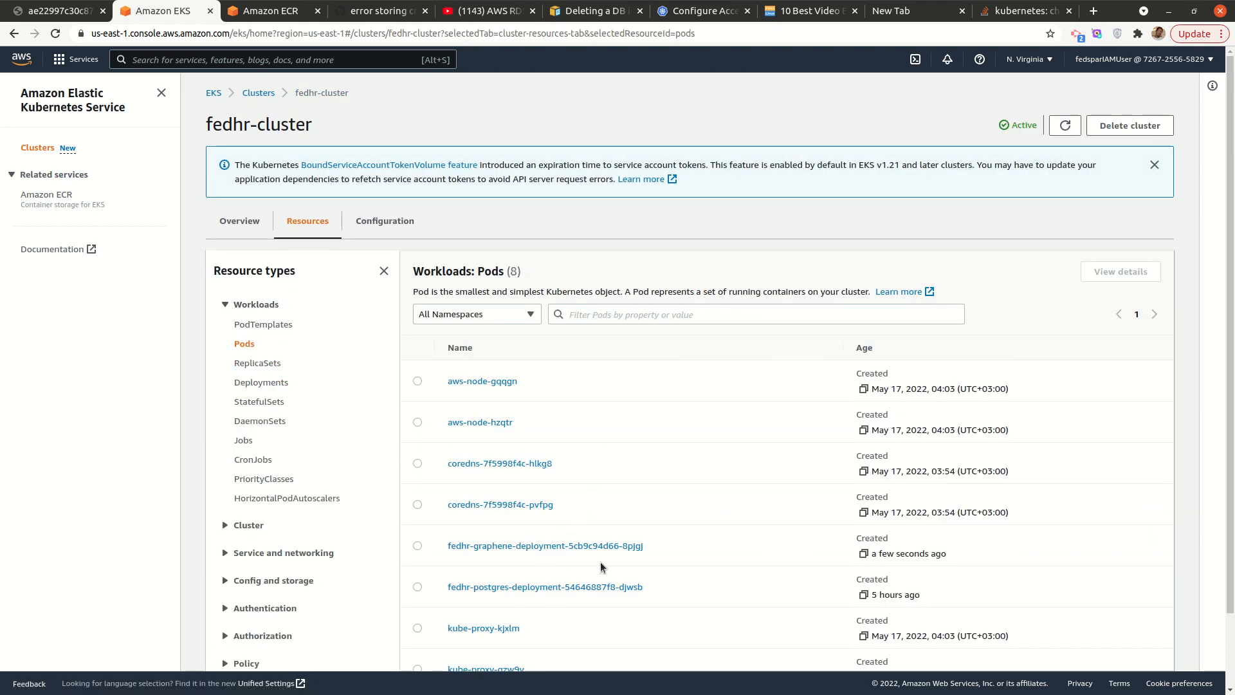
{"action": "scroll", "scroll_direction": "down", "scroll_amount": 3}
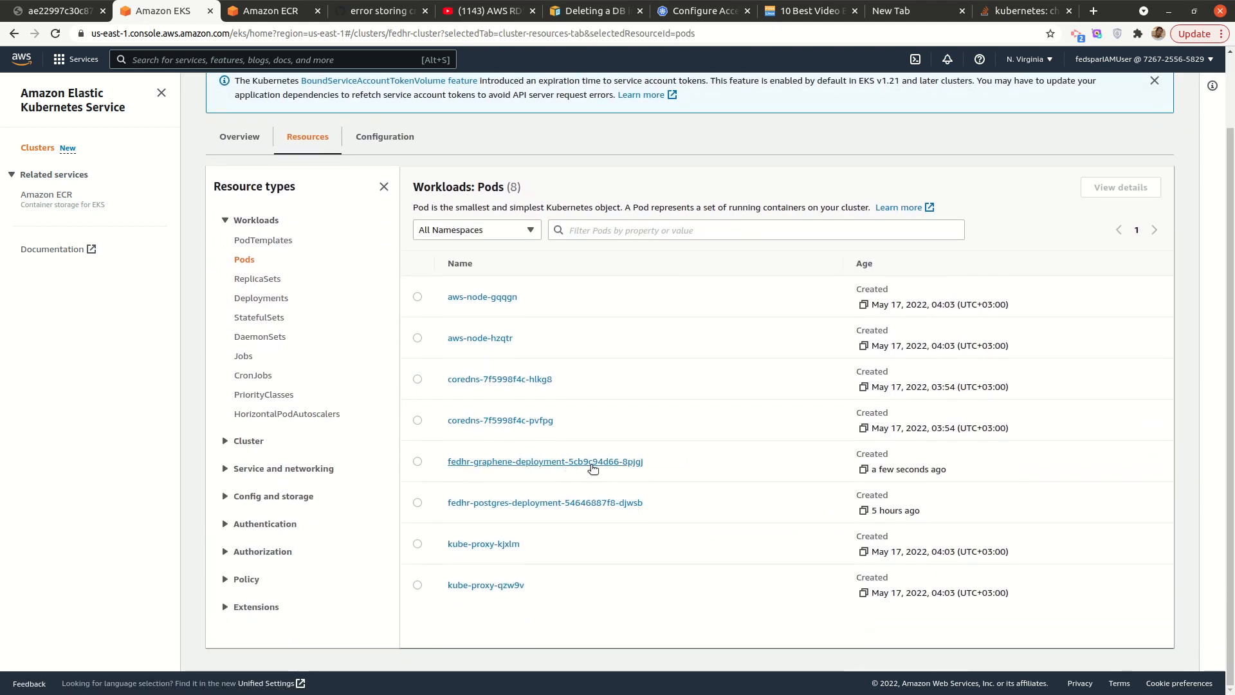
{"action": "left_click", "coordinate": [546, 462]}
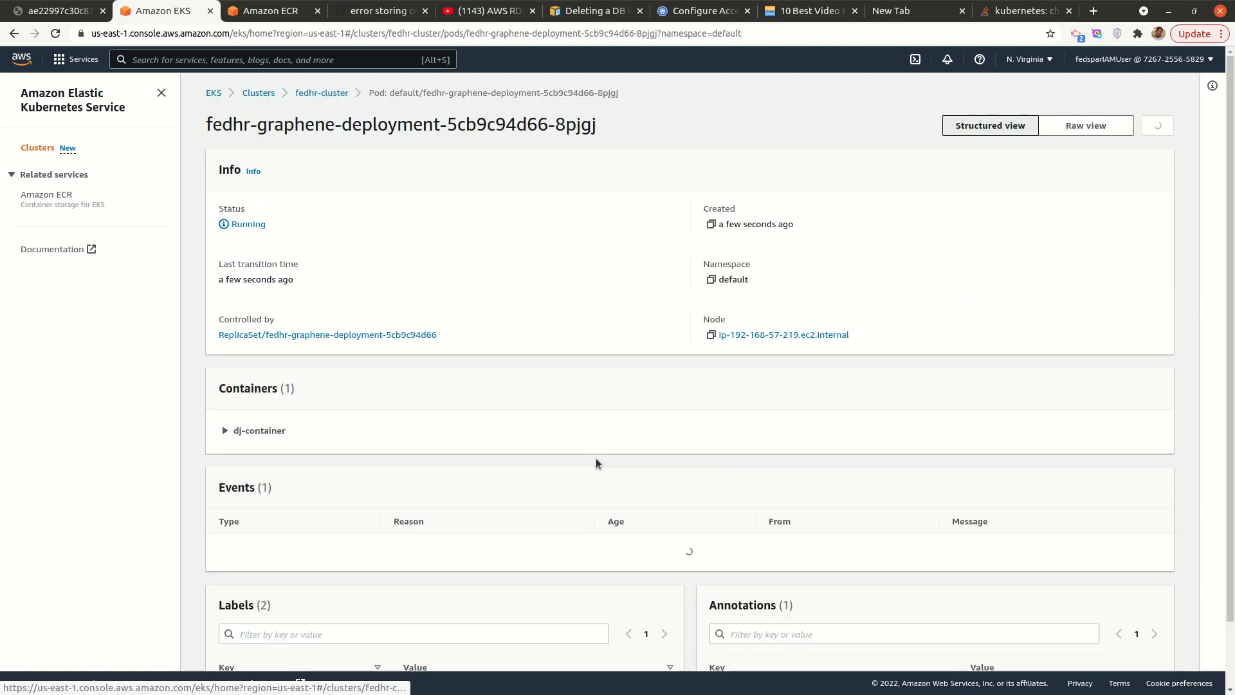
{"action": "scroll", "scroll_direction": "down", "scroll_amount": 3}
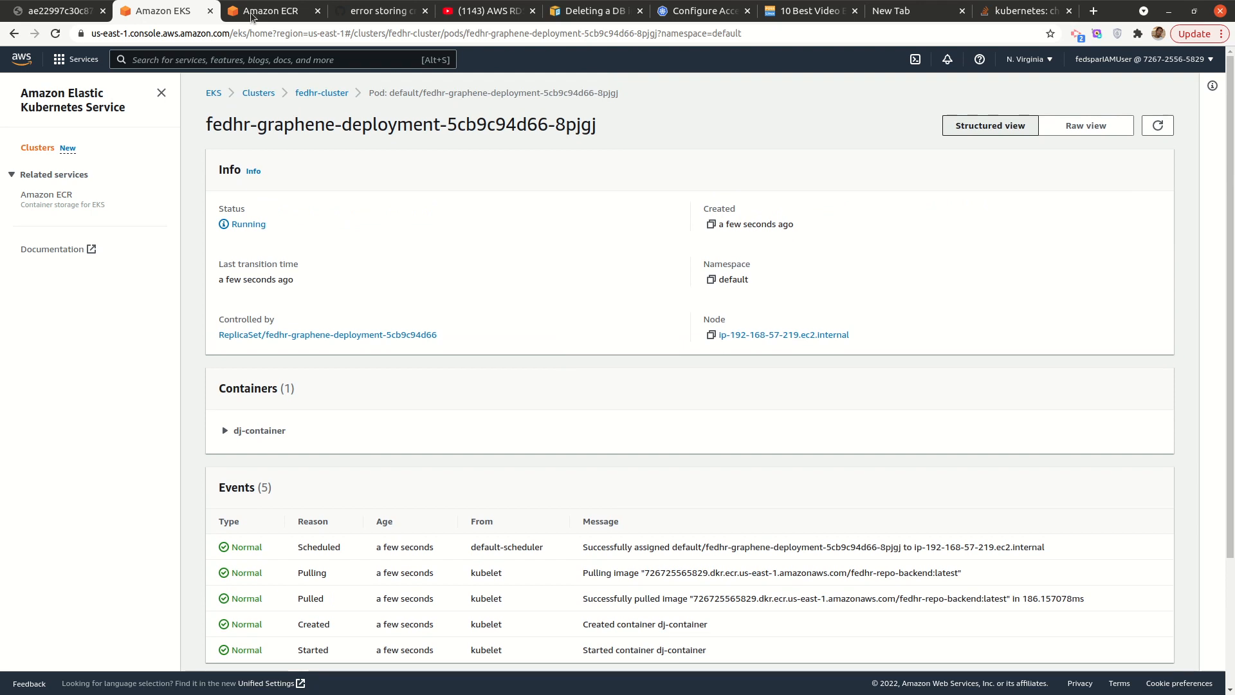
{"action": "left_click", "coordinate": [51, 10]}
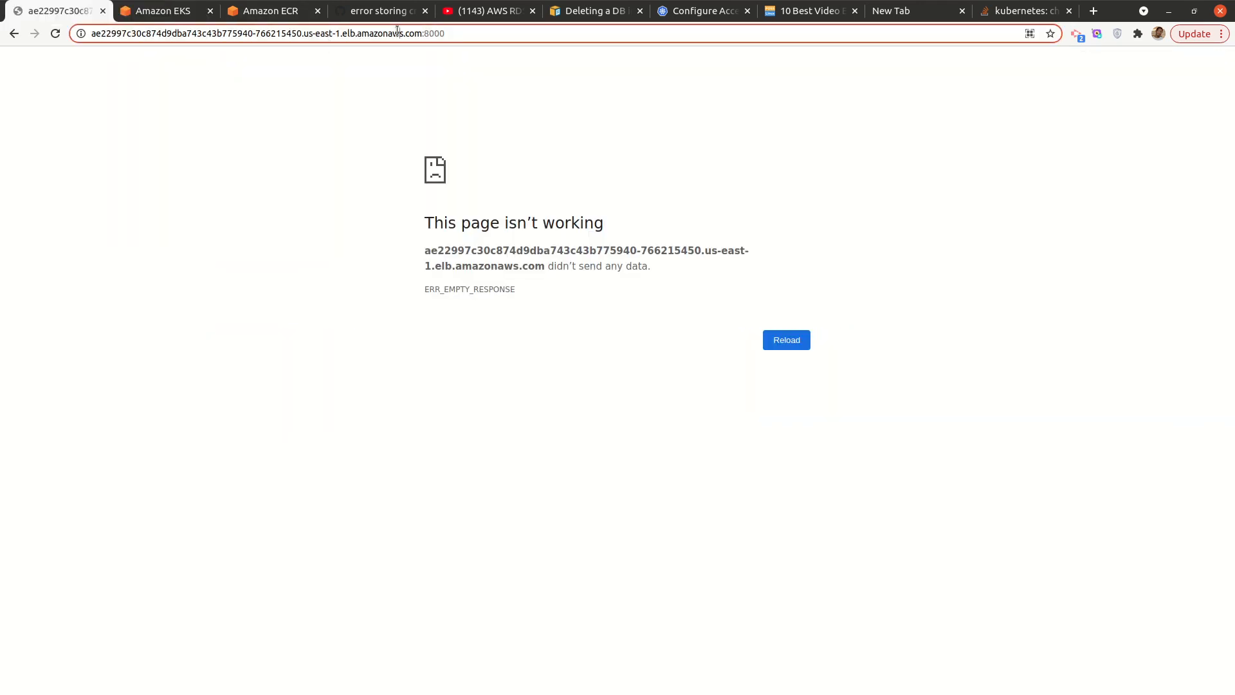
Reload the load balancer URL and go to its admin route for the Django admin.
{"action": "left_click", "coordinate": [785, 340]}
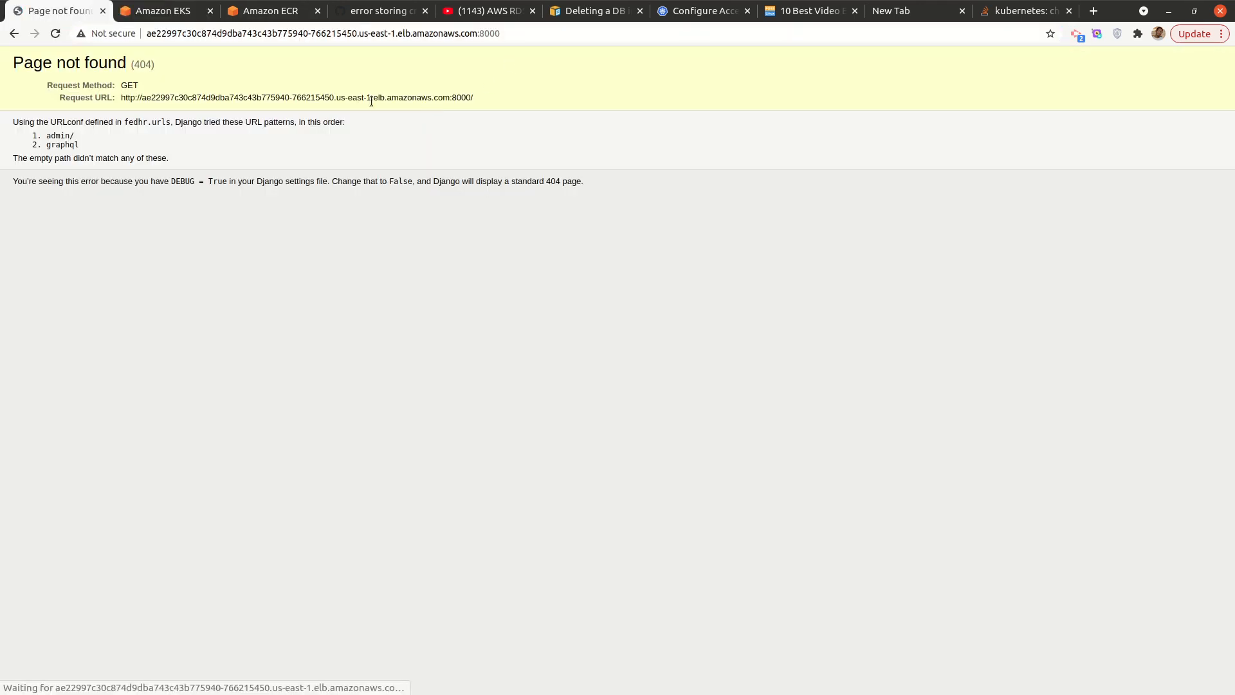
{"action": "type", "text": "admin"}
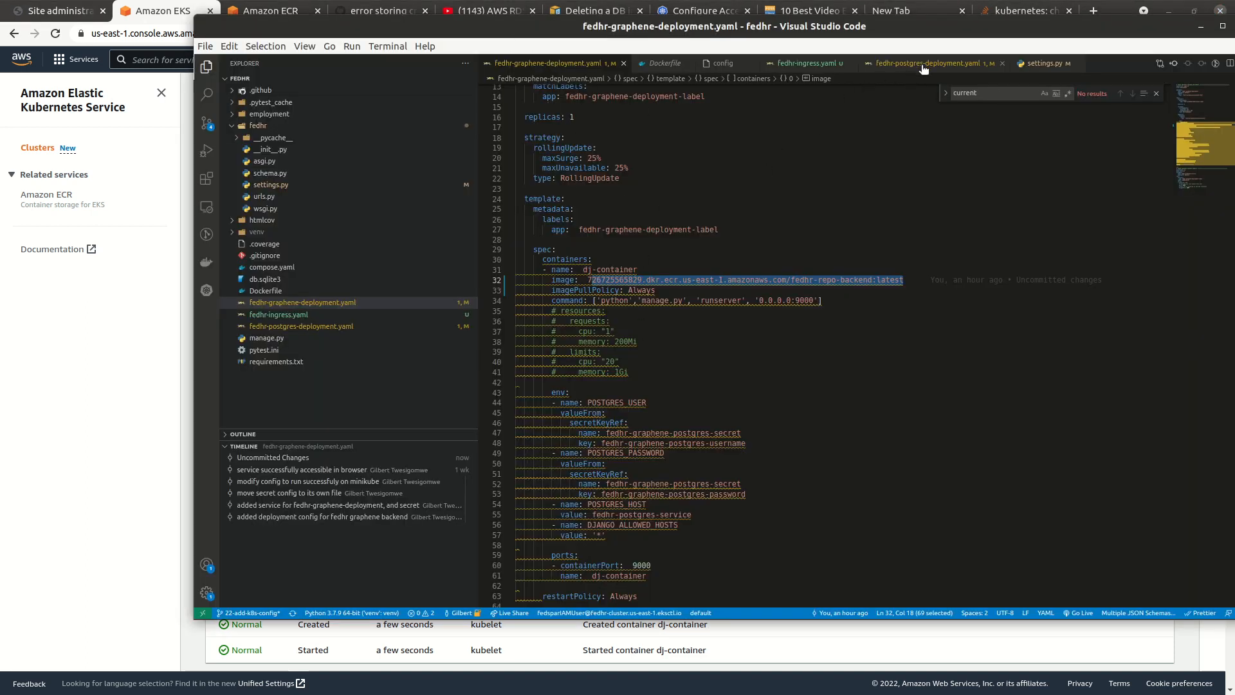
Check the postgres service port 5432 in fedhr-postgres-deployment.yaml, then return to the graphene manifest.
{"action": "left_click", "coordinate": [935, 63]}
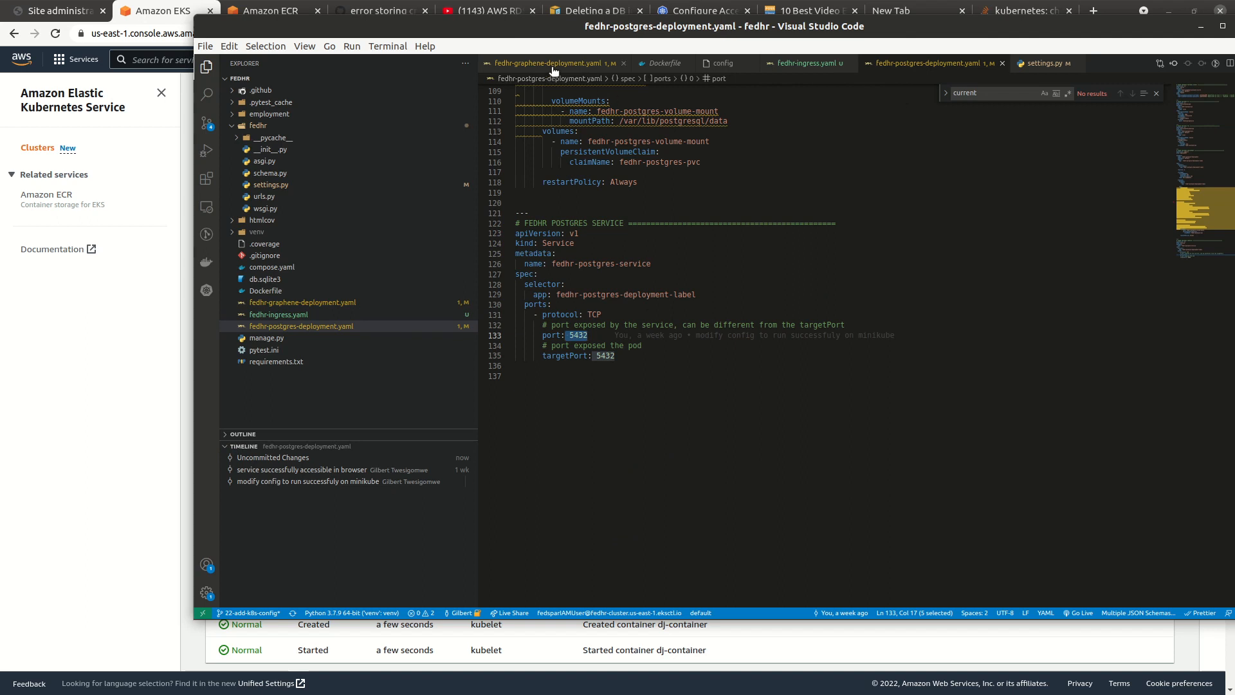
{"action": "mouse_move", "coordinate": [673, 82]}
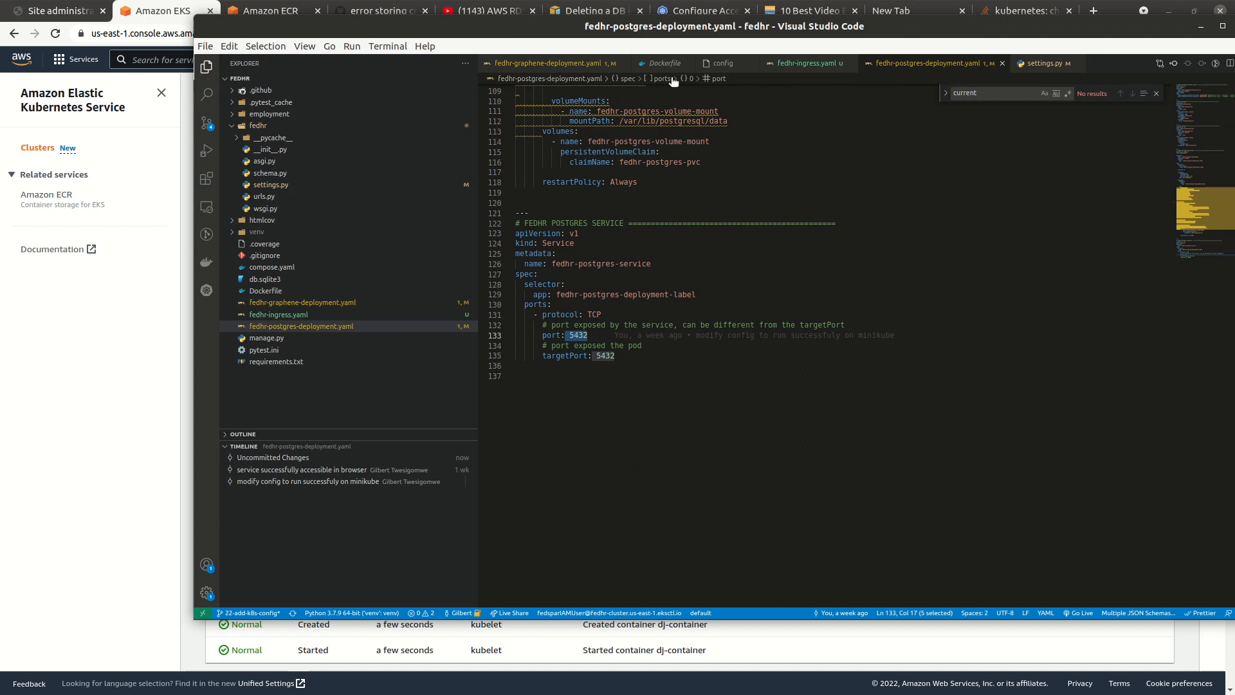
{"action": "left_click", "coordinate": [552, 63]}
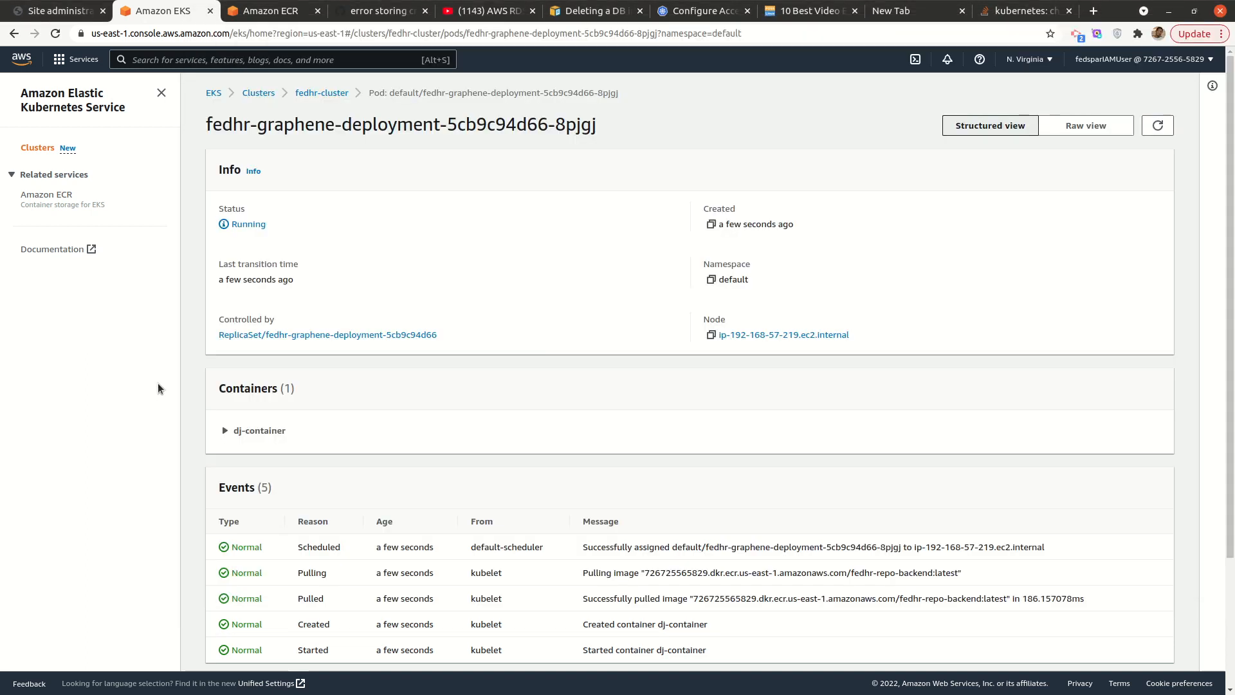
{"action": "mouse_move", "coordinate": [574, 359]}
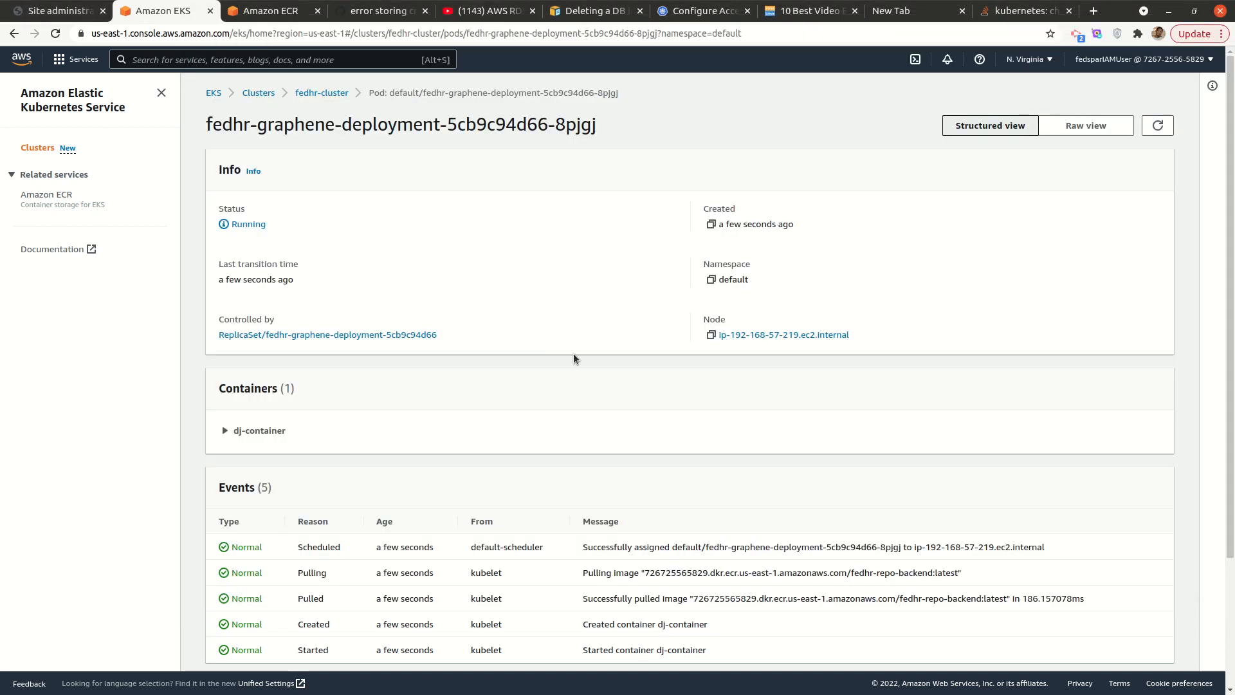